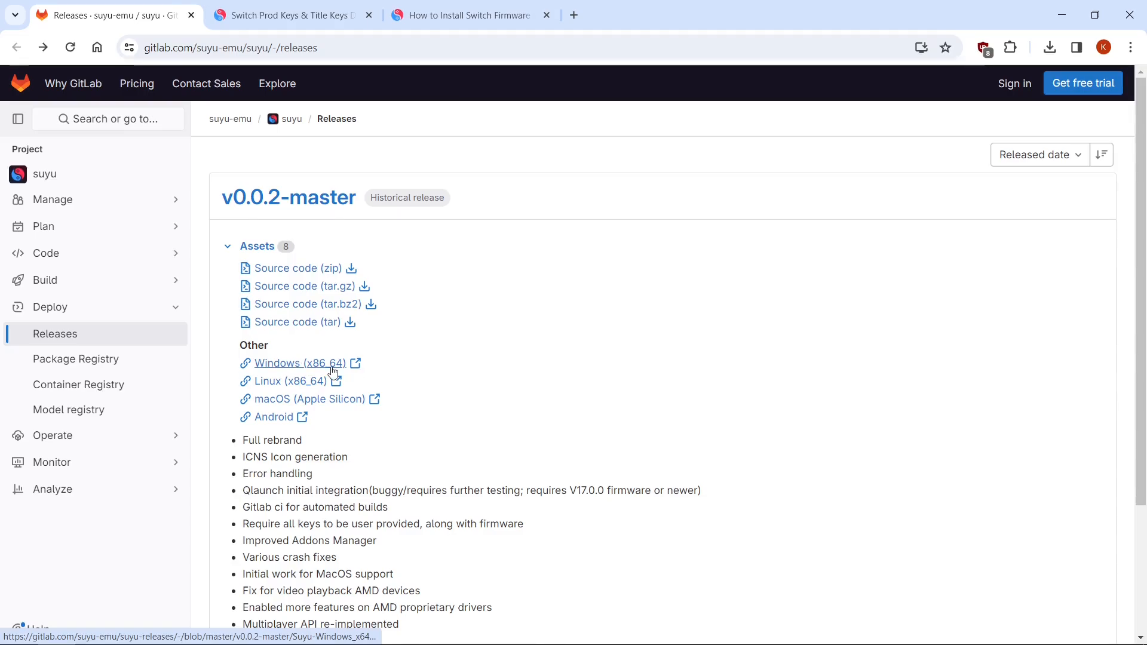
Step: Open the Windows (x86_64) asset page for Suyu-Windows_x64.7z from the v0.0.2-master release
{"action": "left_click", "coordinate": [295, 363]}
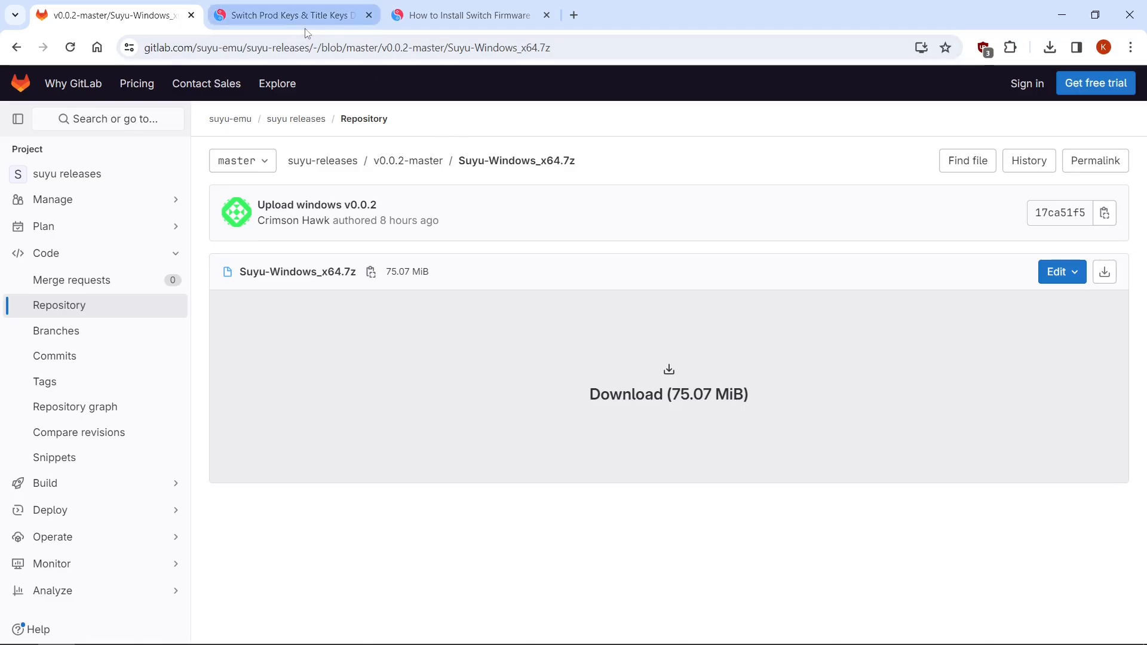
Step: From the prod keys guide, reach MediaFire and download the Keys 17.0.1 archive
{"action": "left_click", "coordinate": [286, 14]}
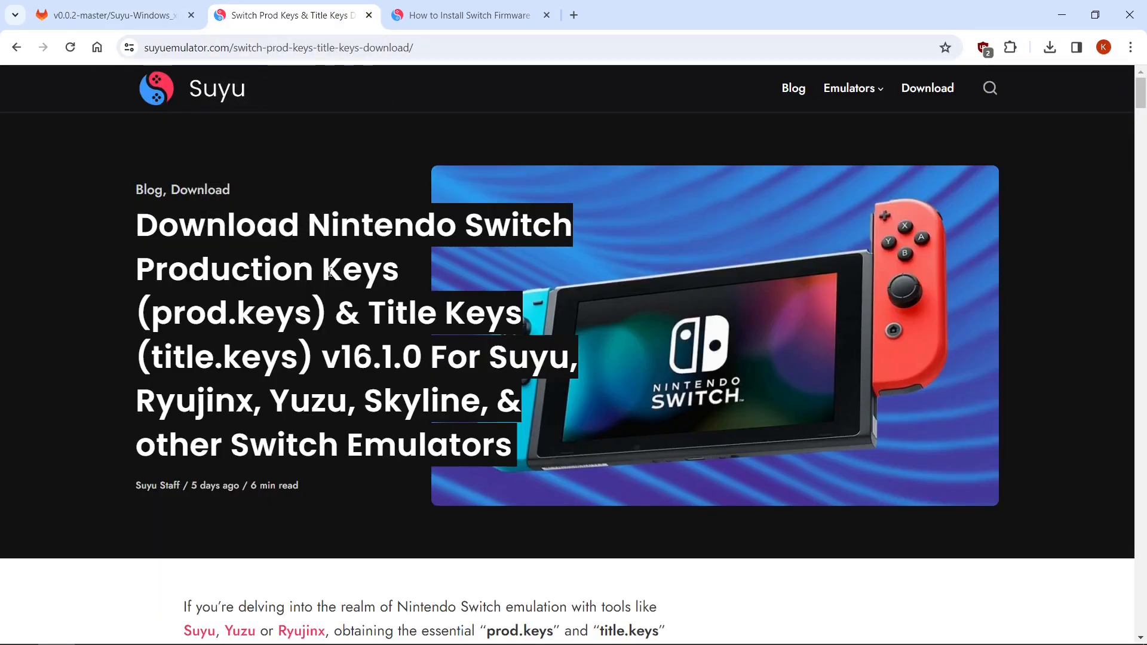
{"action": "scroll", "scroll_direction": "down", "scroll_amount": 3}
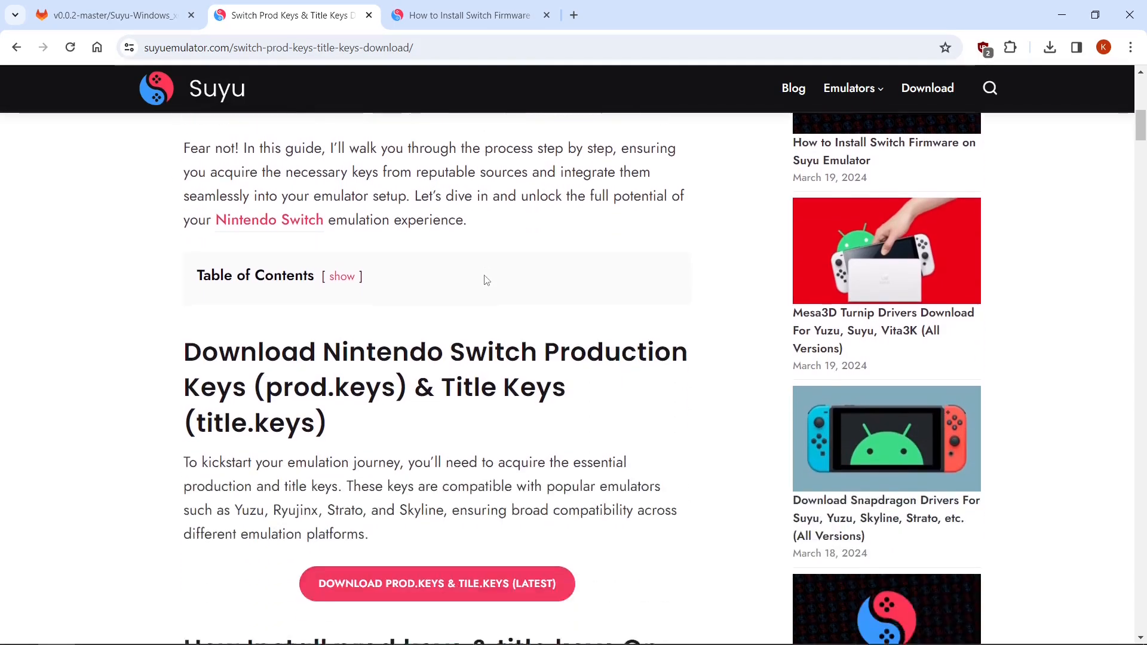
{"action": "scroll", "scroll_direction": "down", "scroll_amount": 3}
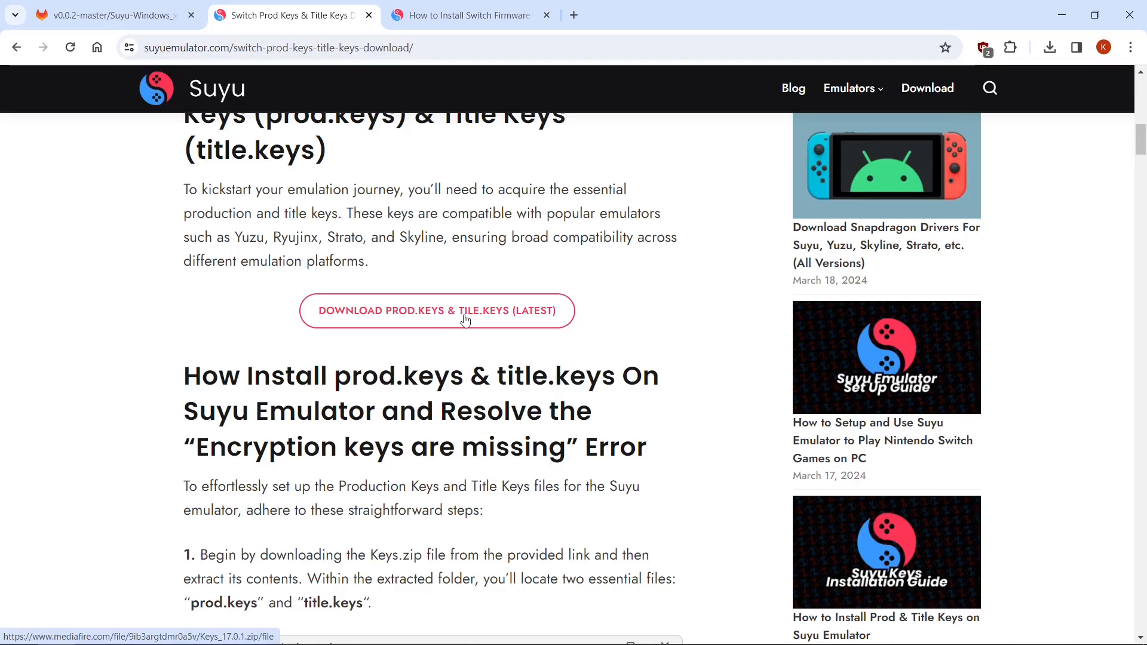
{"action": "left_click", "coordinate": [436, 311]}
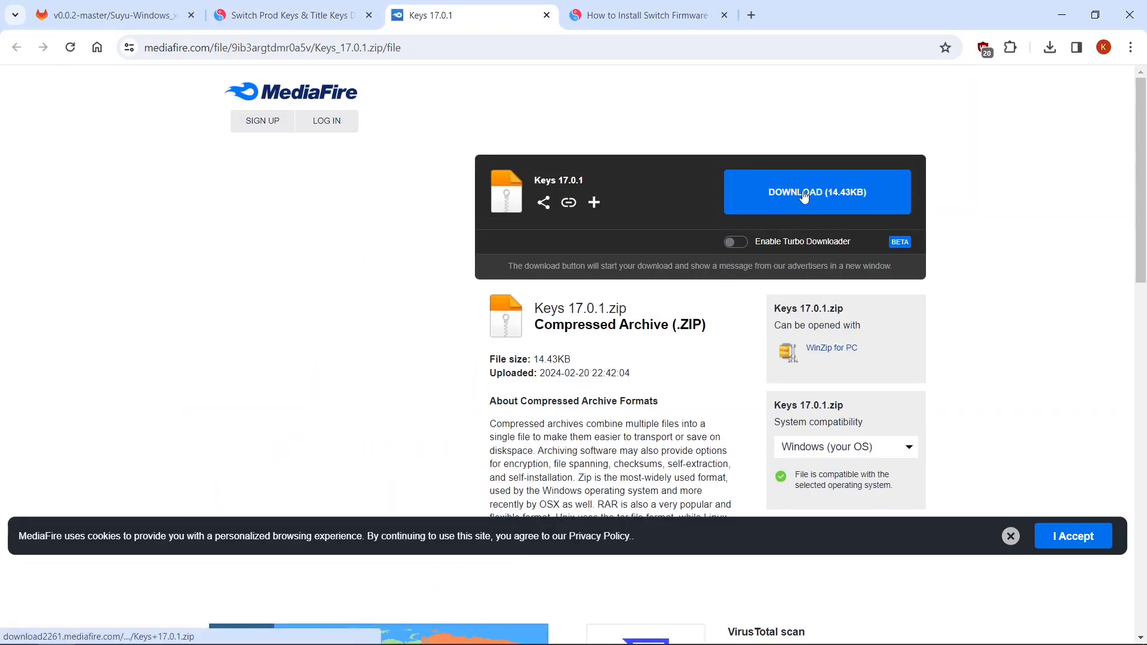
{"action": "left_click", "coordinate": [816, 191]}
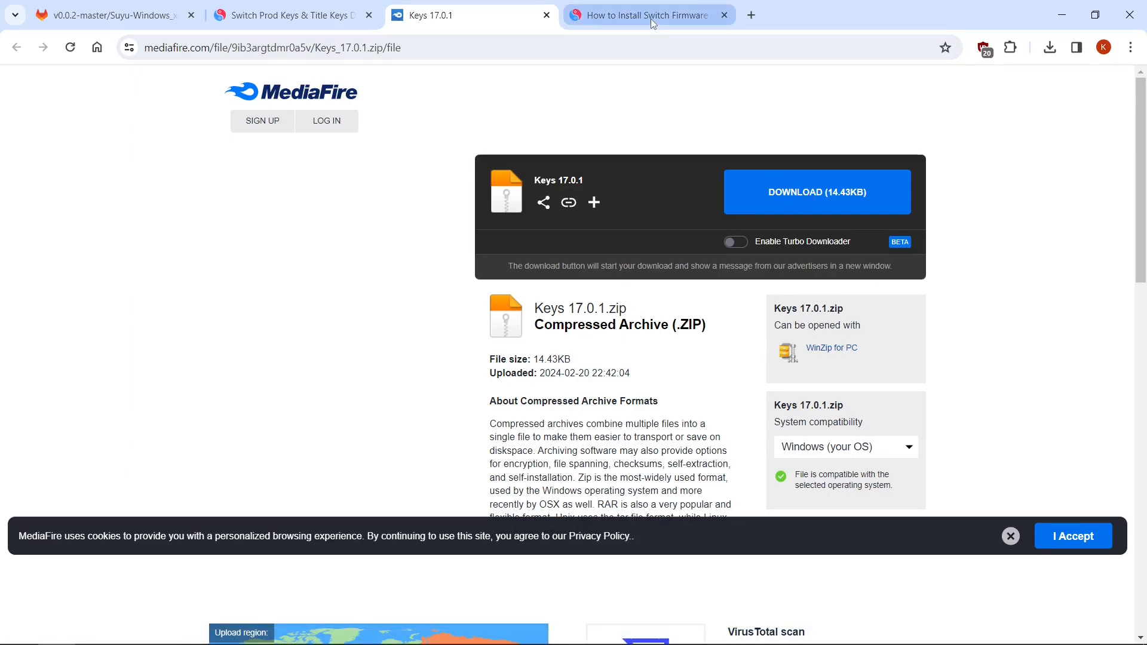
Step: From the firmware guide, open the Suyu firmware page and scroll to the Firmware 17.0.1 table
{"action": "left_click", "coordinate": [646, 14]}
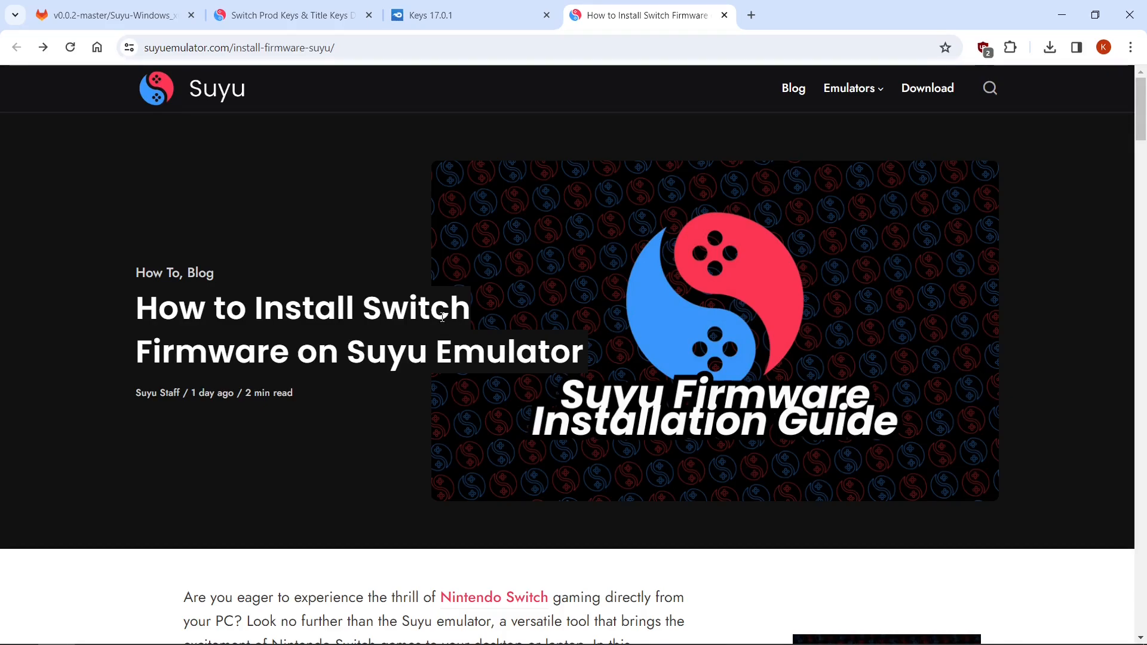
{"action": "scroll", "scroll_direction": "down", "scroll_amount": 3}
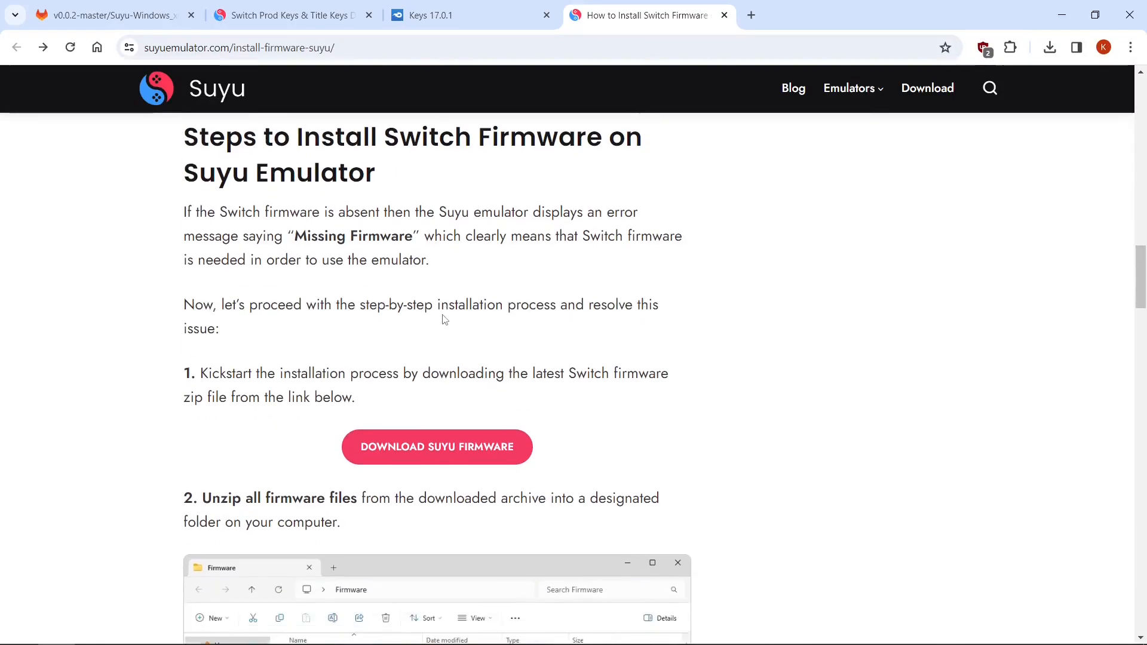
{"action": "scroll", "scroll_direction": "down", "scroll_amount": 3}
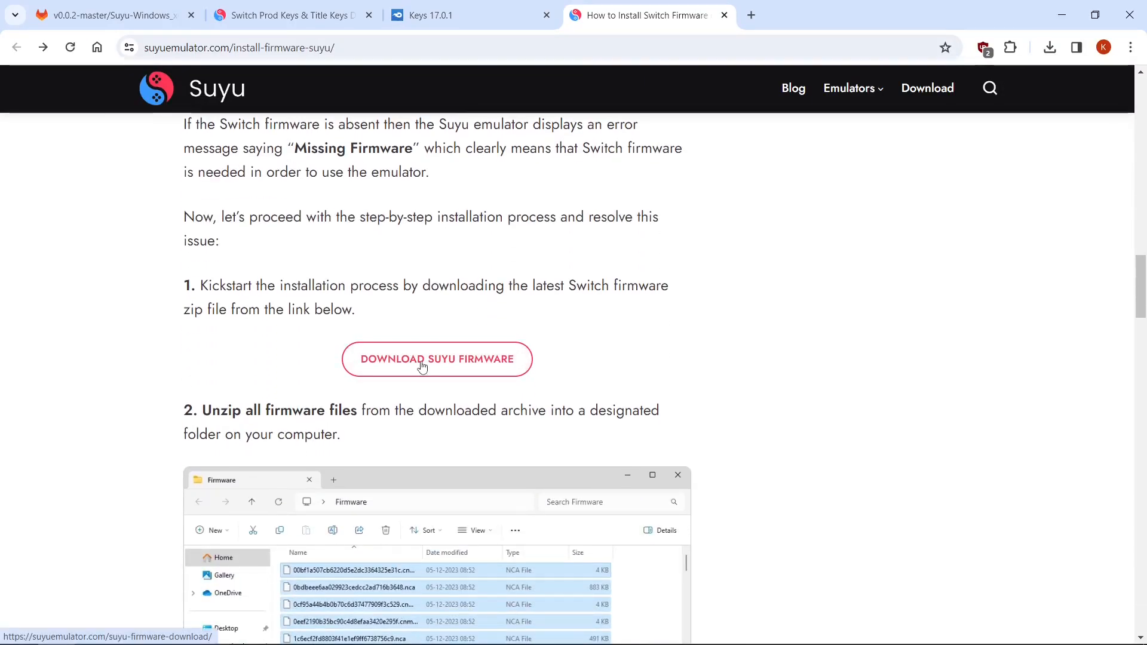
{"action": "left_click", "coordinate": [438, 359]}
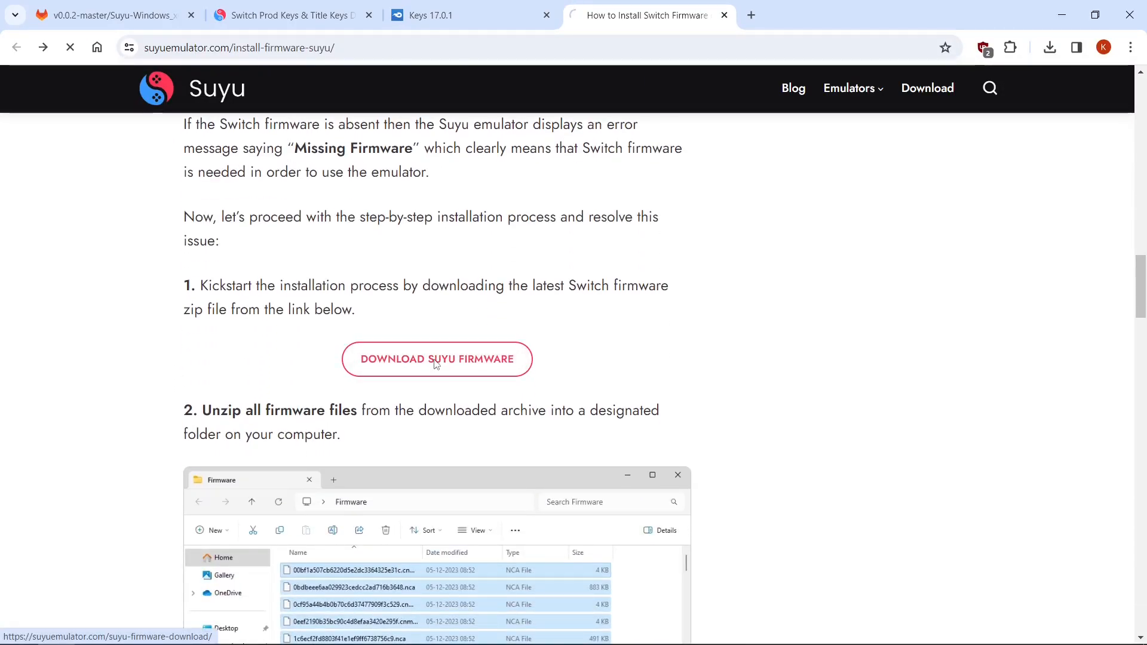
{"action": "left_click", "coordinate": [437, 360]}
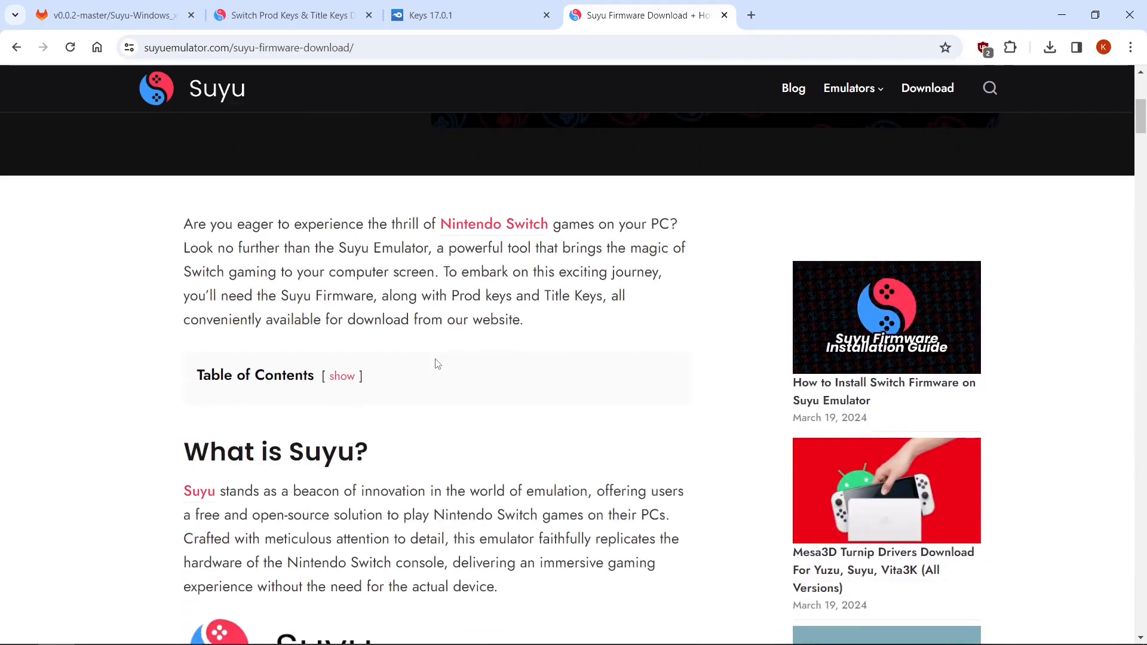
{"action": "scroll", "scroll_direction": "down", "scroll_amount": 3}
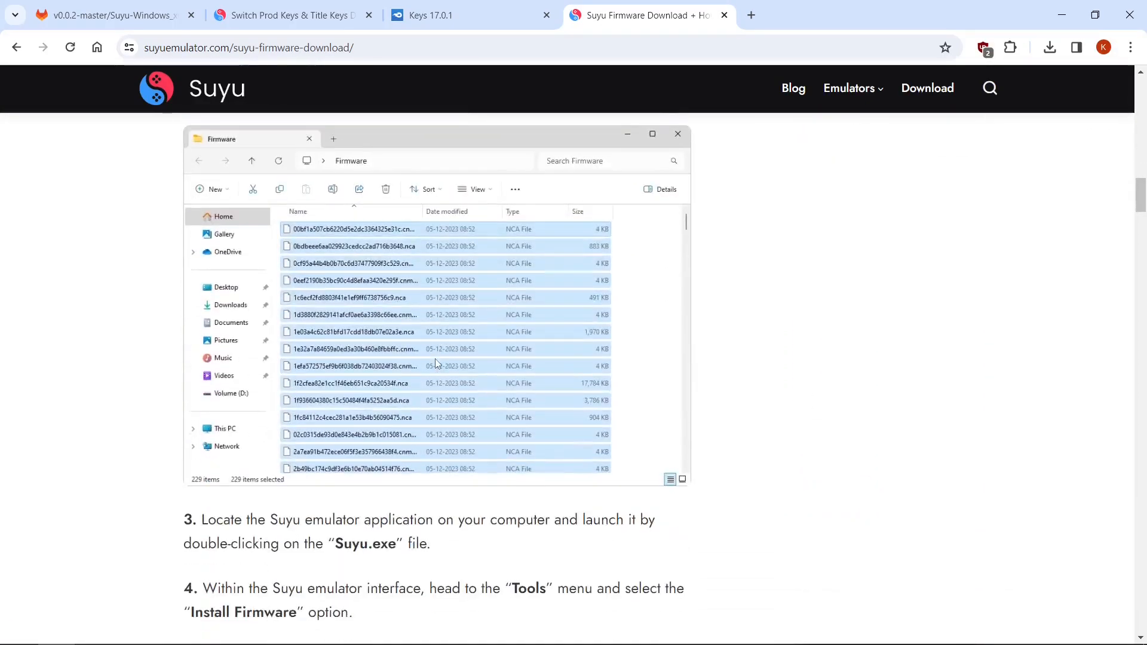
{"action": "scroll", "scroll_direction": "down", "scroll_amount": 3}
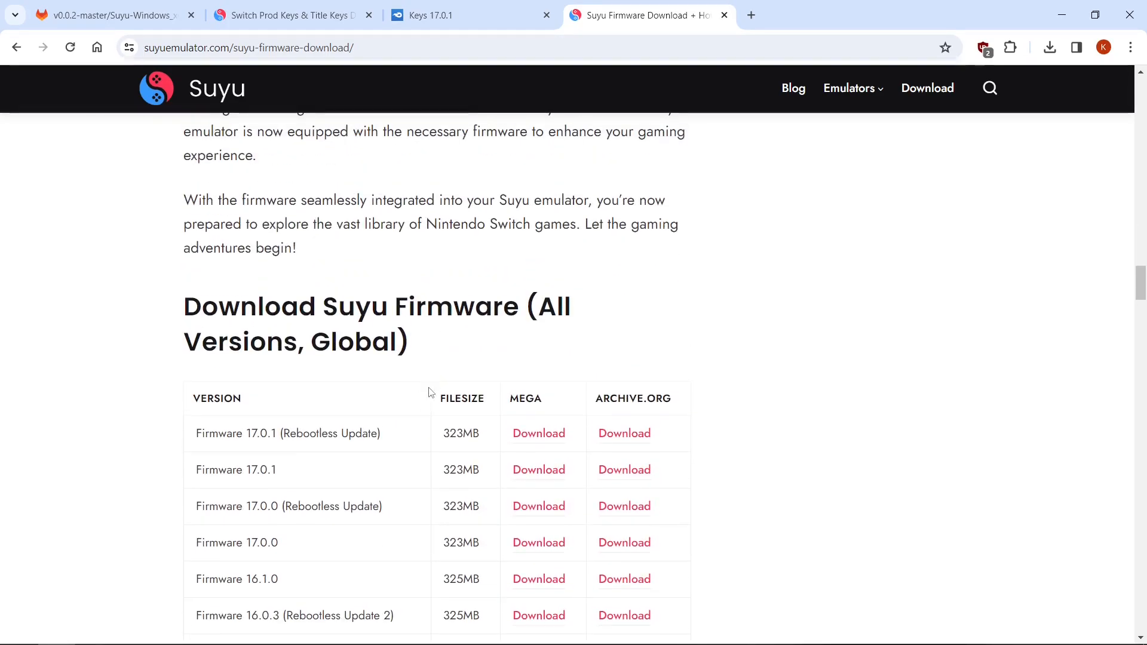
{"action": "mouse_move", "coordinate": [409, 439]}
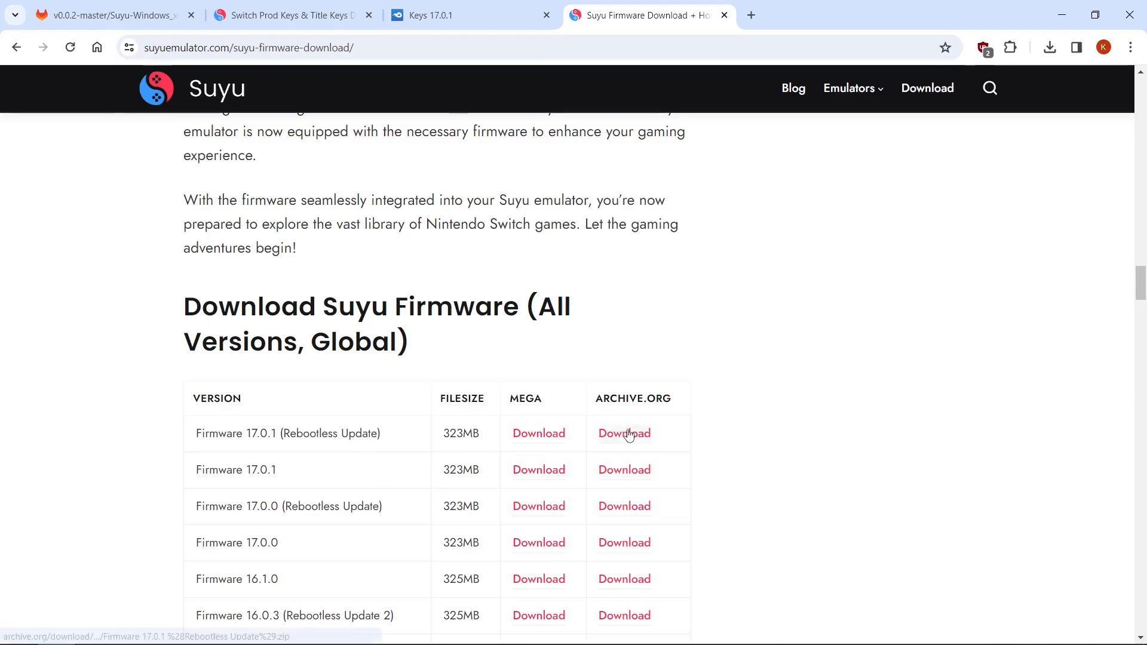
{"action": "mouse_move", "coordinate": [624, 470]}
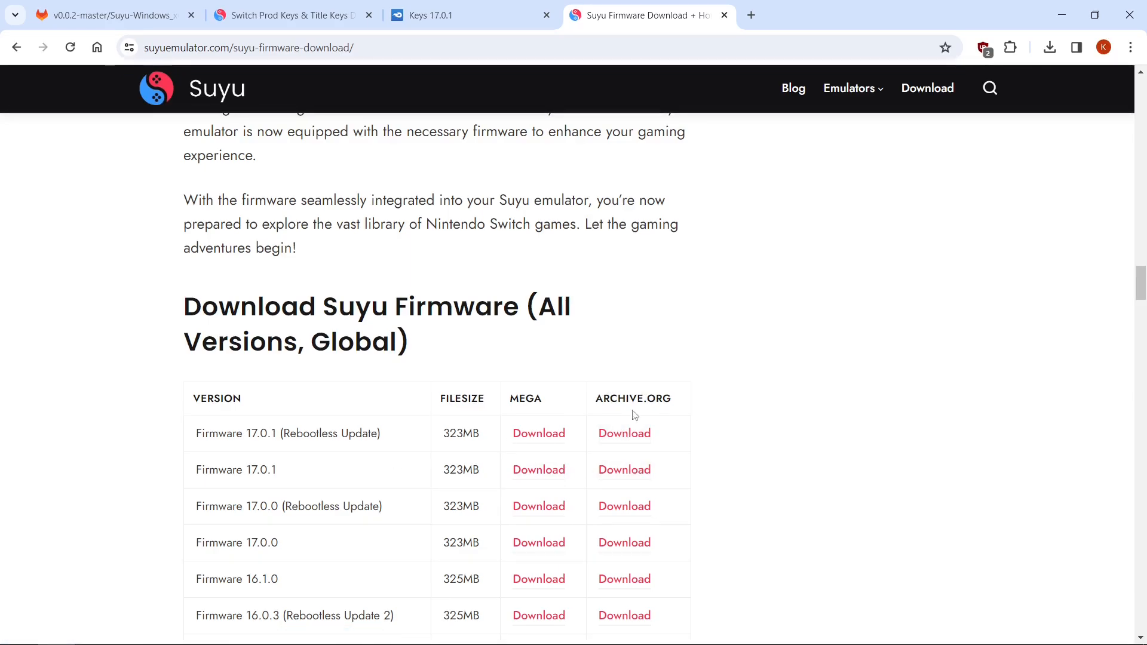
{"action": "mouse_move", "coordinate": [624, 433]}
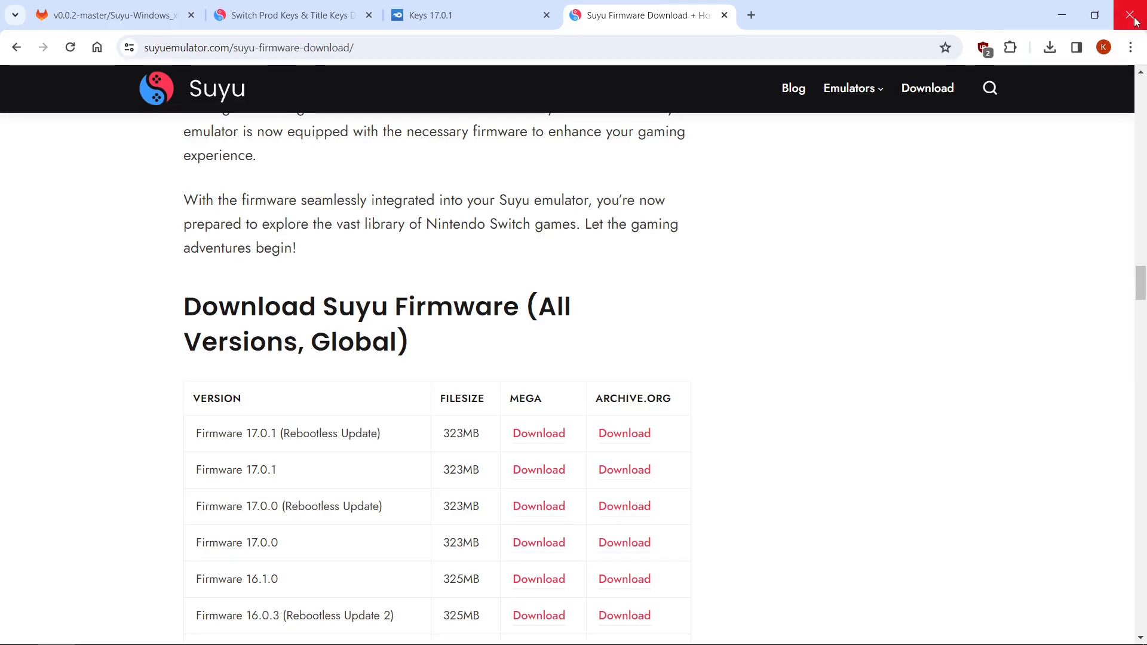
Step: Return to the desktop and extract Suyu-Windows_x64.7z here with 7-Zip
{"action": "left_click", "coordinate": [1132, 14]}
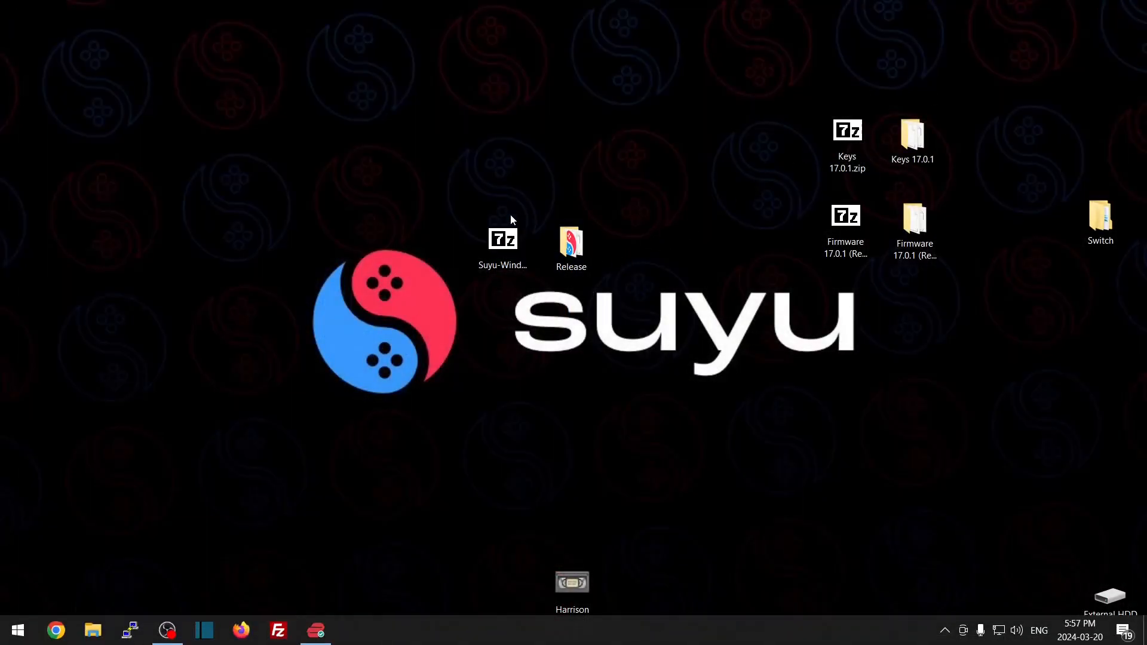
{"action": "left_click", "coordinate": [571, 242]}
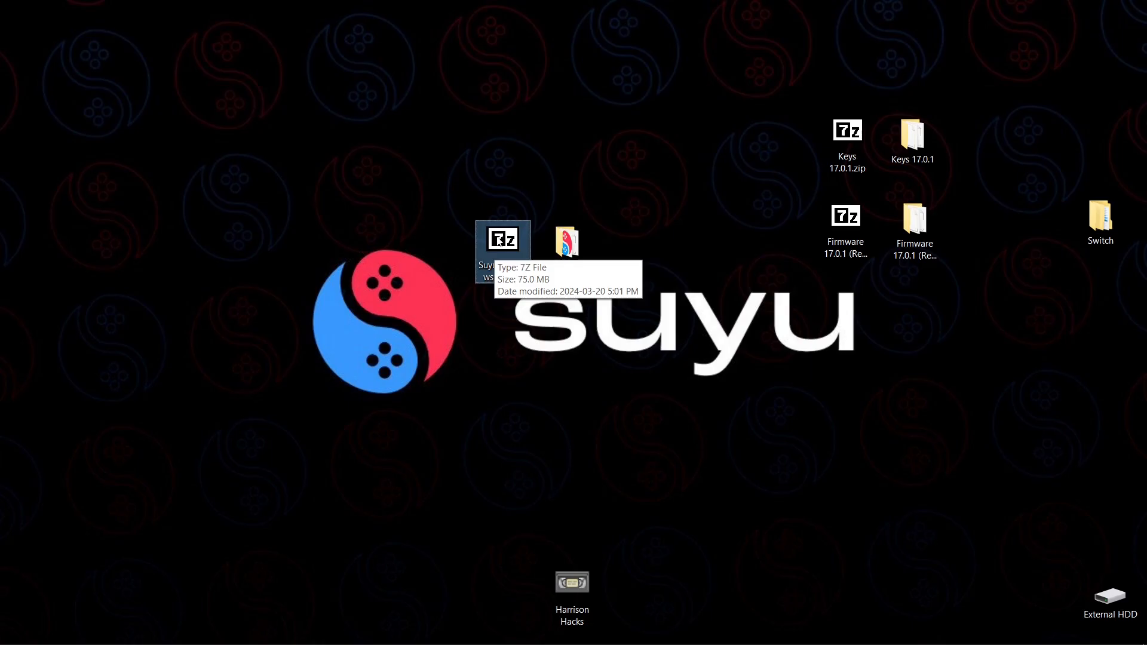
{"action": "right_click", "coordinate": [502, 239]}
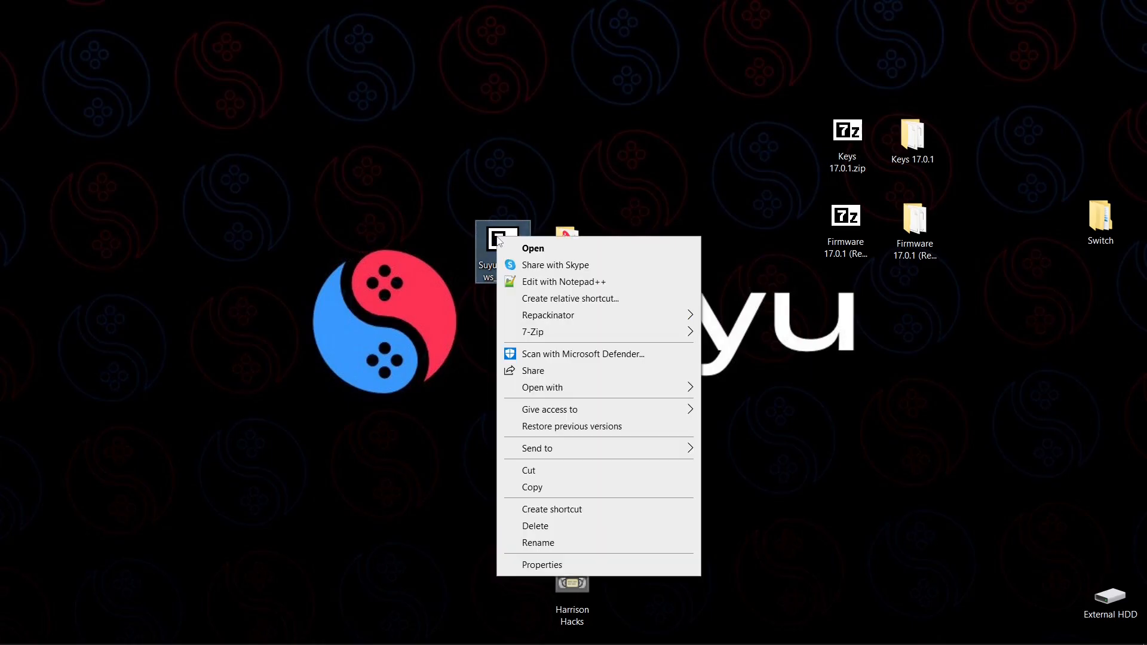
{"action": "mouse_move", "coordinate": [533, 331]}
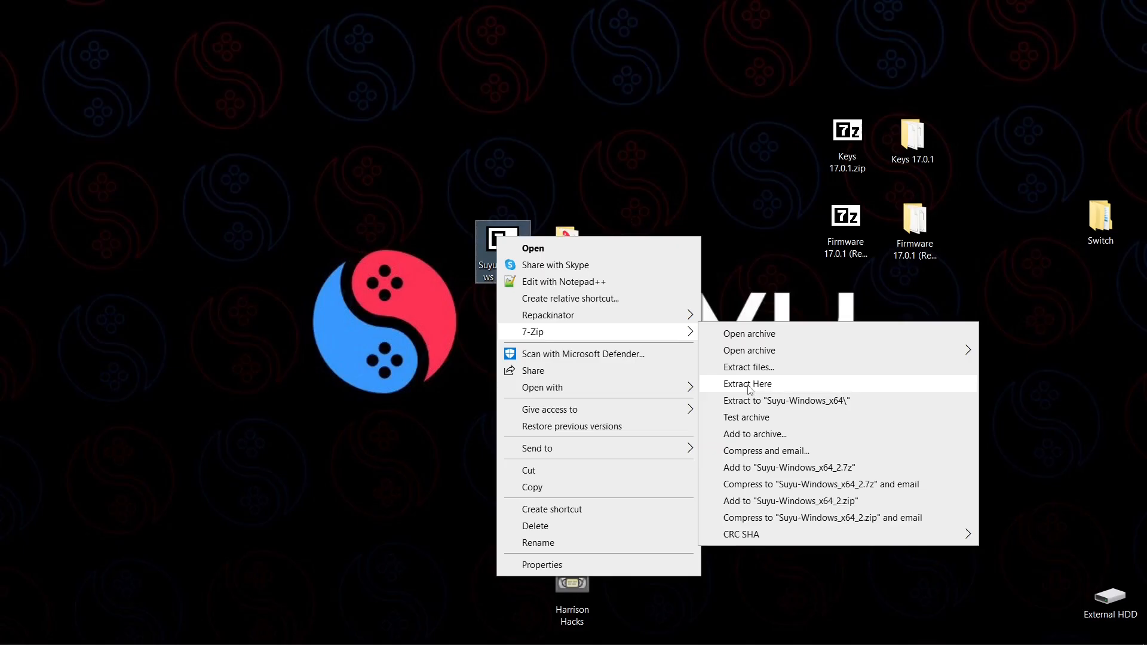
{"action": "left_click", "coordinate": [747, 384]}
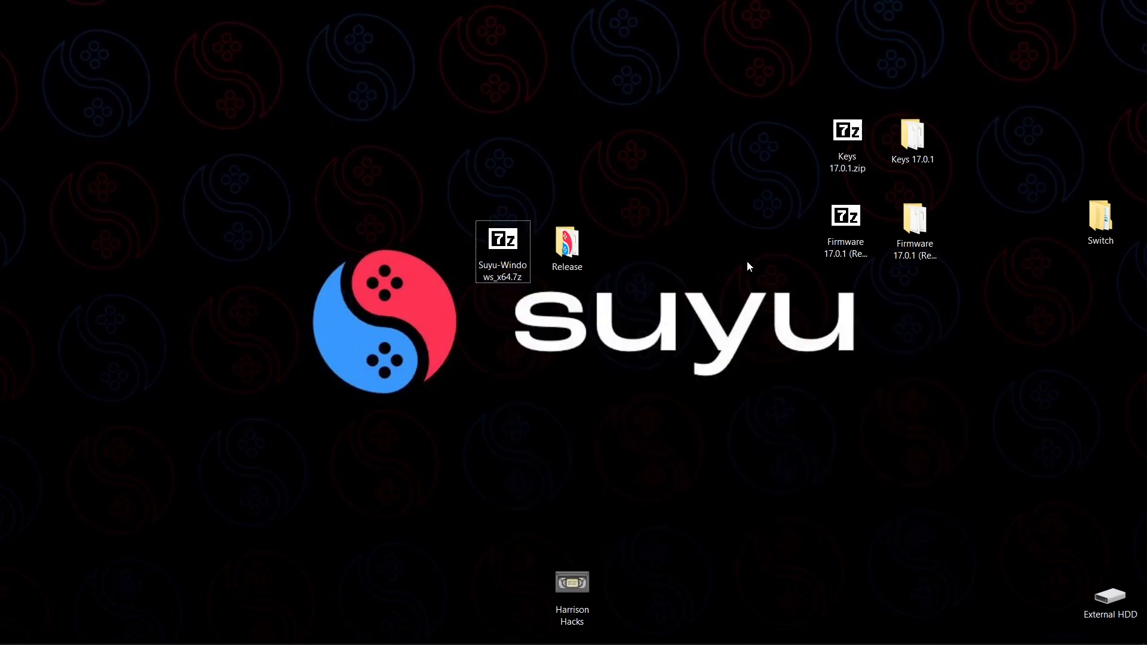
{"action": "mouse_move", "coordinate": [566, 247]}
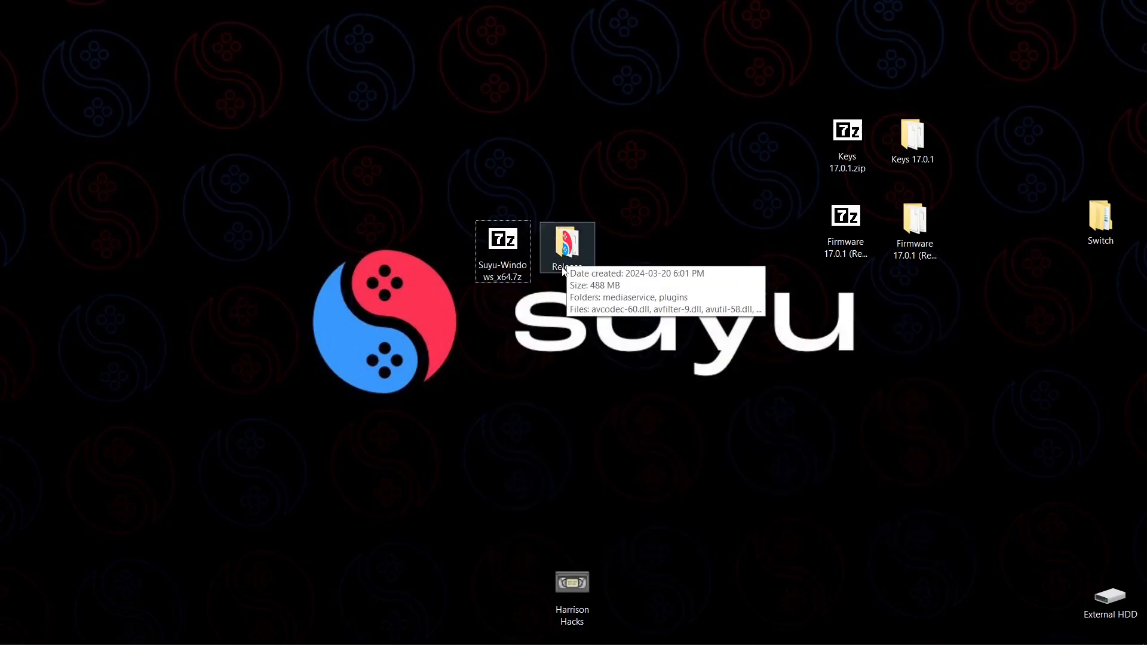
Step: Rename the extracted Release folder to Suyu
{"action": "left_click", "coordinate": [566, 248]}
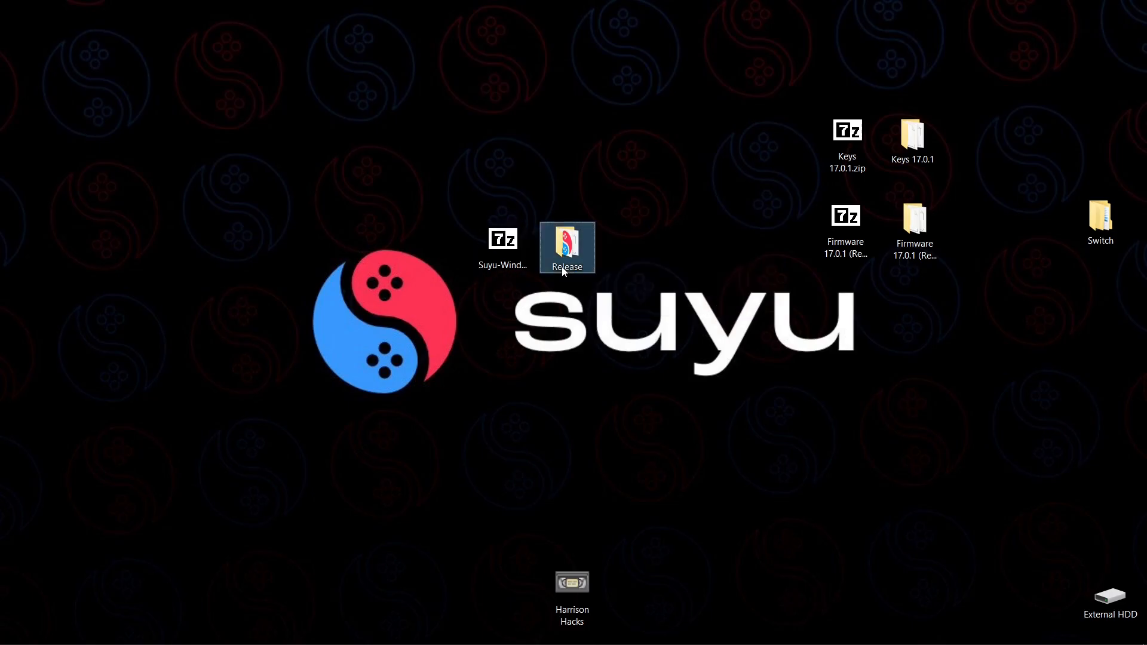
{"action": "right_click", "coordinate": [566, 248]}
{"action": "type", "text": "Suyu"}
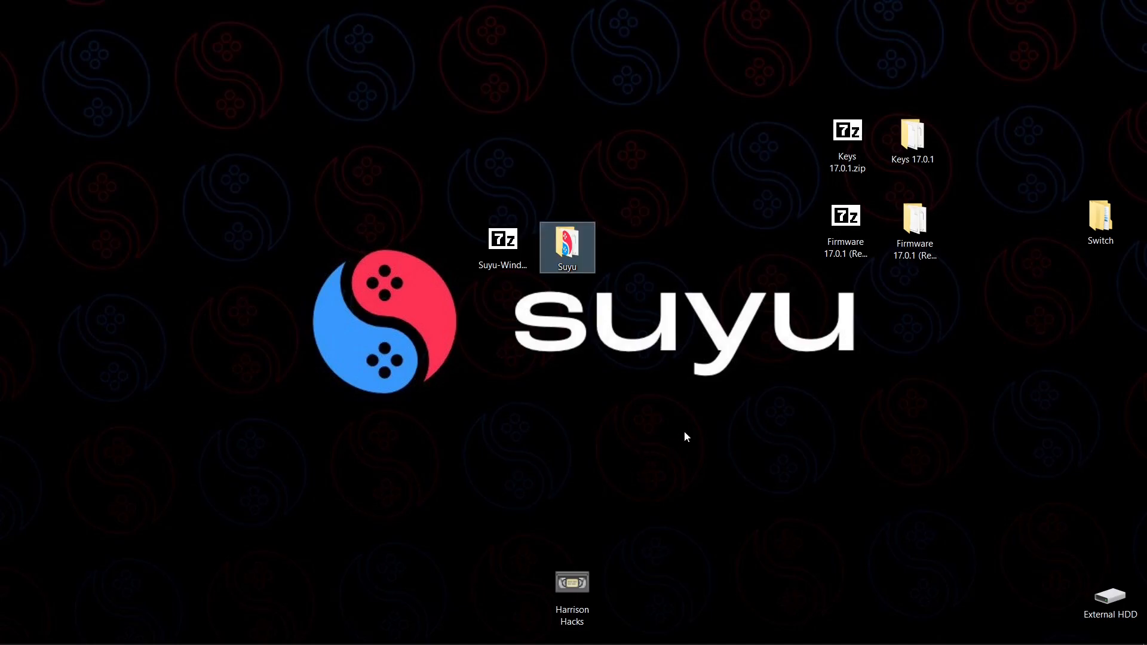
Step: Extract the Keys 17.0.1 and Firmware 17.0.1 zips into their own folders with 7-Zip
{"action": "left_click", "coordinate": [846, 142]}
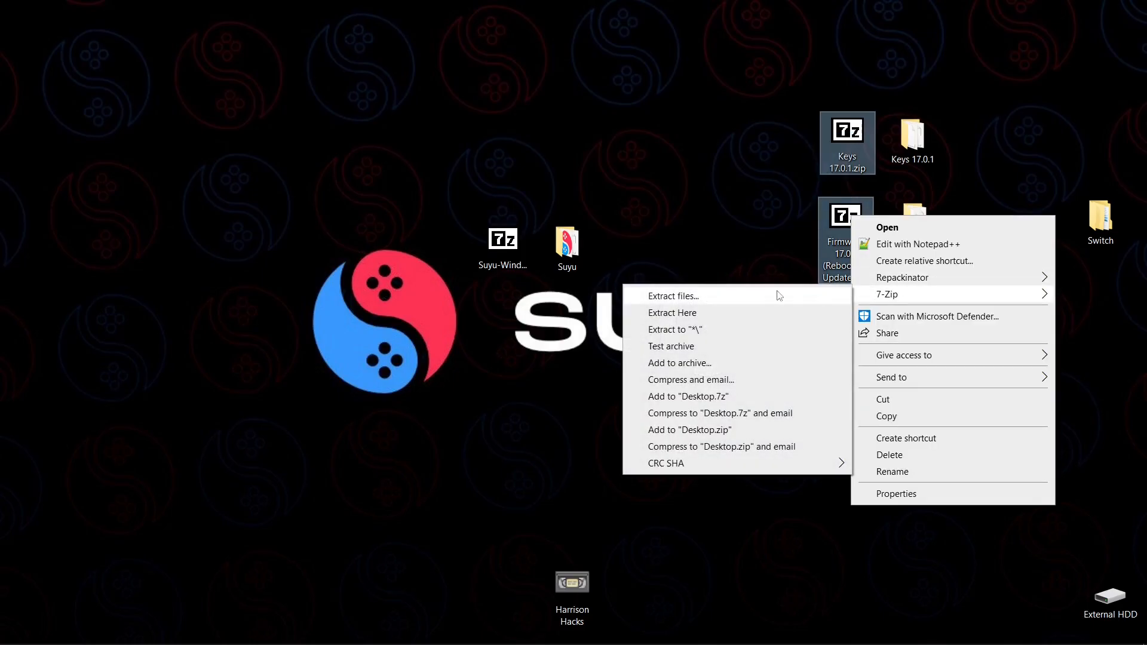
{"action": "mouse_move", "coordinate": [691, 334]}
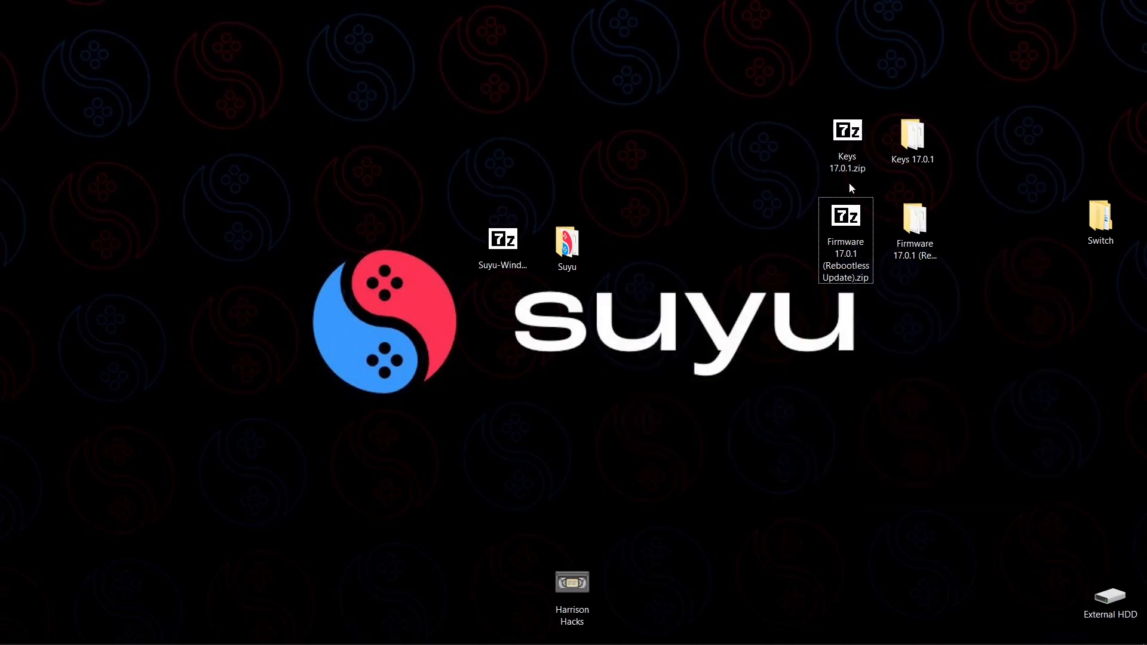
{"action": "left_click", "coordinate": [914, 227]}
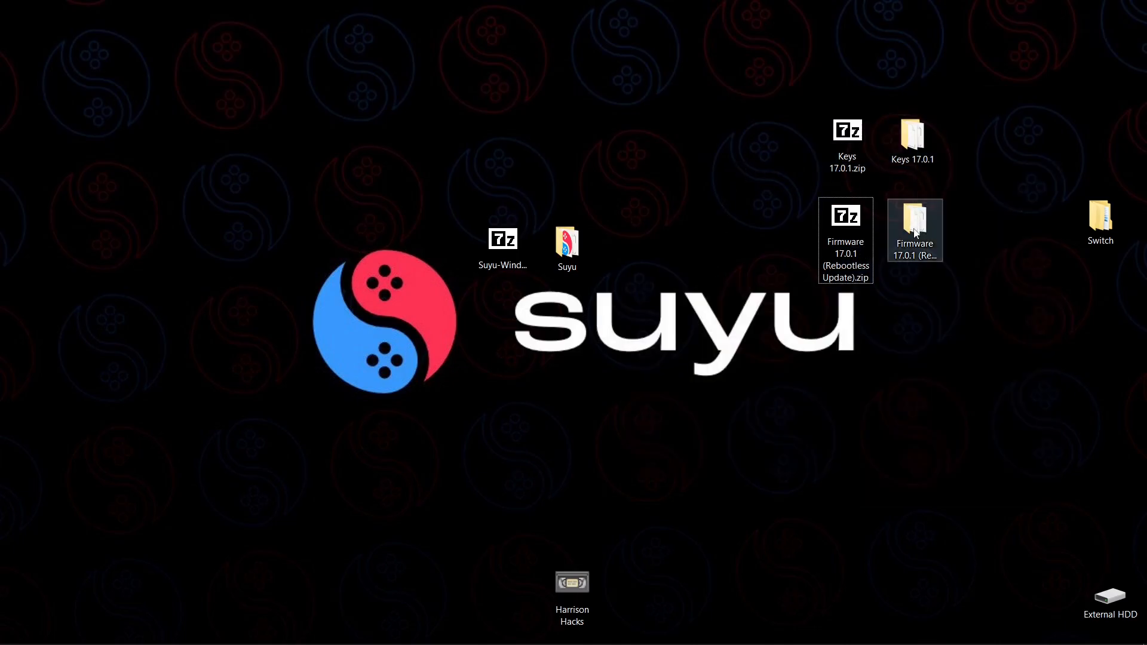
{"action": "left_click", "coordinate": [566, 246]}
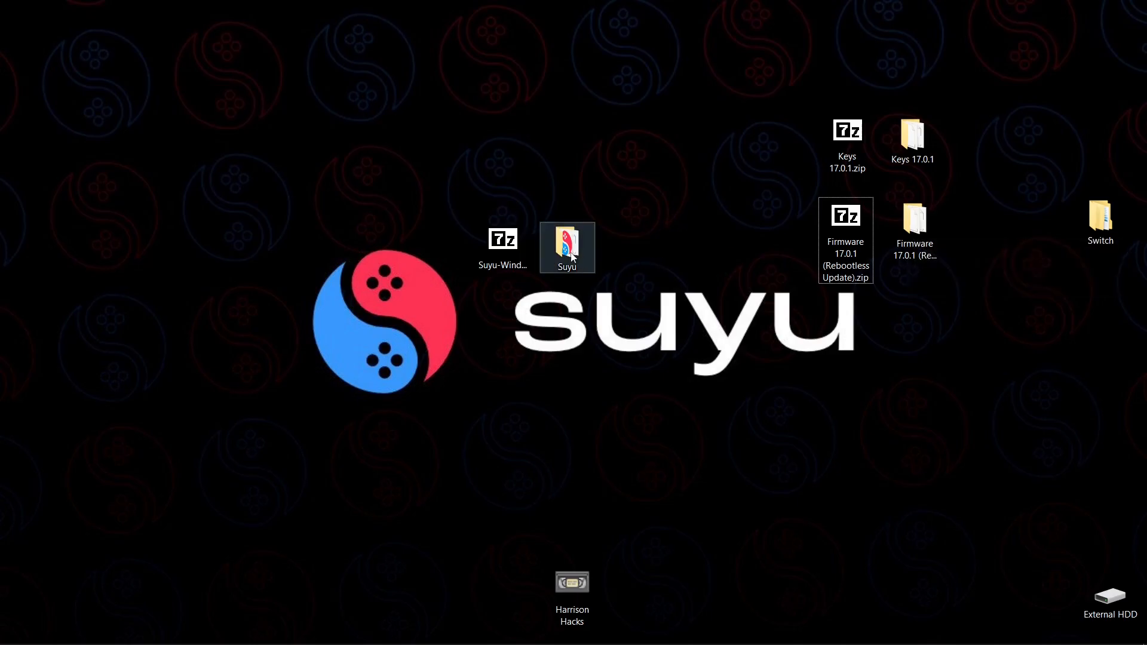
Step: Inside the Suyu folder, create a new folder named user
{"action": "double_click", "coordinate": [567, 247]}
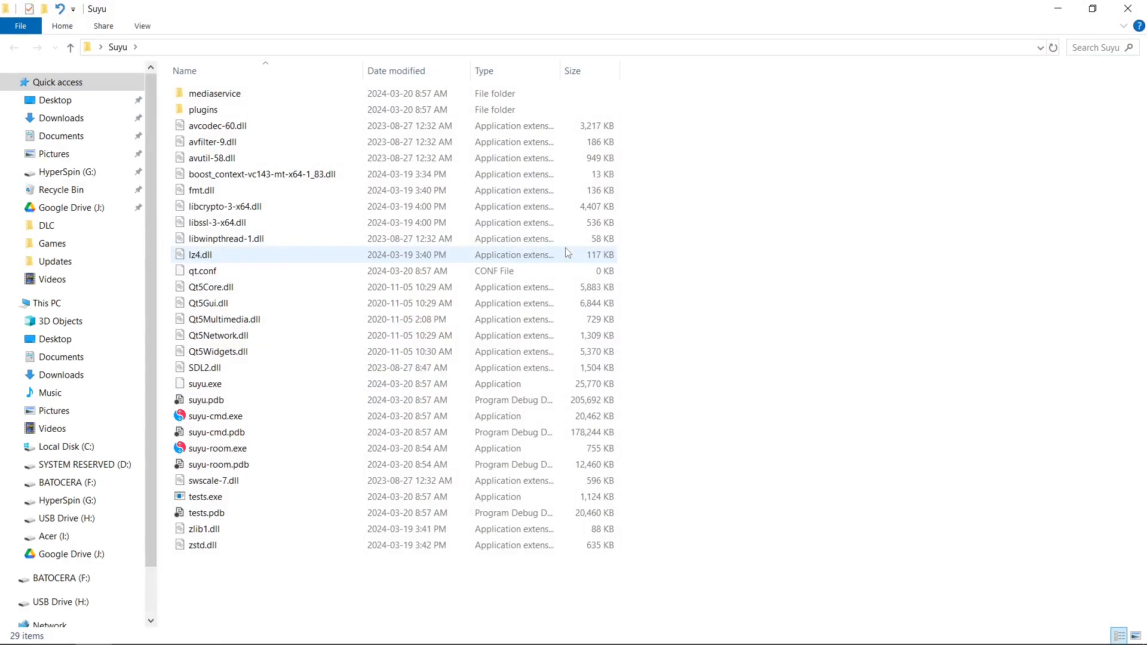
{"action": "left_click", "coordinate": [441, 594]}
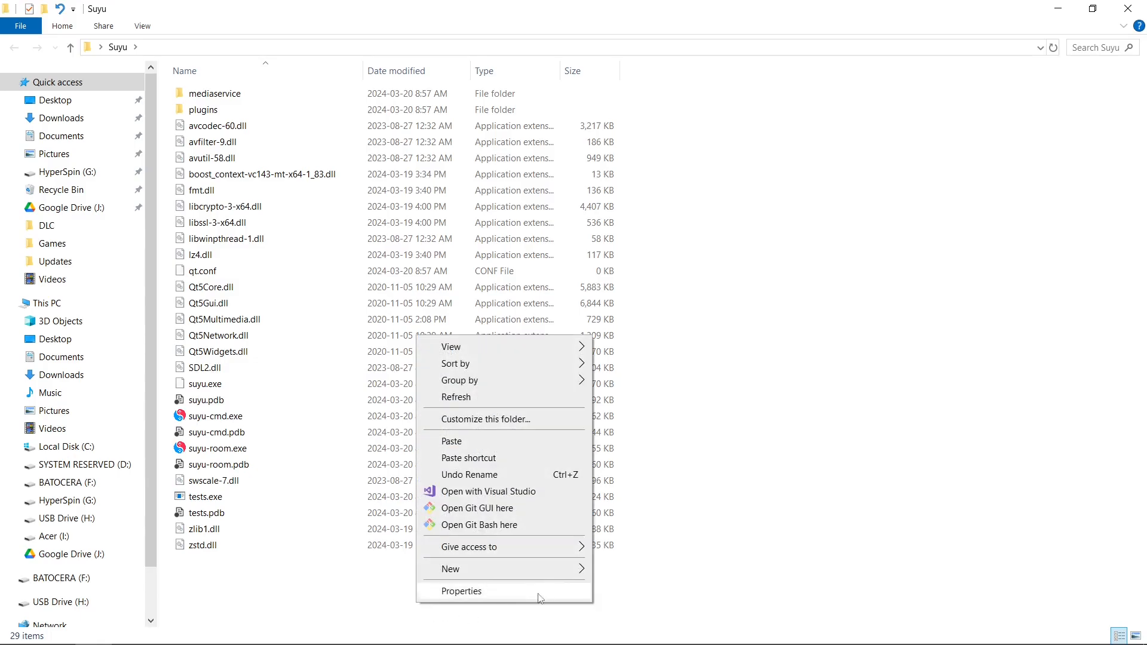
{"action": "left_click", "coordinate": [451, 569]}
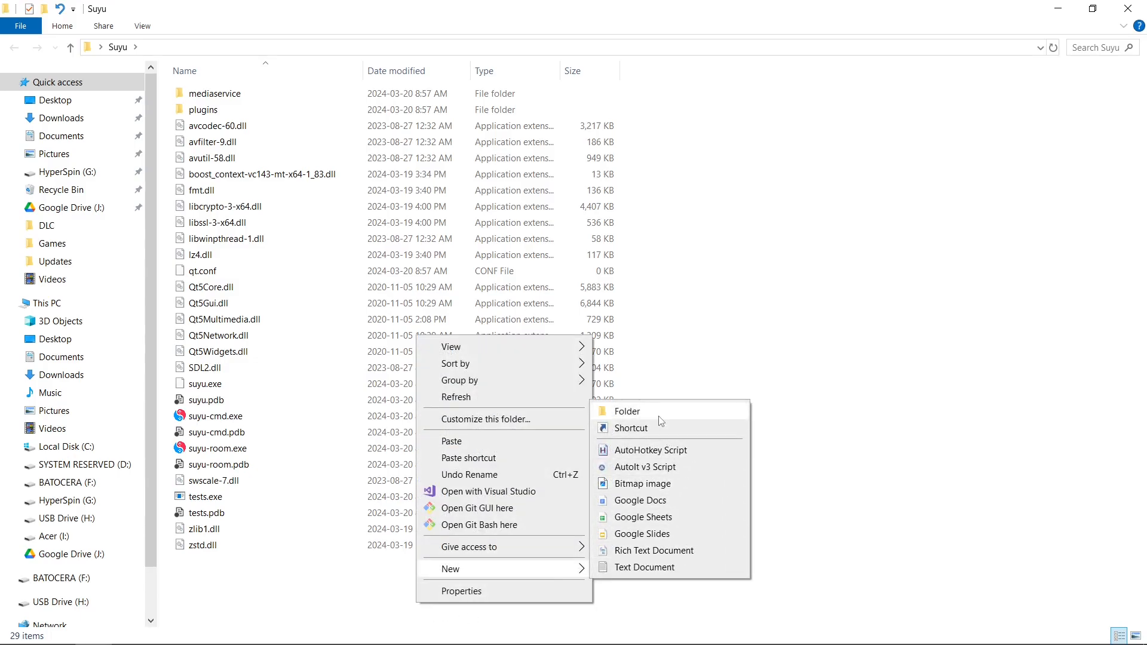
{"action": "left_click", "coordinate": [625, 409]}
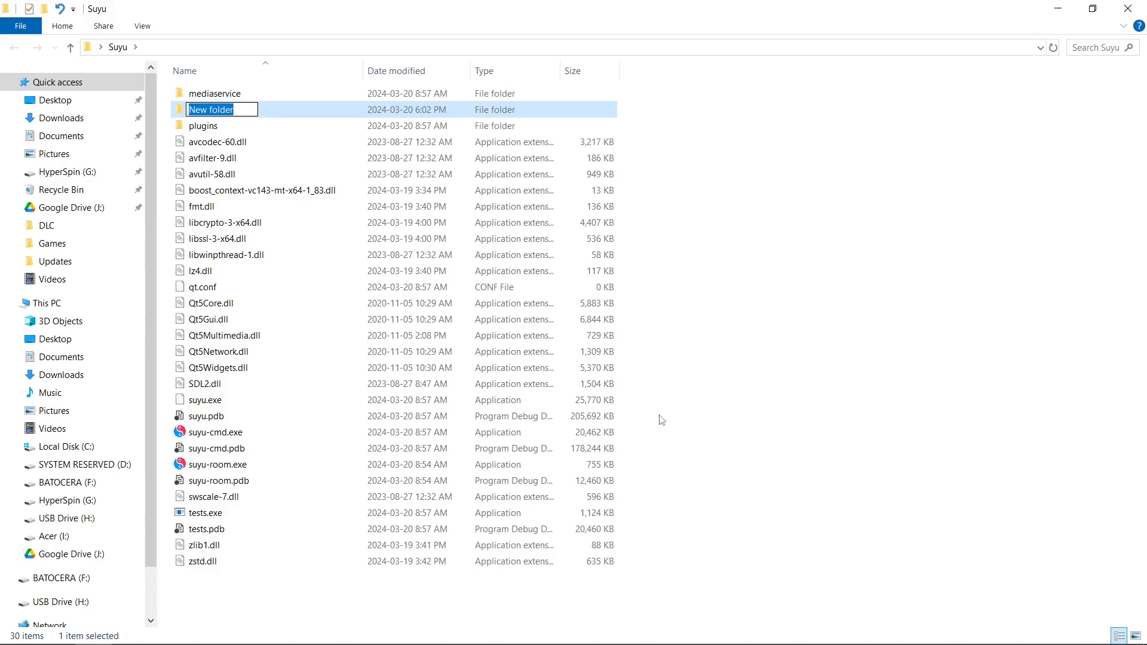
{"action": "type", "text": "user"}
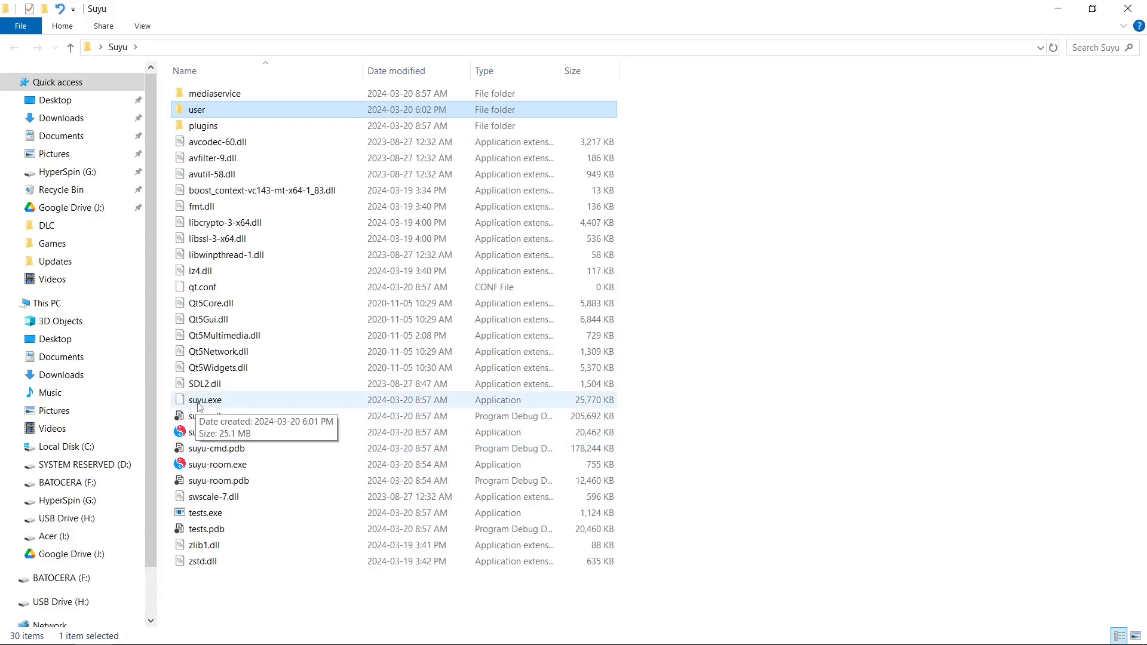
Step: Launch suyu.exe, dismiss the missing keys warning and start Install Decryption Keys
{"action": "double_click", "coordinate": [205, 400]}
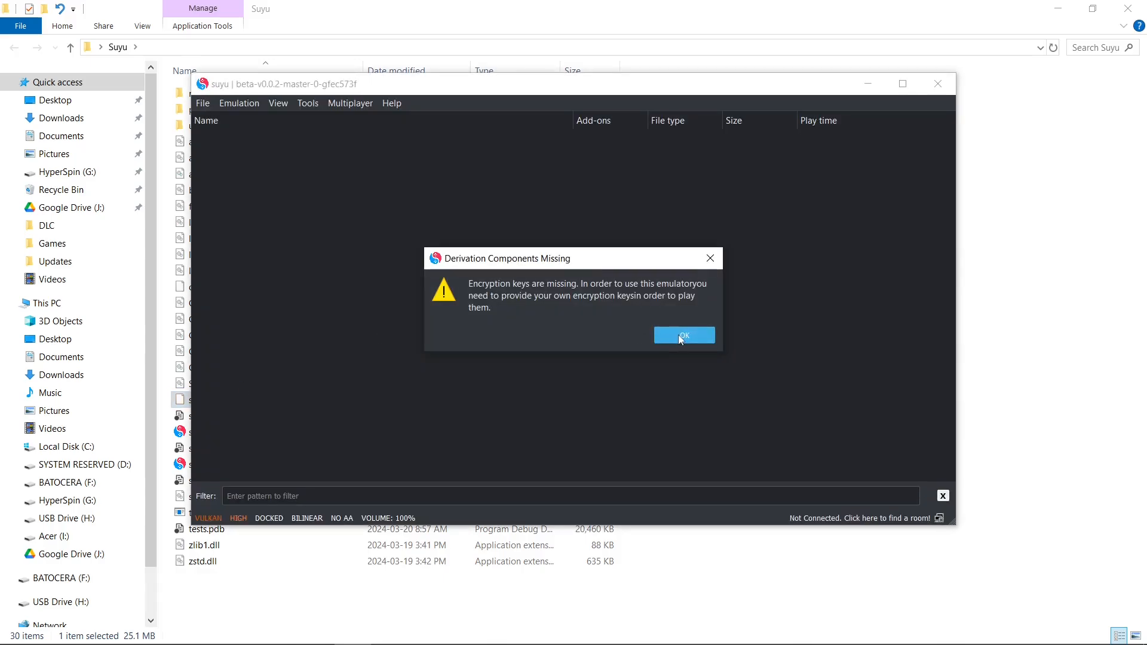
{"action": "left_click", "coordinate": [684, 334]}
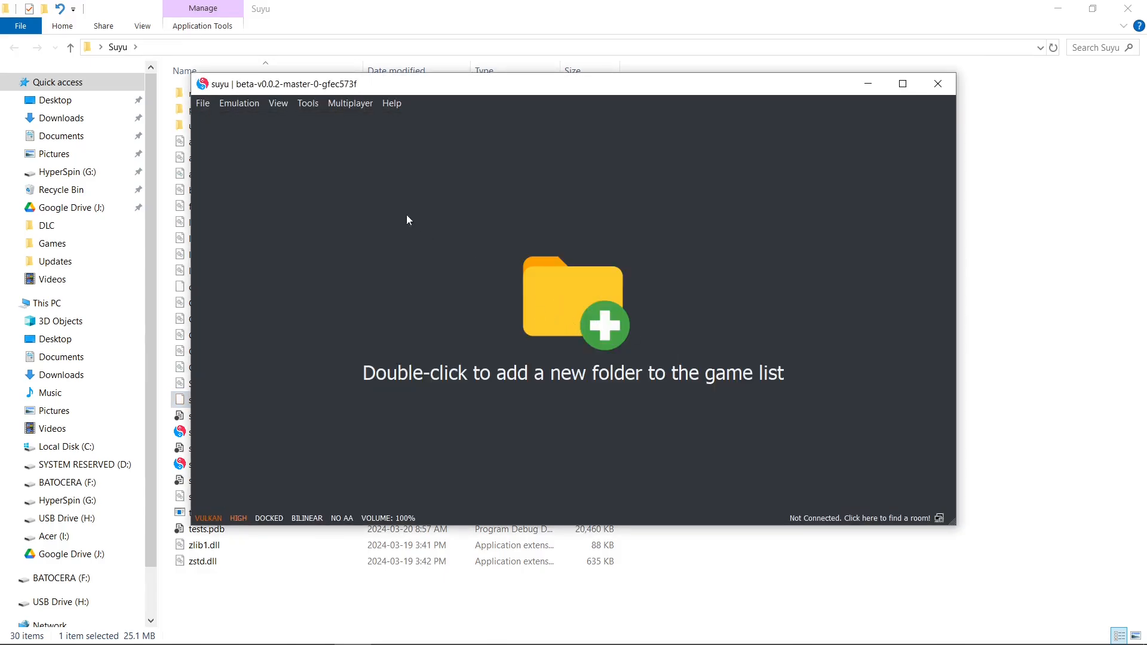
{"action": "left_click", "coordinate": [307, 102]}
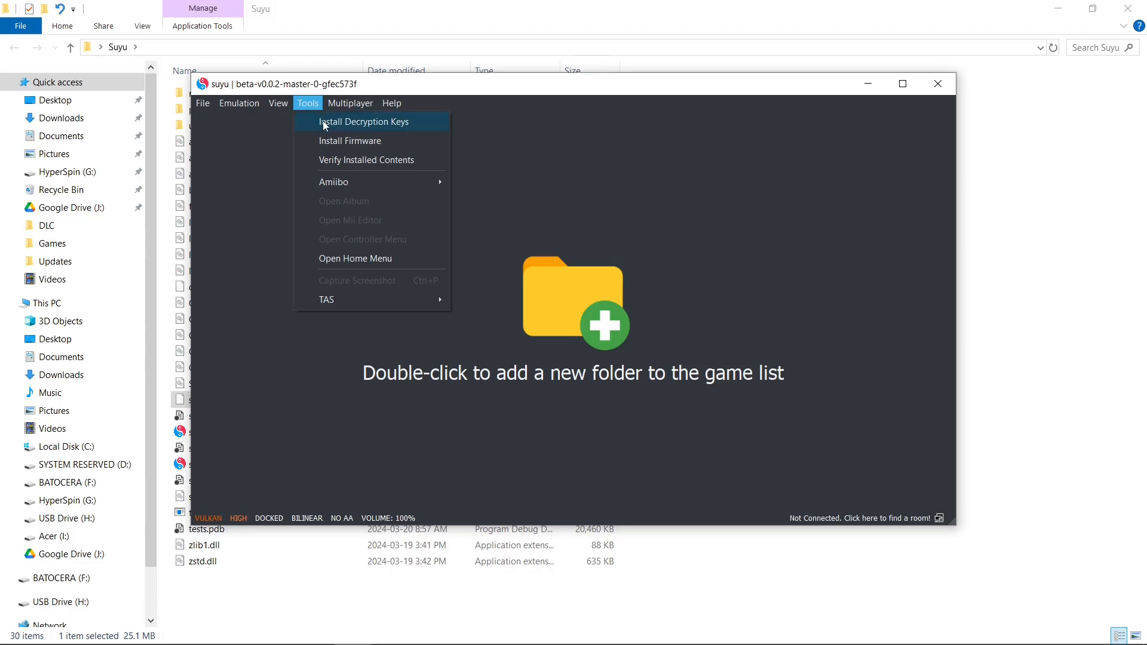
{"action": "left_click", "coordinate": [365, 122]}
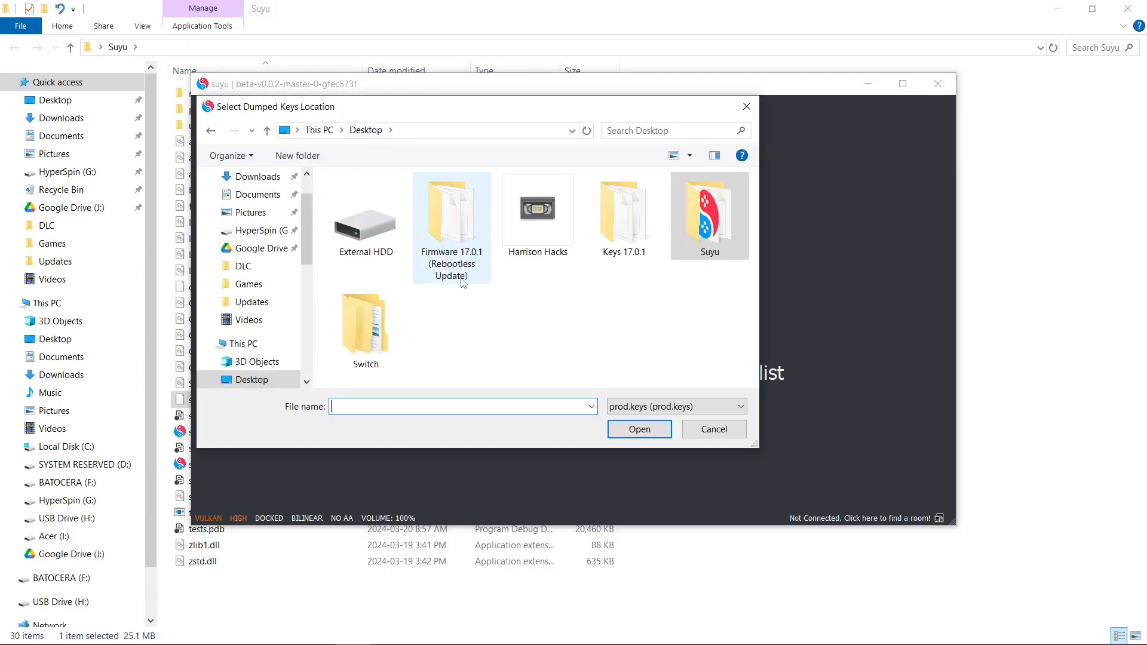
Step: Install prod.keys from the Keys 17.0.1 folder, then begin installing firmware
{"action": "double_click", "coordinate": [623, 213]}
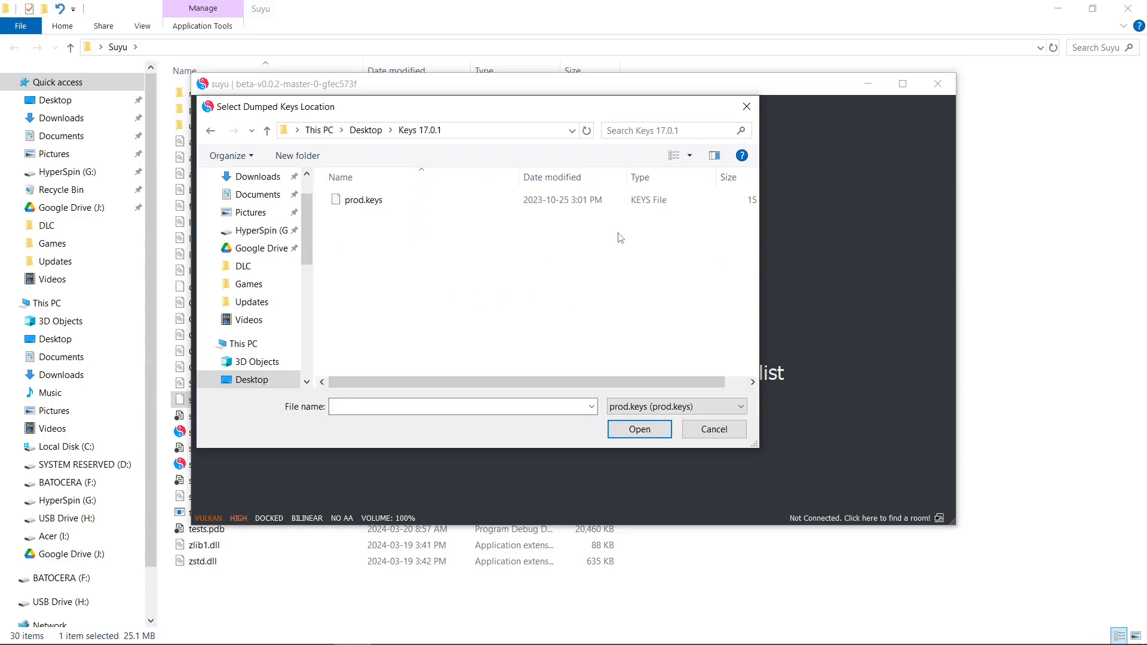
{"action": "left_click", "coordinate": [363, 200]}
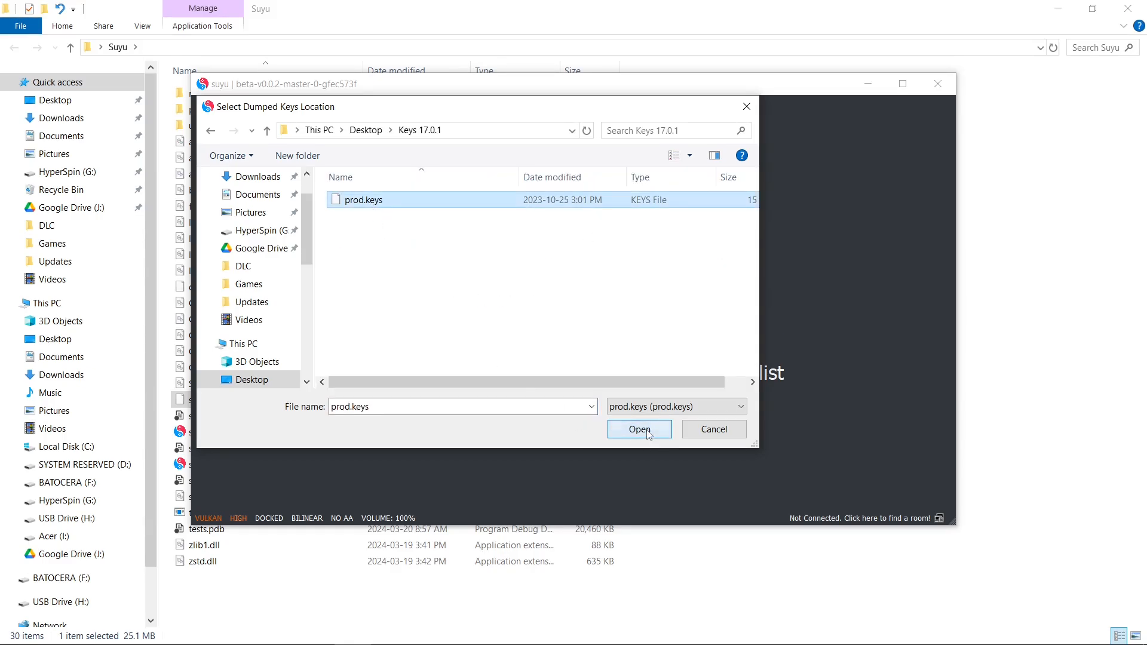
{"action": "left_click", "coordinate": [638, 429]}
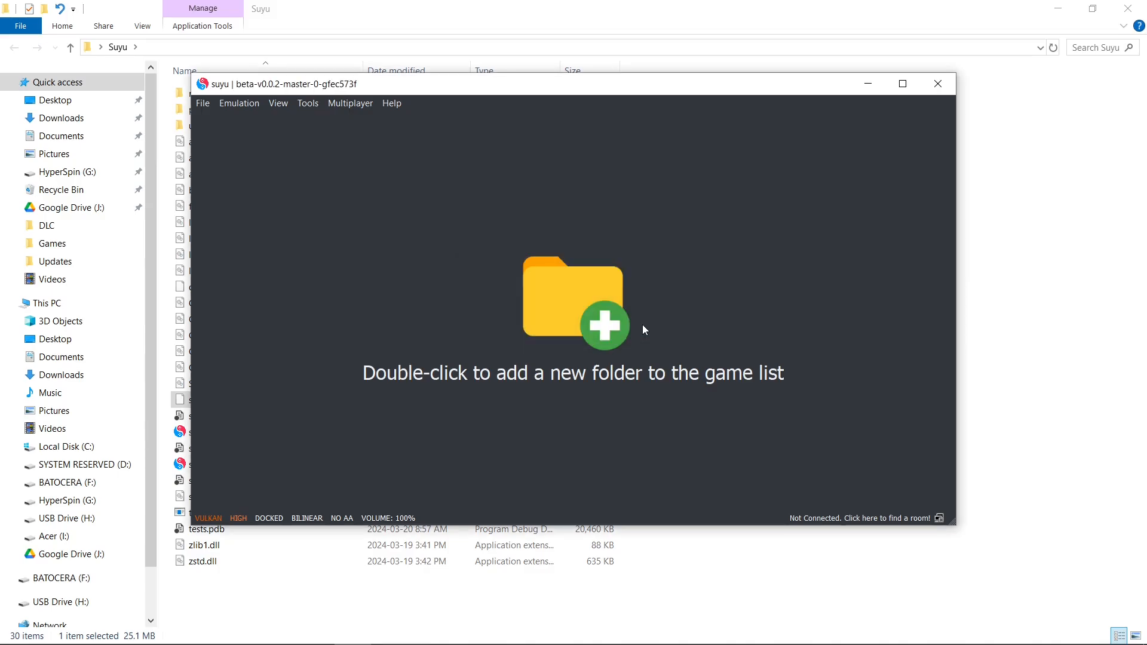
{"action": "left_click", "coordinate": [307, 102]}
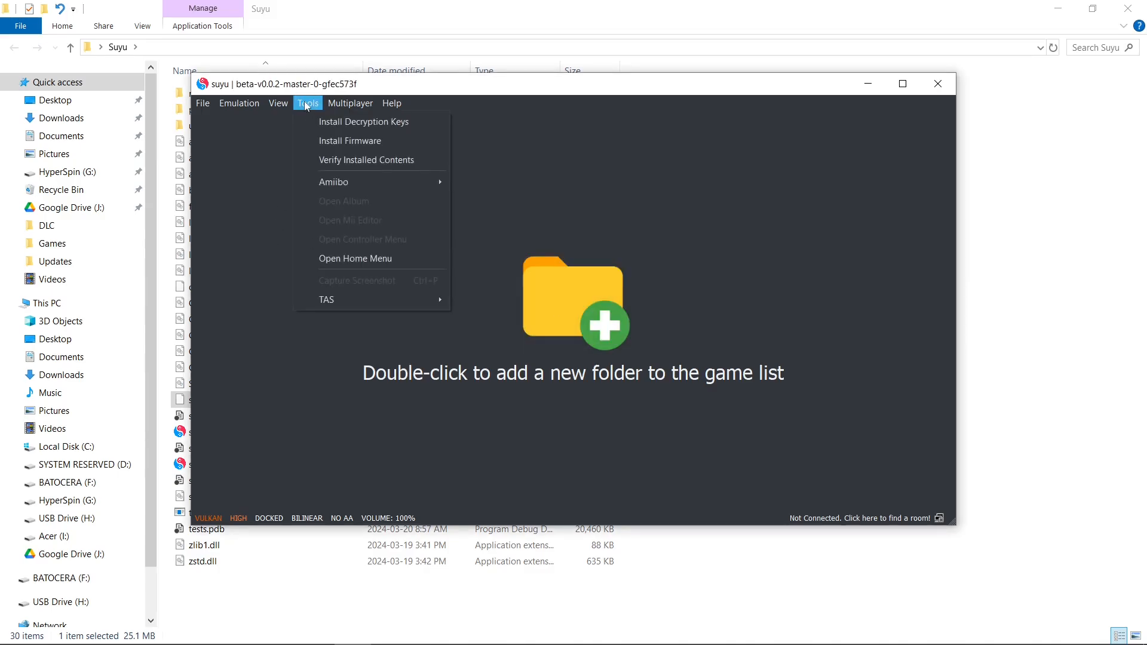
{"action": "left_click", "coordinate": [350, 141]}
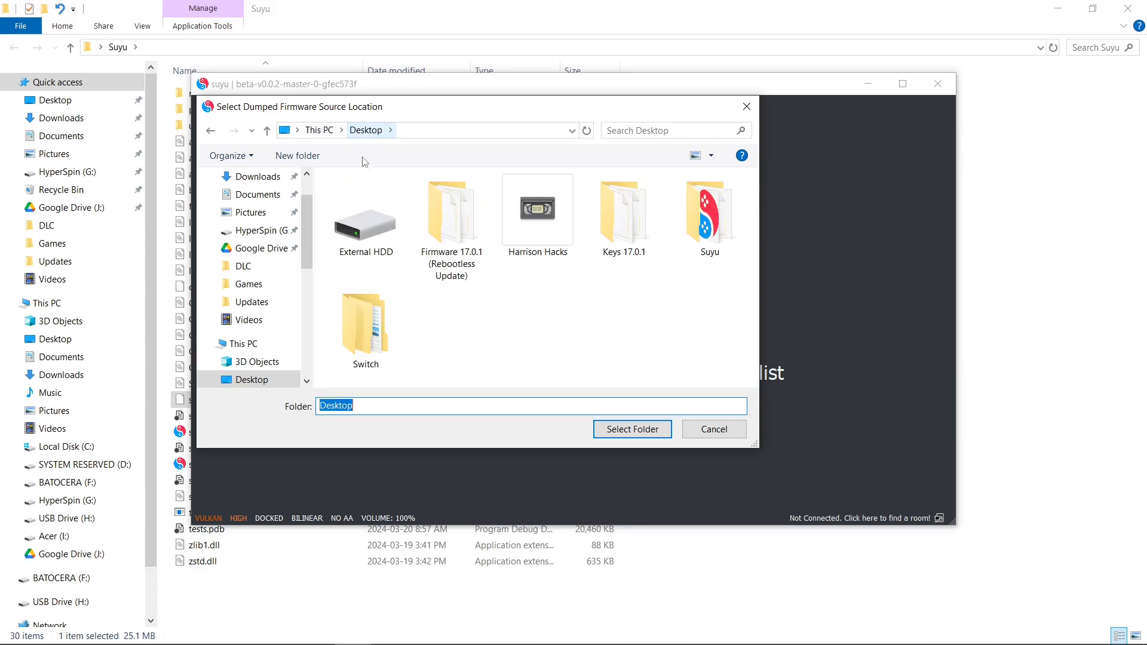
Step: Select the Firmware 17.0.1 (Rebootless Update) folder to install firmware 17.0.1
{"action": "double_click", "coordinate": [451, 208]}
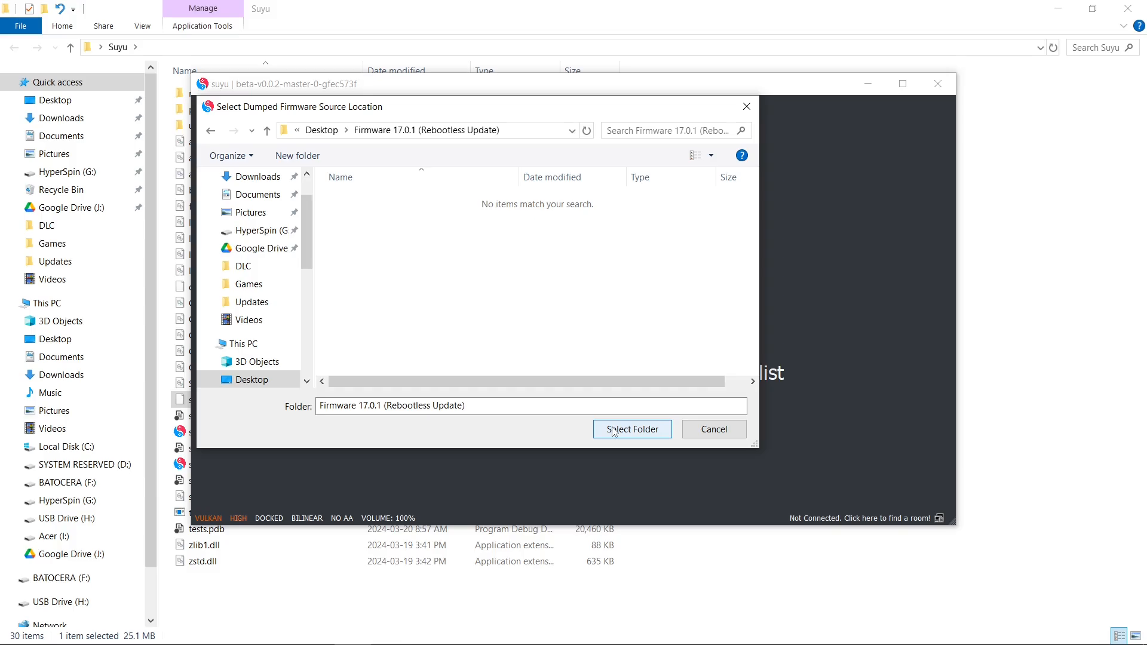
{"action": "left_click", "coordinate": [631, 429]}
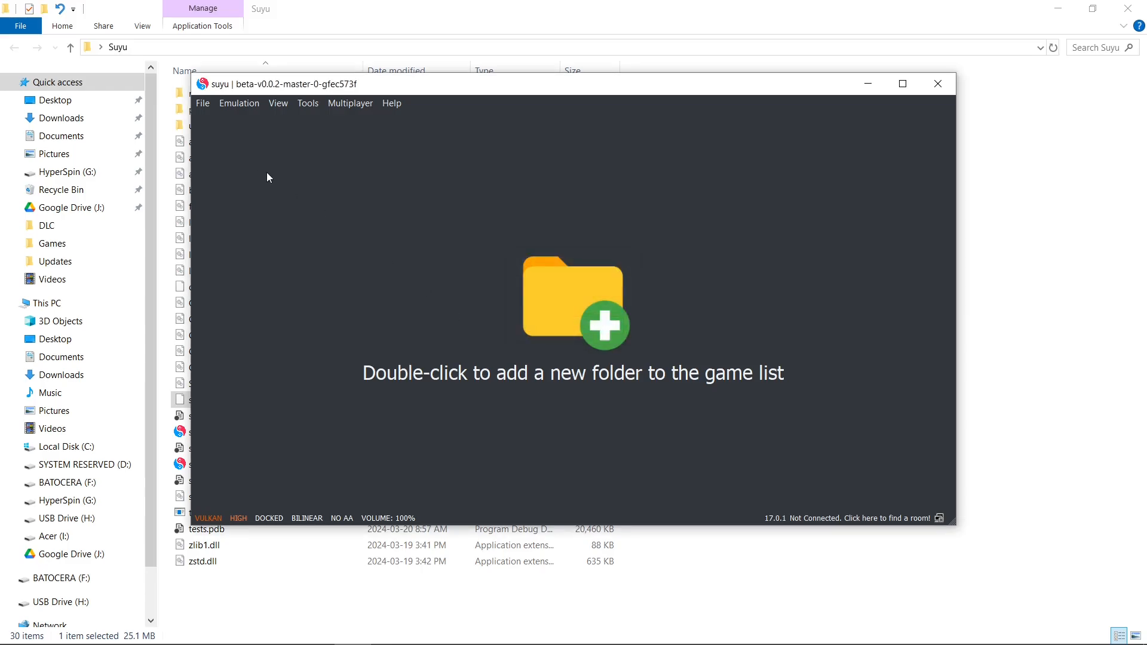
{"action": "mouse_move", "coordinate": [279, 103]}
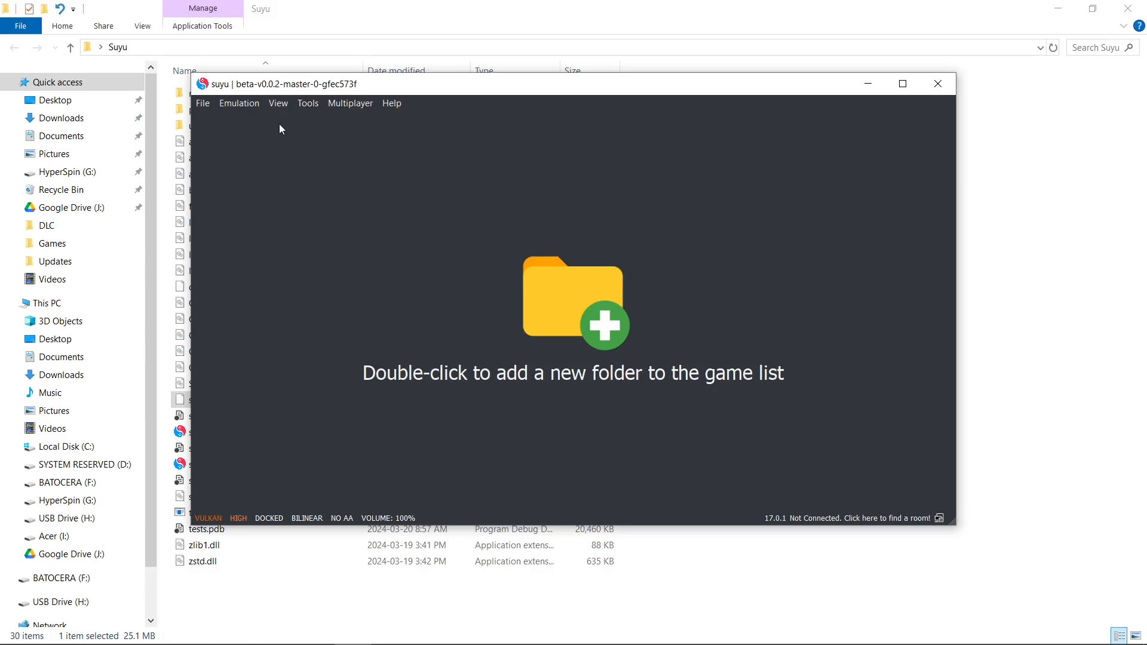
Step: Open Emulation > Configure and review the Hotkeys, UI and System settings pages
{"action": "left_click", "coordinate": [239, 103]}
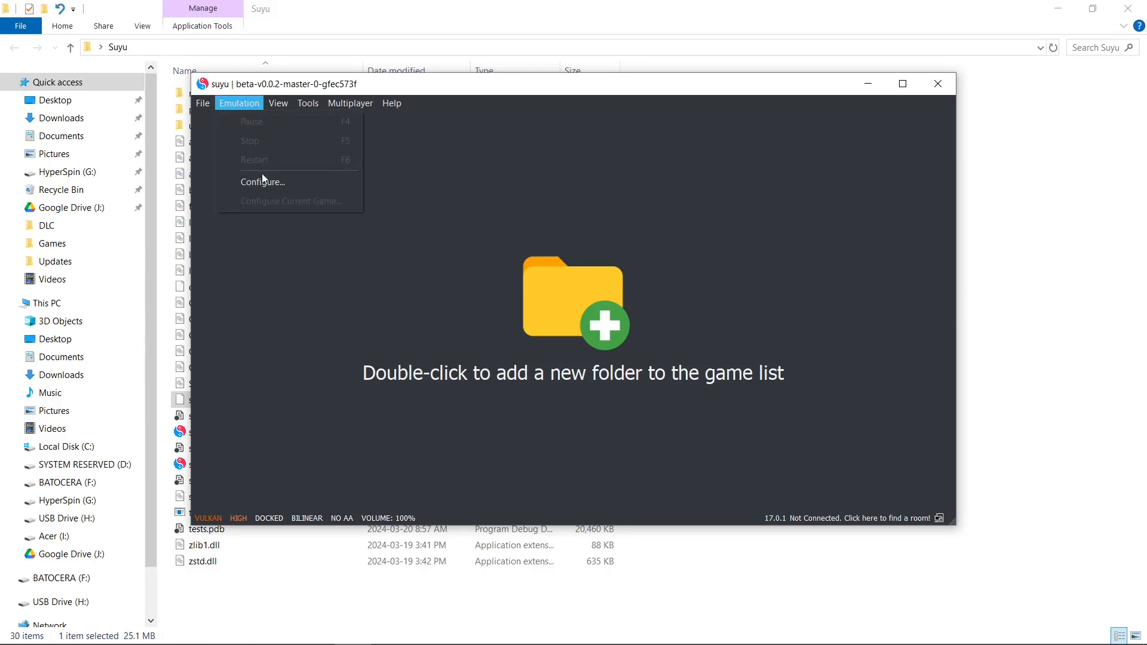
{"action": "left_click", "coordinate": [261, 182]}
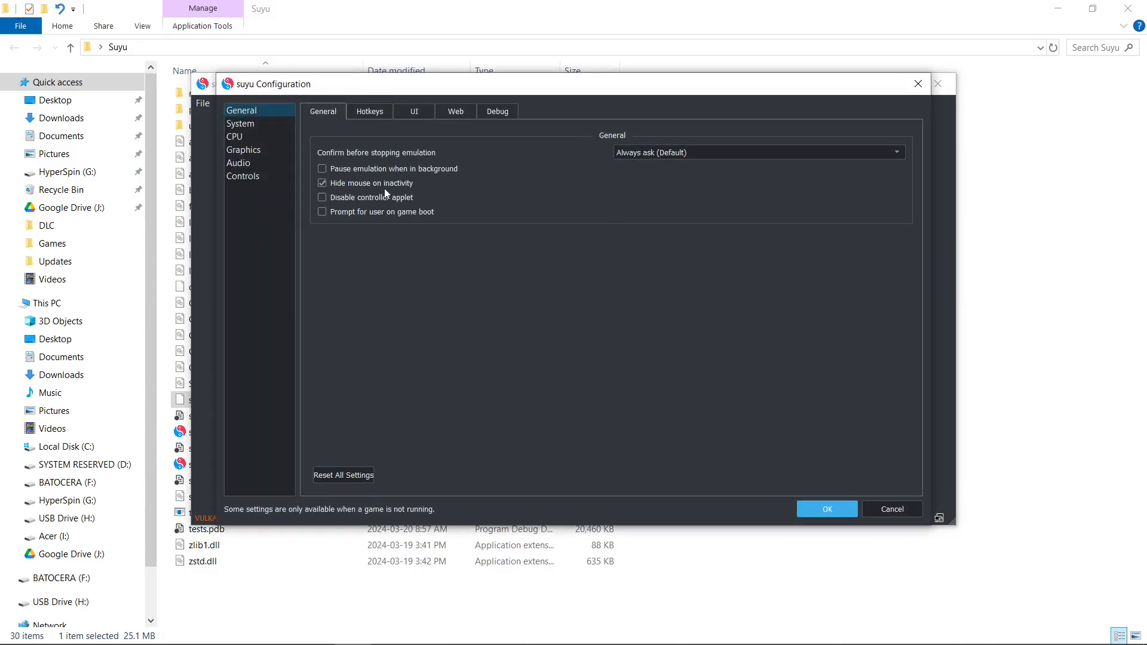
{"action": "mouse_move", "coordinate": [386, 188]}
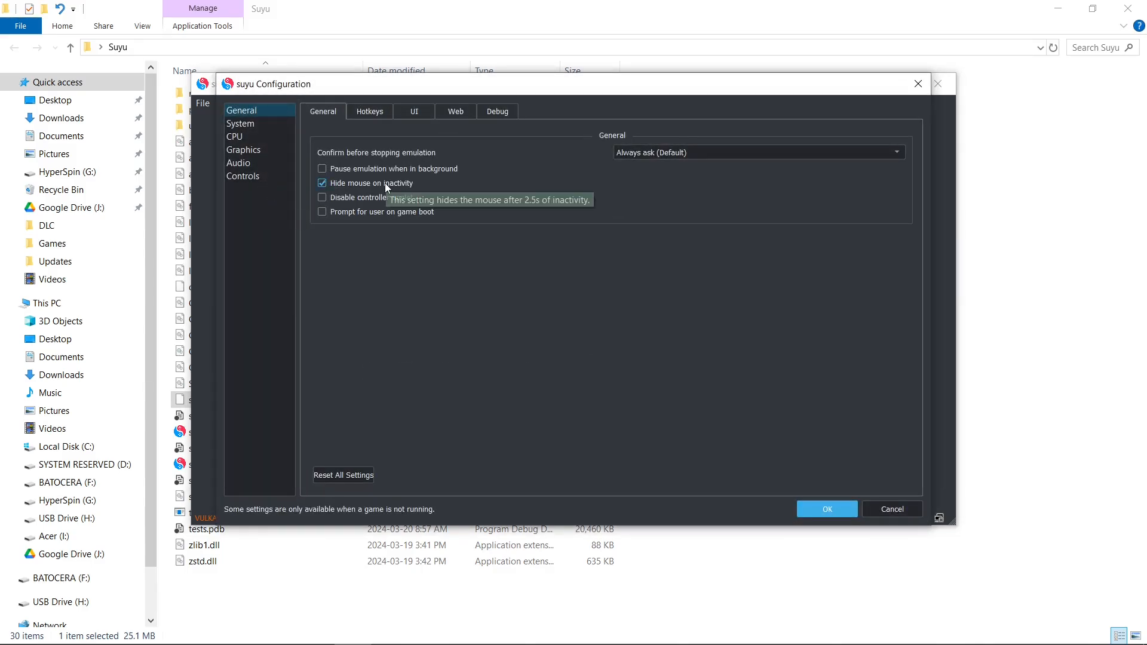
{"action": "left_click", "coordinate": [370, 111]}
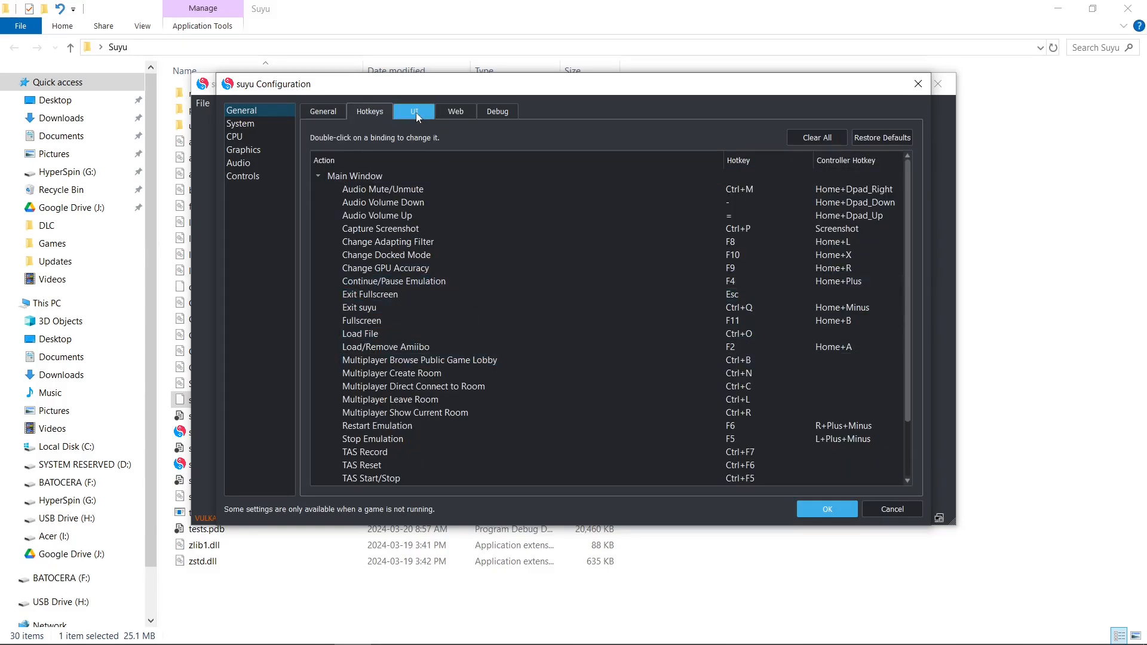
{"action": "left_click", "coordinate": [414, 111]}
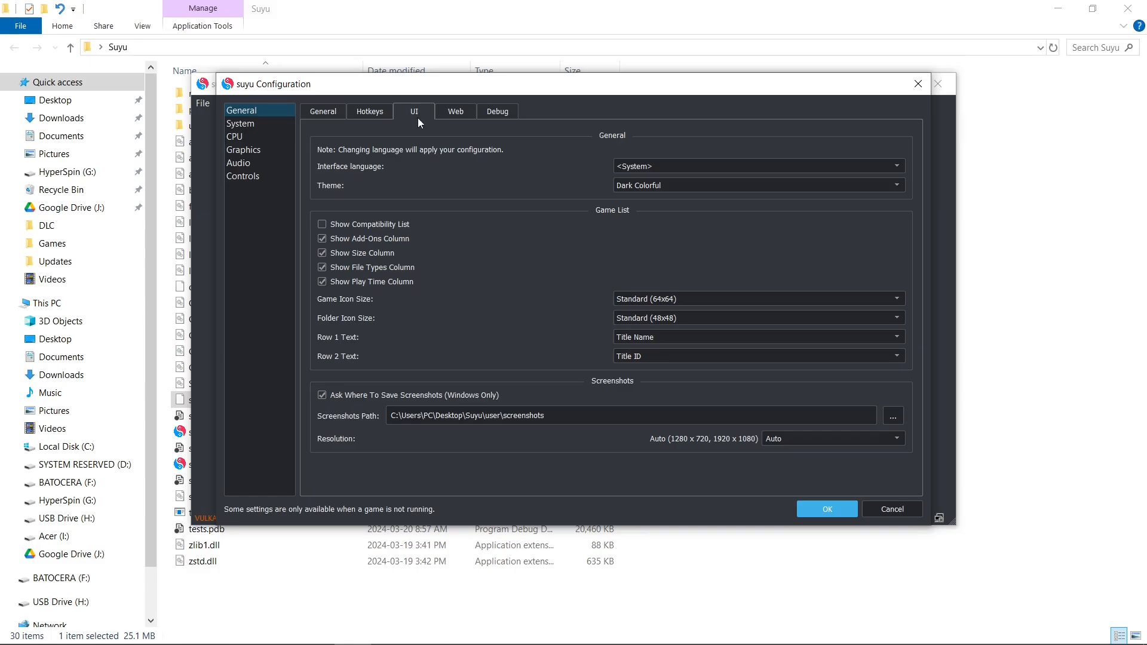
{"action": "mouse_move", "coordinate": [580, 207]}
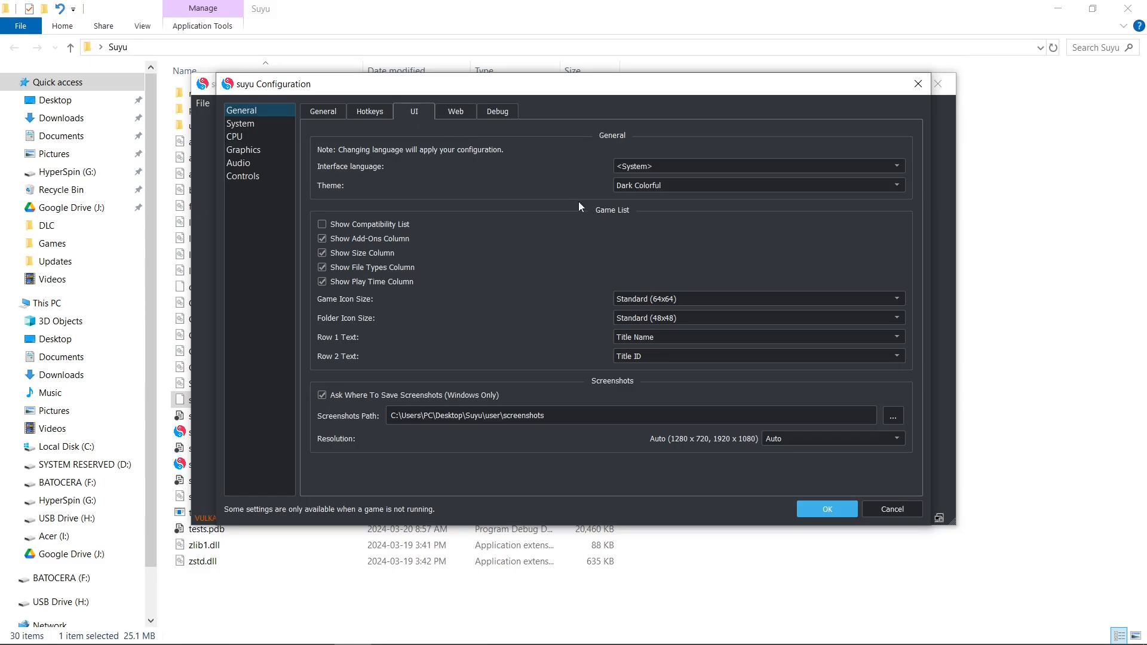
{"action": "left_click", "coordinate": [757, 185]}
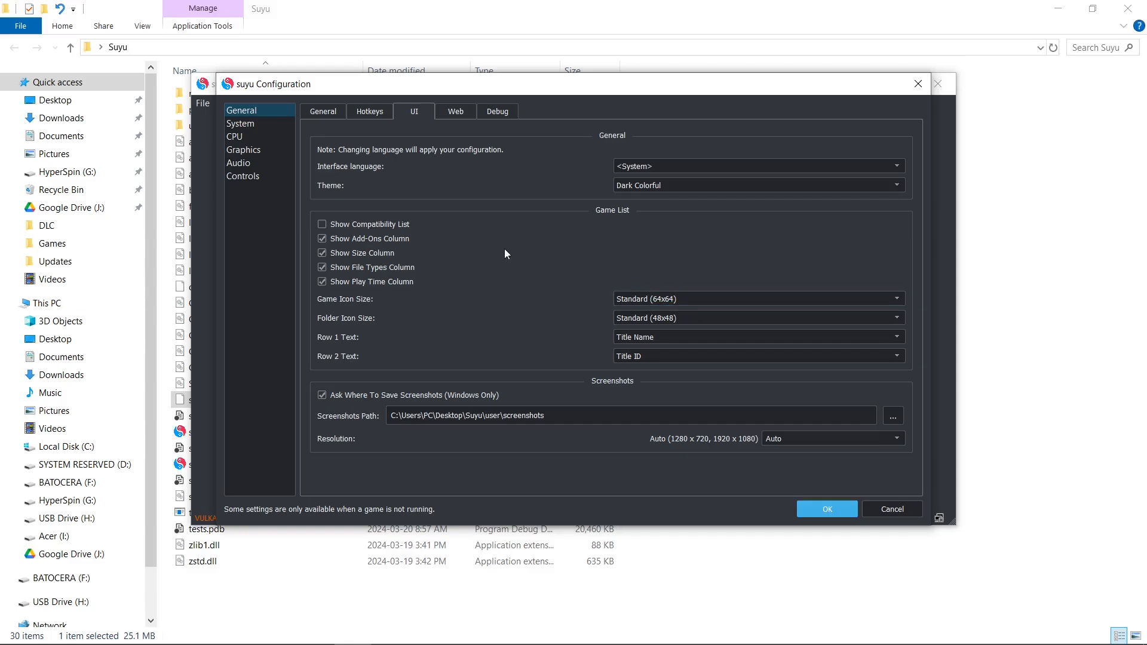
{"action": "left_click", "coordinate": [240, 123]}
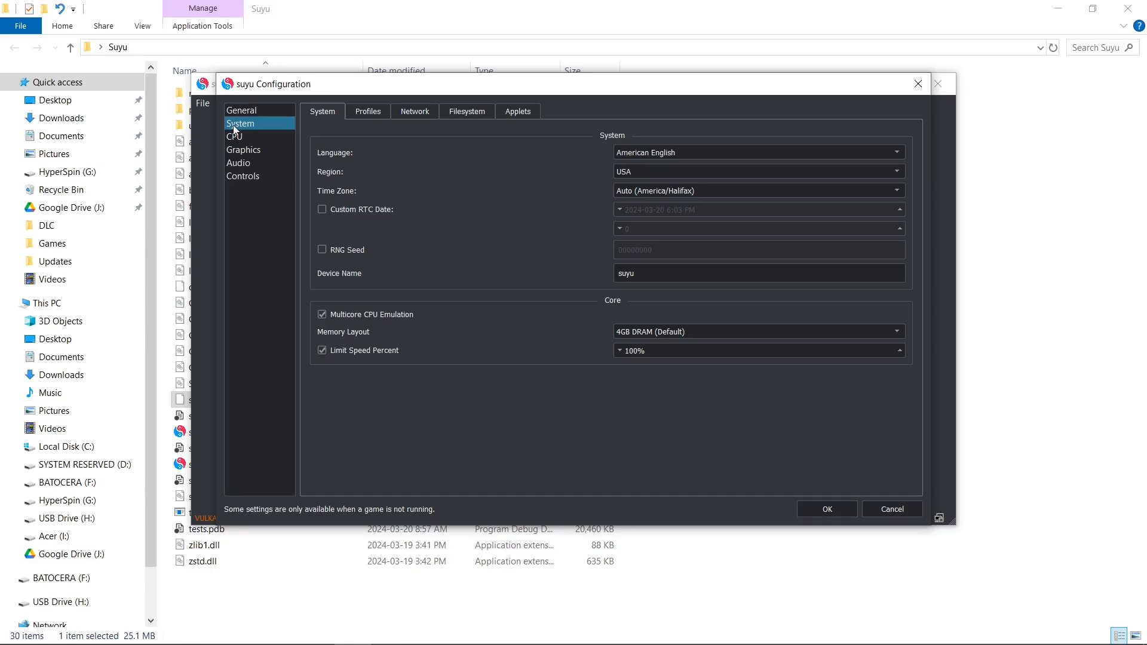
{"action": "mouse_move", "coordinate": [455, 291]}
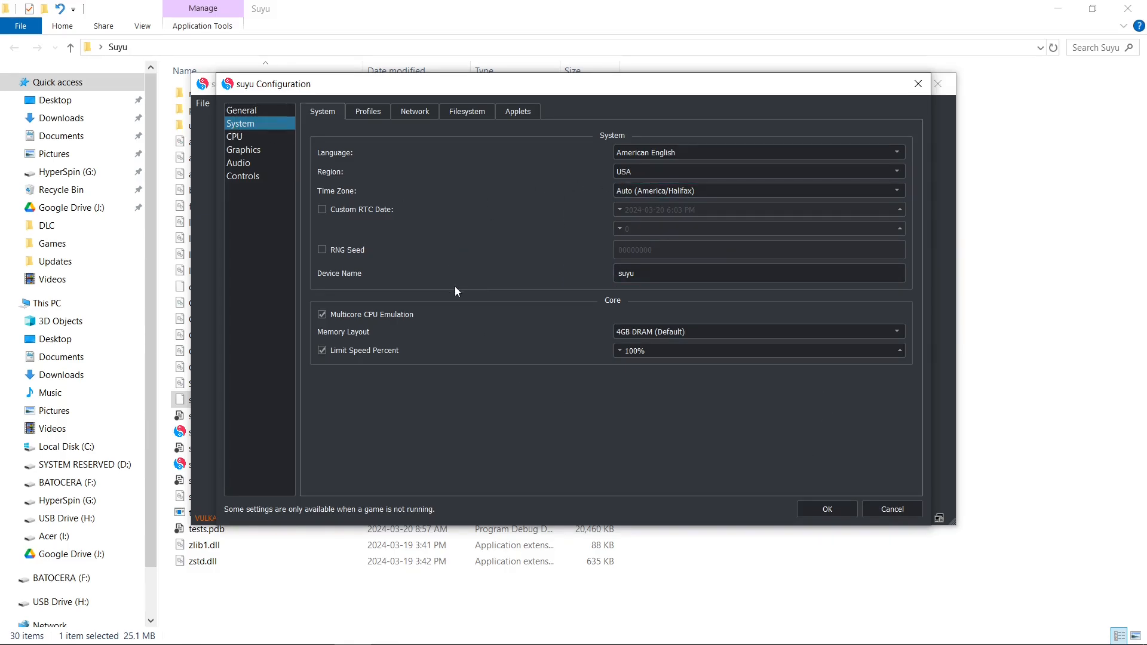
Step: Review the network, storage, applet mode and CPU accuracy settings pages
{"action": "left_click", "coordinate": [368, 111]}
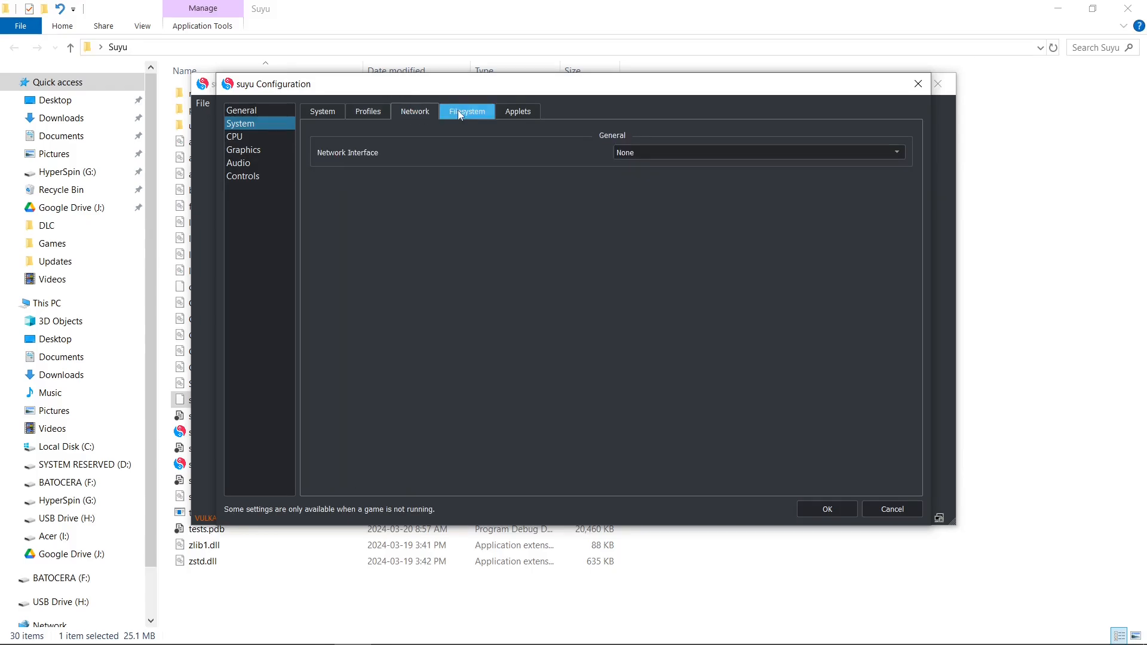
{"action": "left_click", "coordinate": [466, 111]}
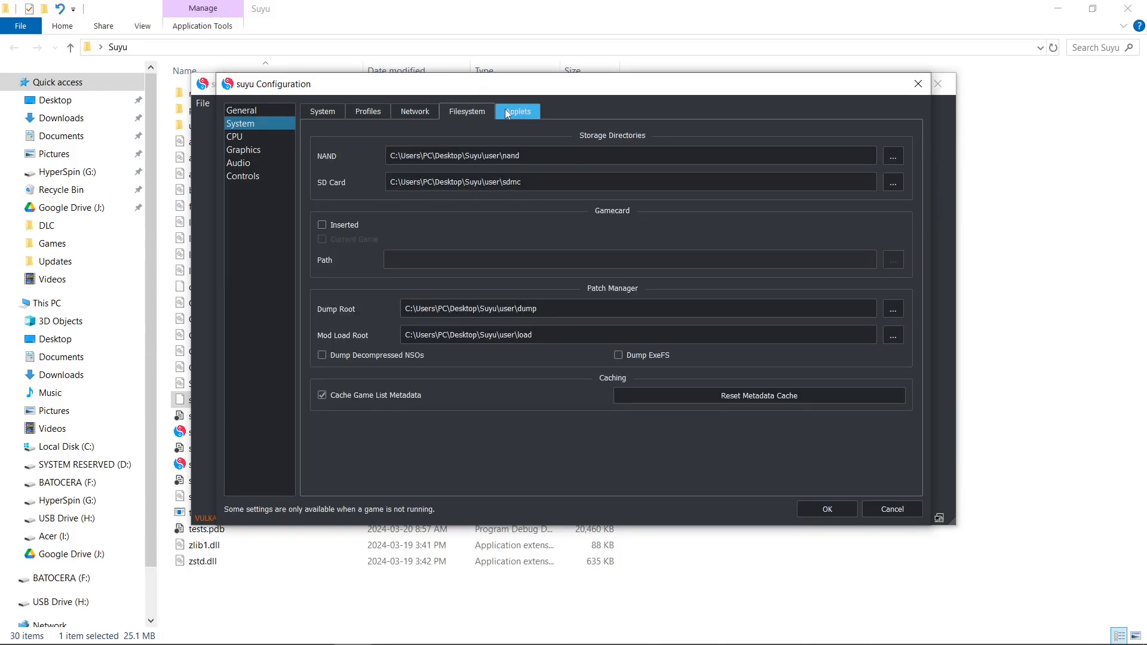
{"action": "left_click", "coordinate": [518, 111]}
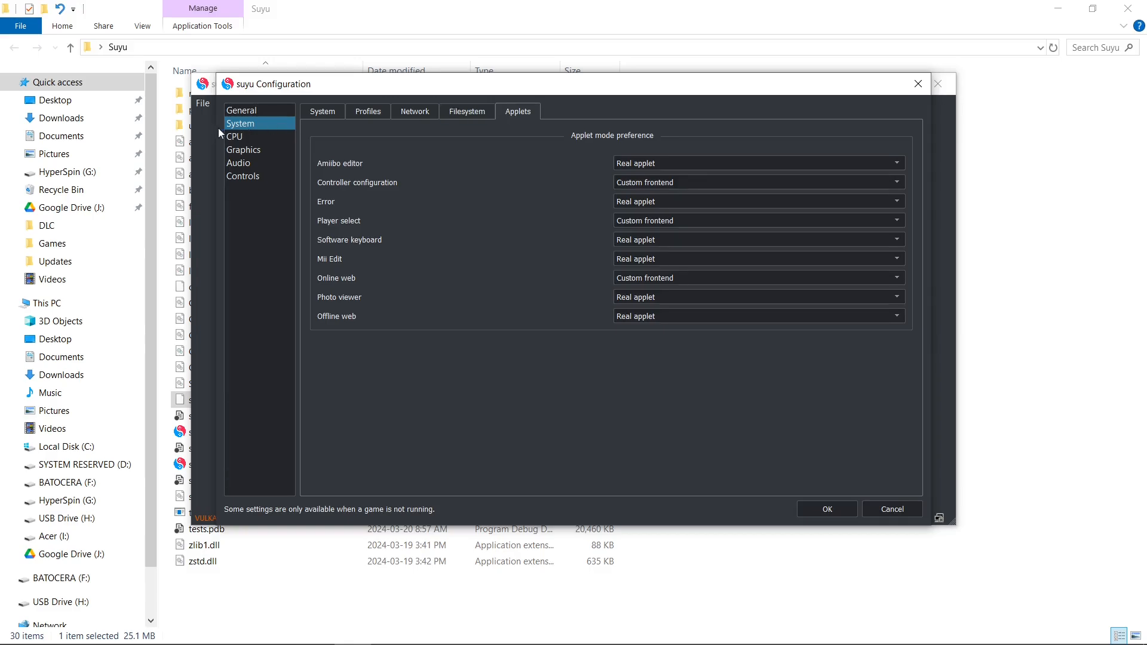
{"action": "left_click", "coordinate": [234, 136]}
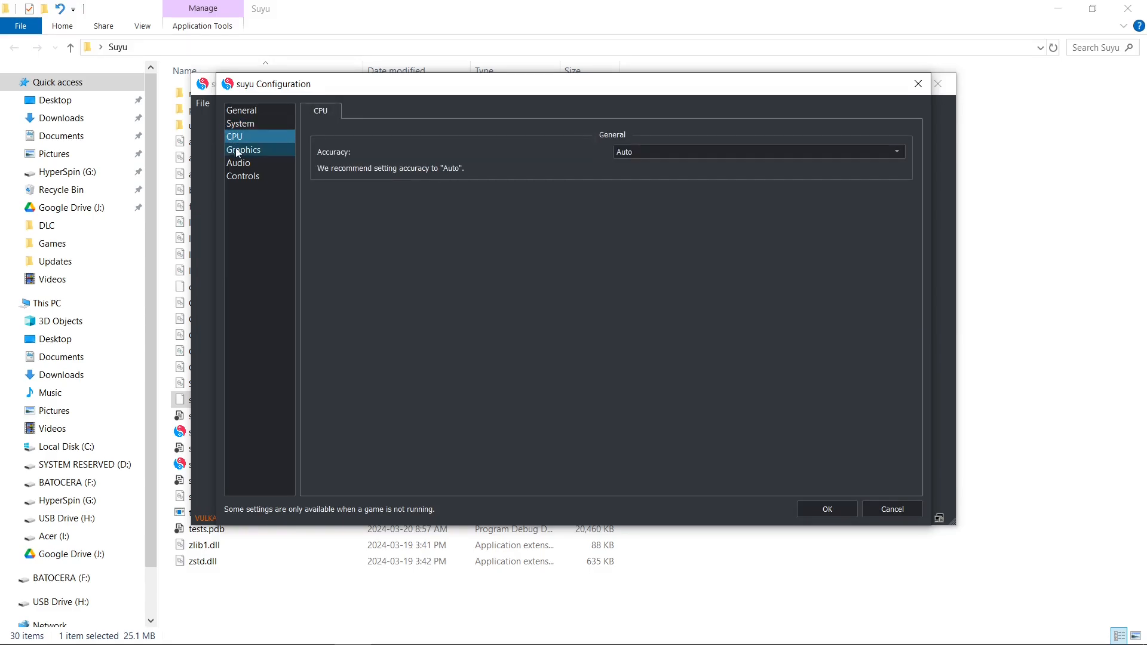
Step: Review Graphics, Advanced graphics and Audio settings, ending on the Controls page
{"action": "left_click", "coordinate": [242, 149]}
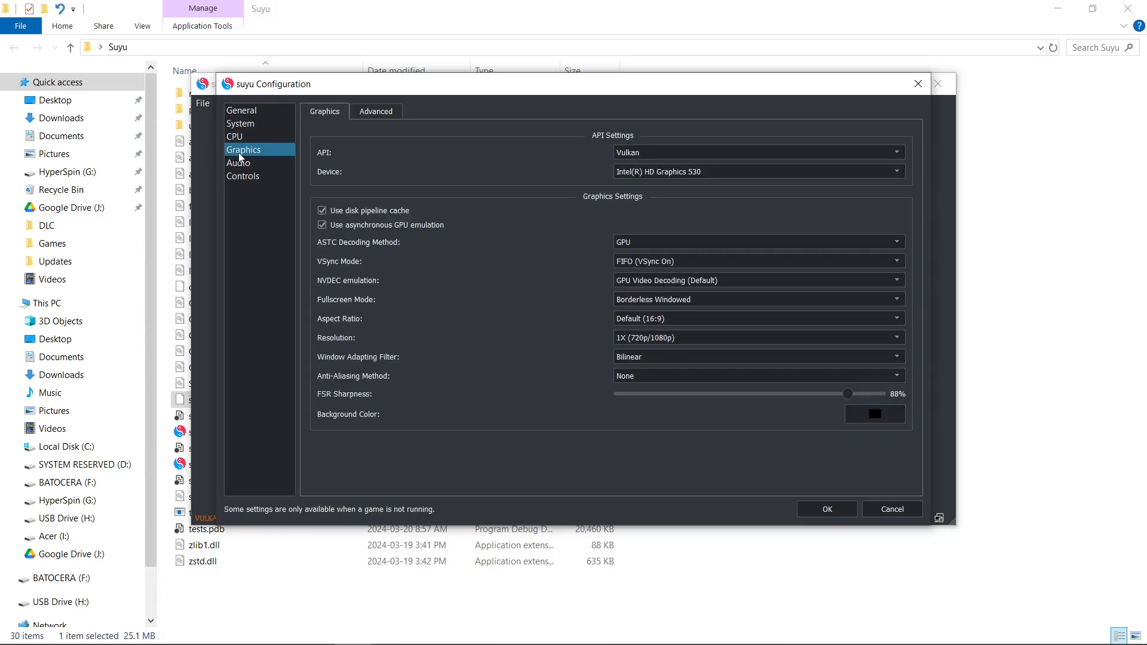
{"action": "mouse_move", "coordinate": [533, 196]}
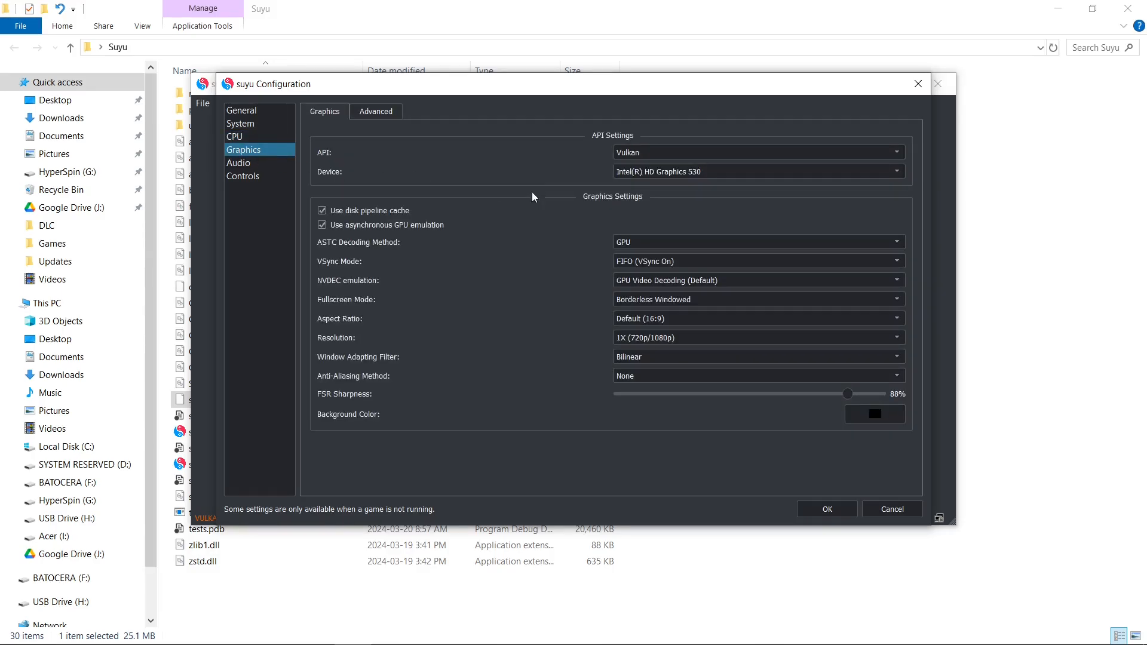
{"action": "mouse_move", "coordinate": [503, 233]}
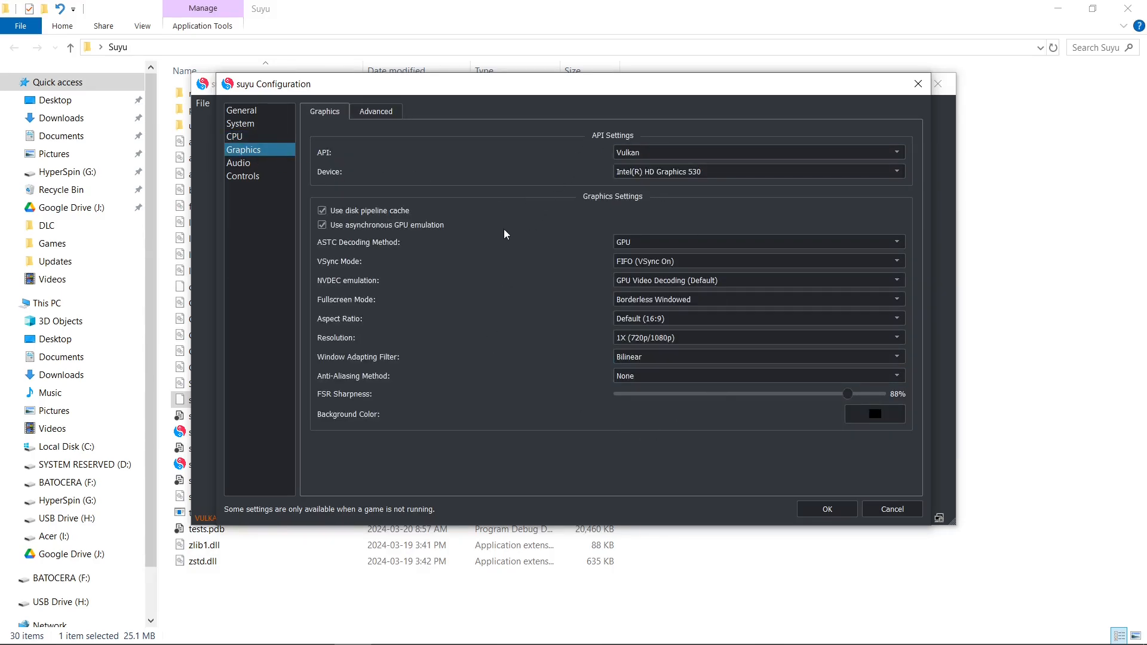
{"action": "left_click", "coordinate": [376, 111]}
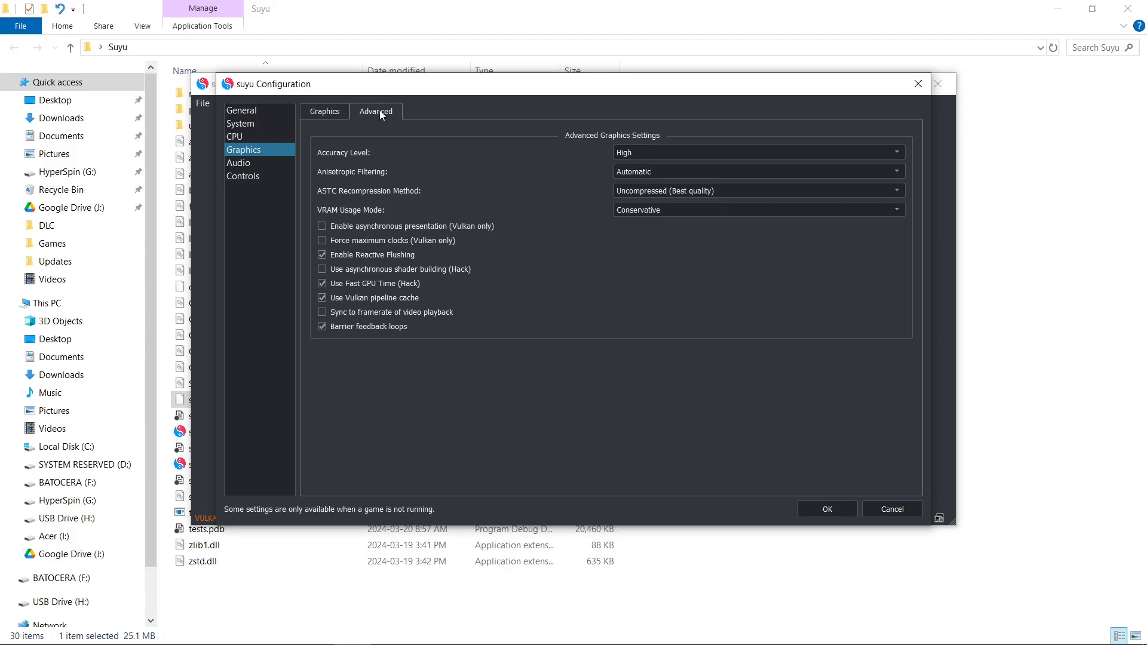
{"action": "mouse_move", "coordinate": [239, 163]}
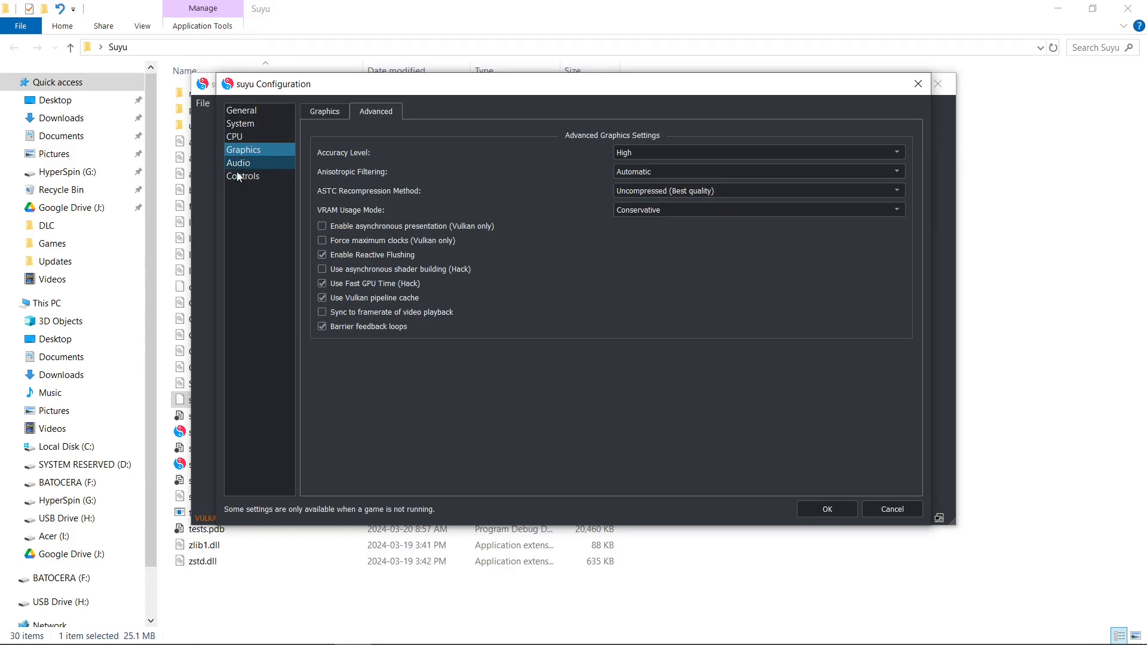
{"action": "left_click", "coordinate": [239, 162]}
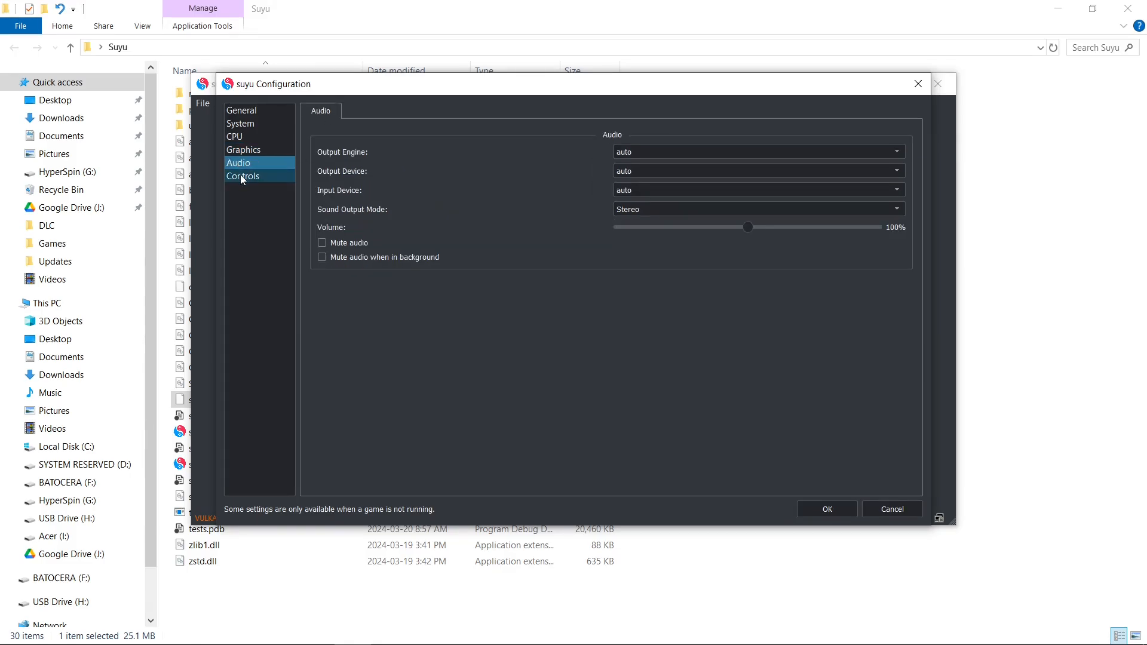
{"action": "left_click", "coordinate": [243, 176]}
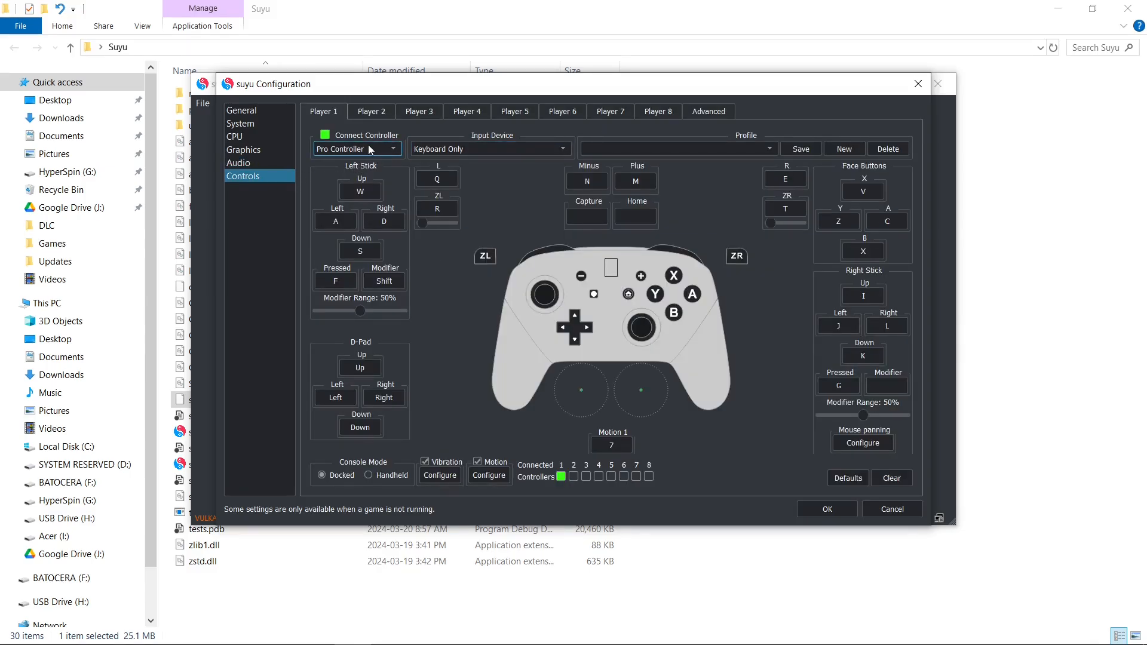
Step: Set Player 1's input device to Xbox One Controller 0 and confirm with OK
{"action": "left_click", "coordinate": [490, 149]}
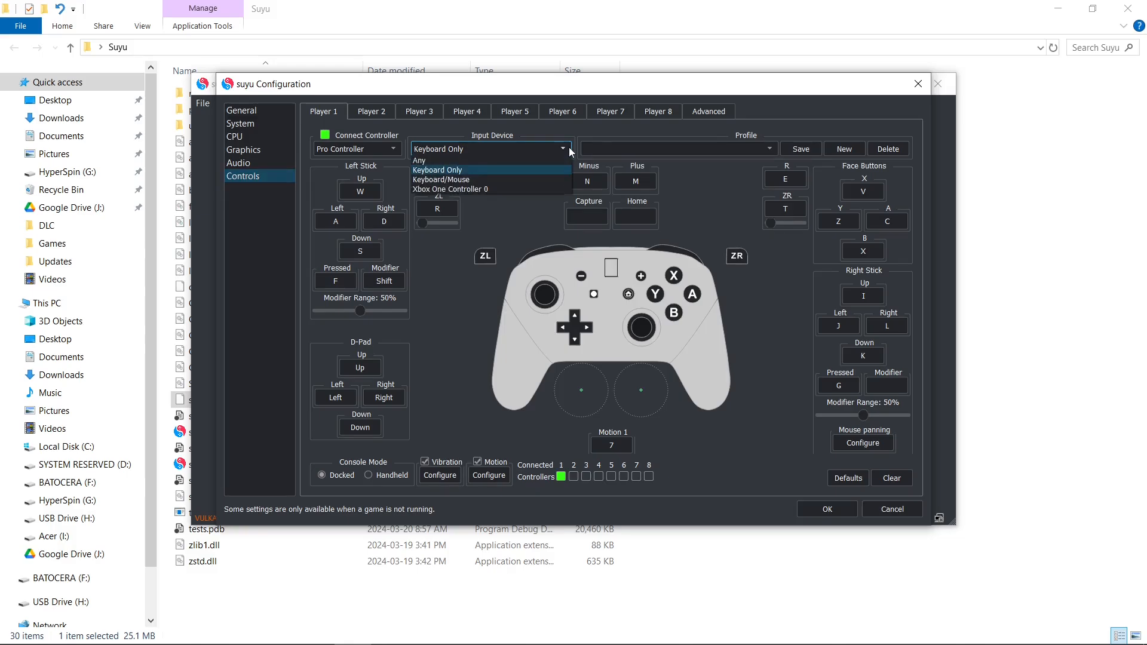
{"action": "left_click", "coordinate": [462, 189]}
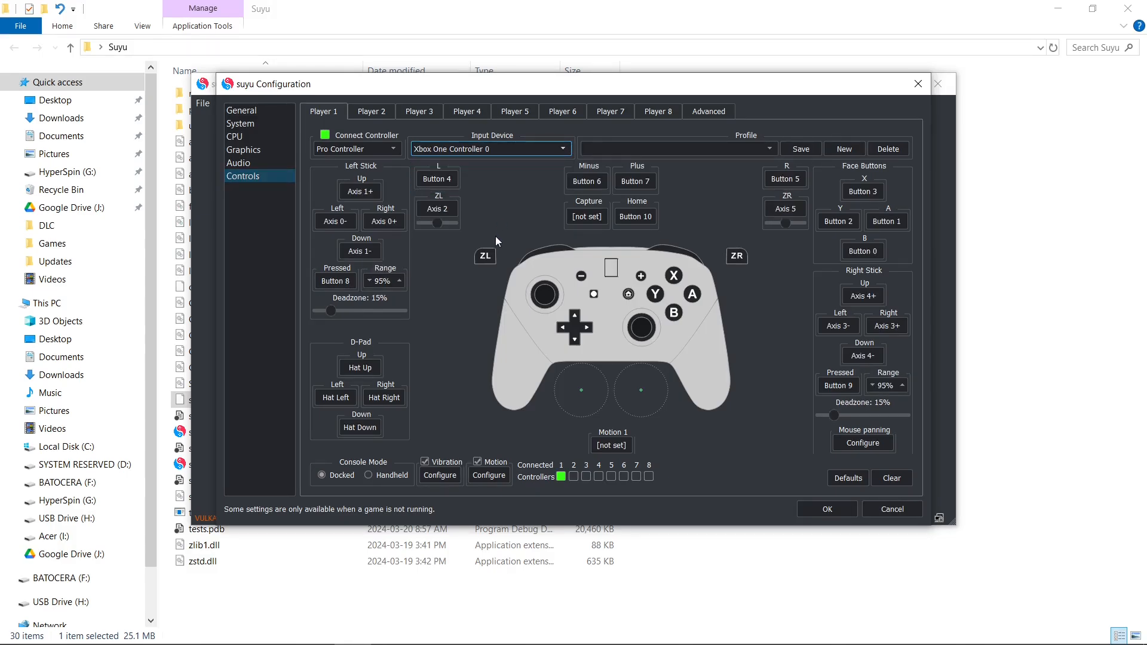
{"action": "mouse_move", "coordinate": [782, 522]}
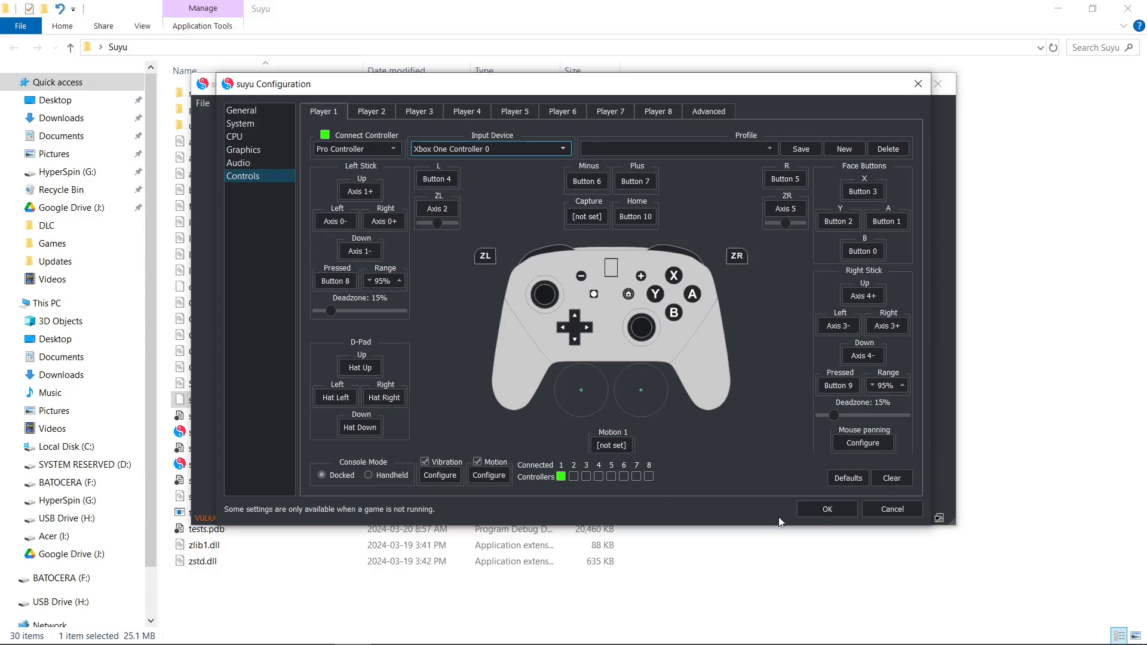
{"action": "left_click", "coordinate": [826, 509]}
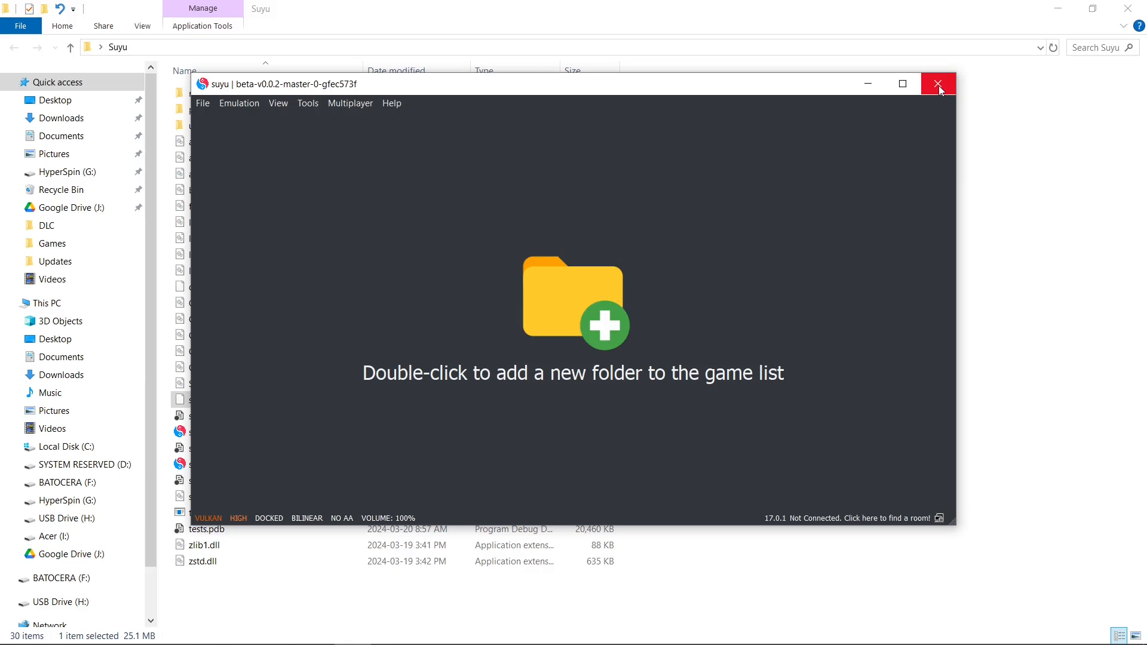
Step: Close Suyu, create a 'games' folder in the Suyu folder and open the desktop Switch folder for copying
{"action": "left_click", "coordinate": [939, 84]}
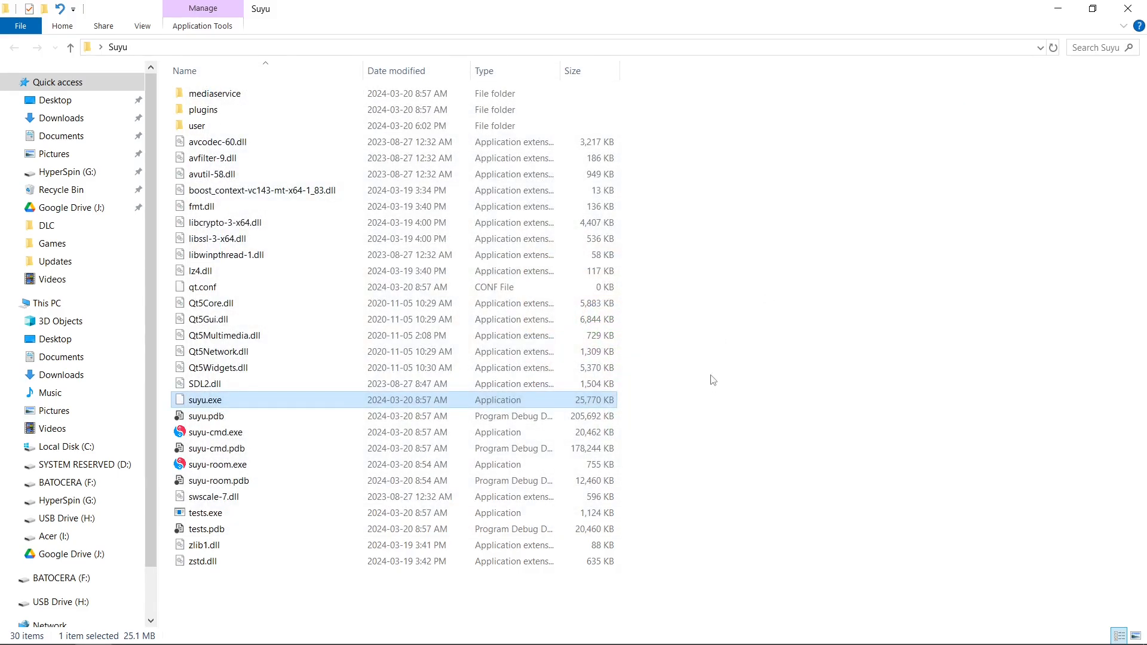
{"action": "right_click", "coordinate": [713, 358]}
{"action": "type", "text": "g"}
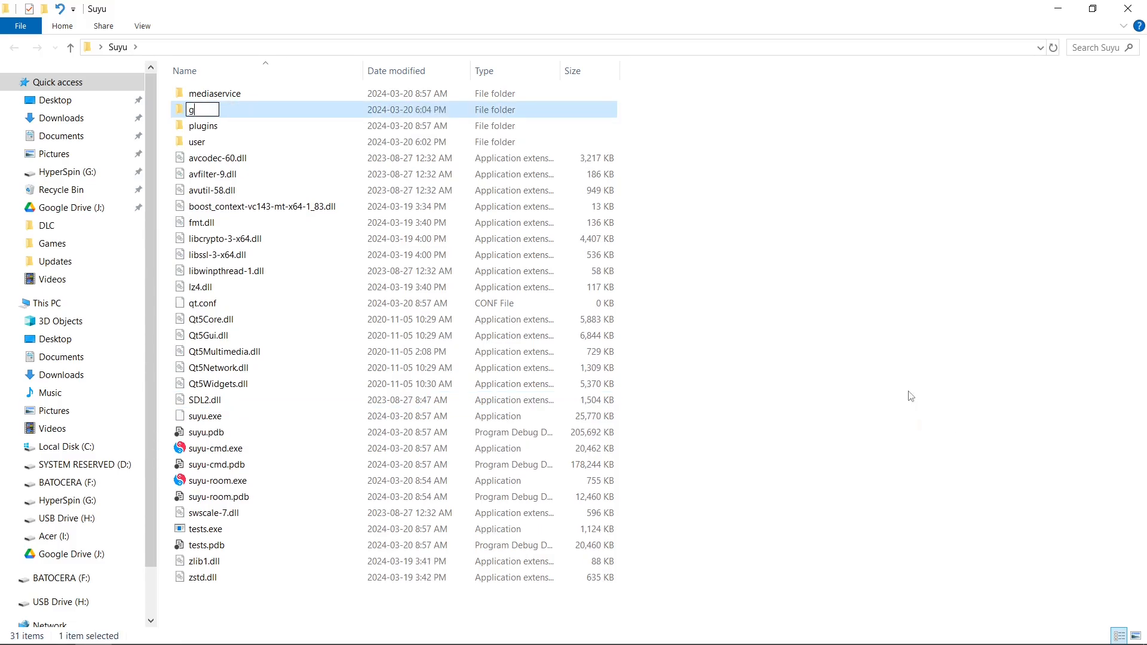
{"action": "type", "text": "ames"}
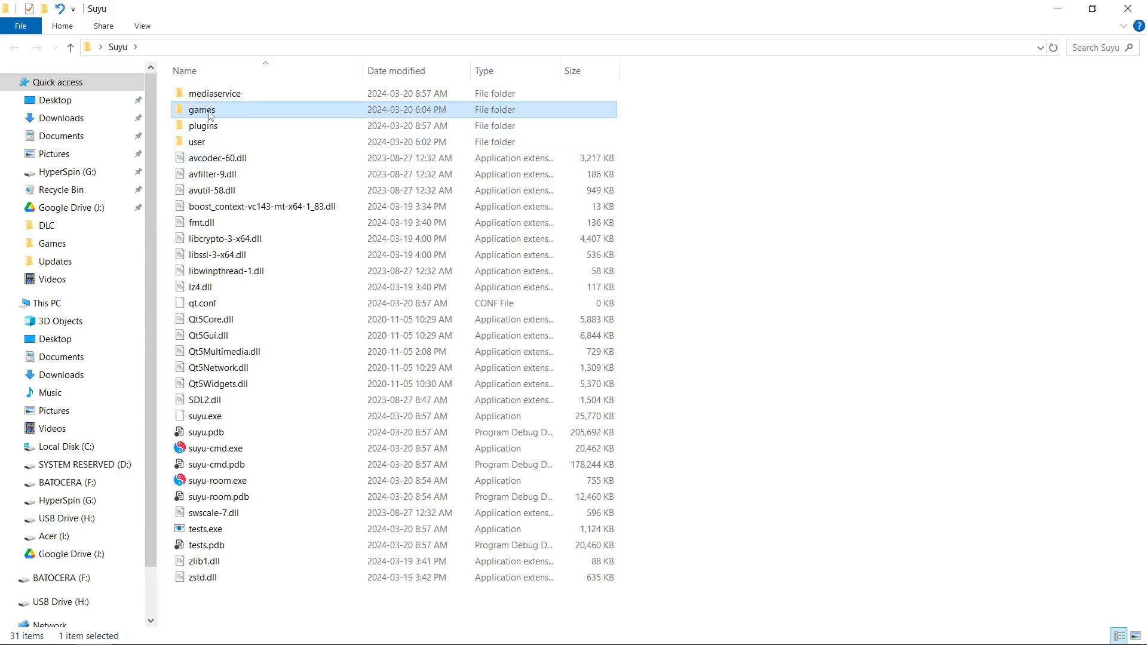
{"action": "double_click", "coordinate": [201, 109]}
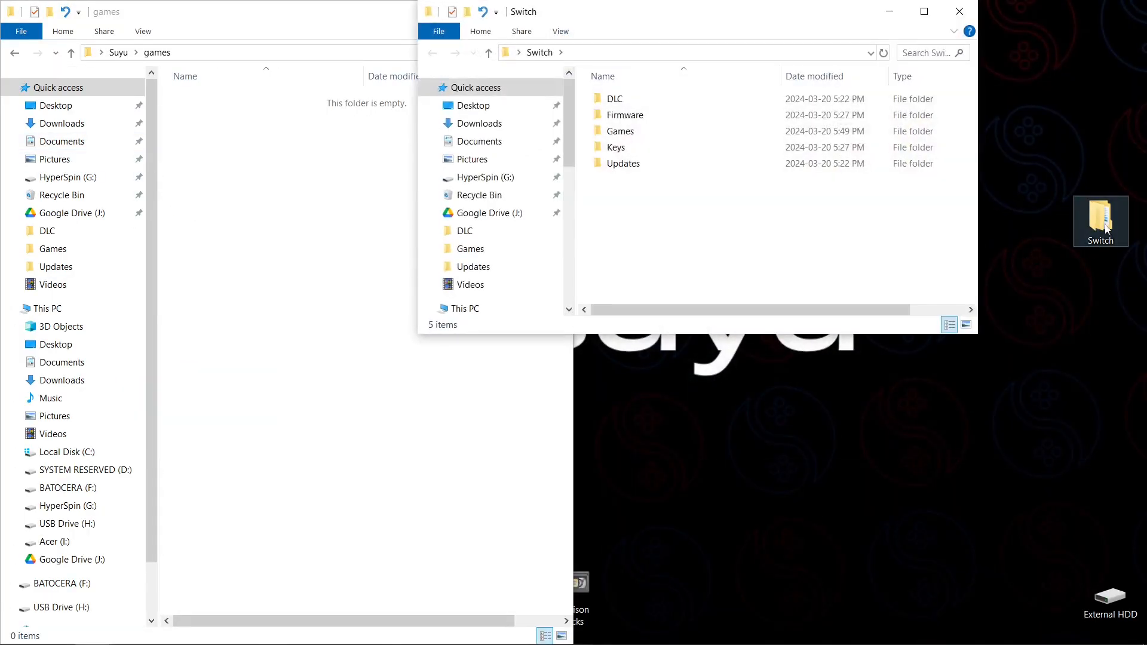
{"action": "double_click", "coordinate": [620, 132]}
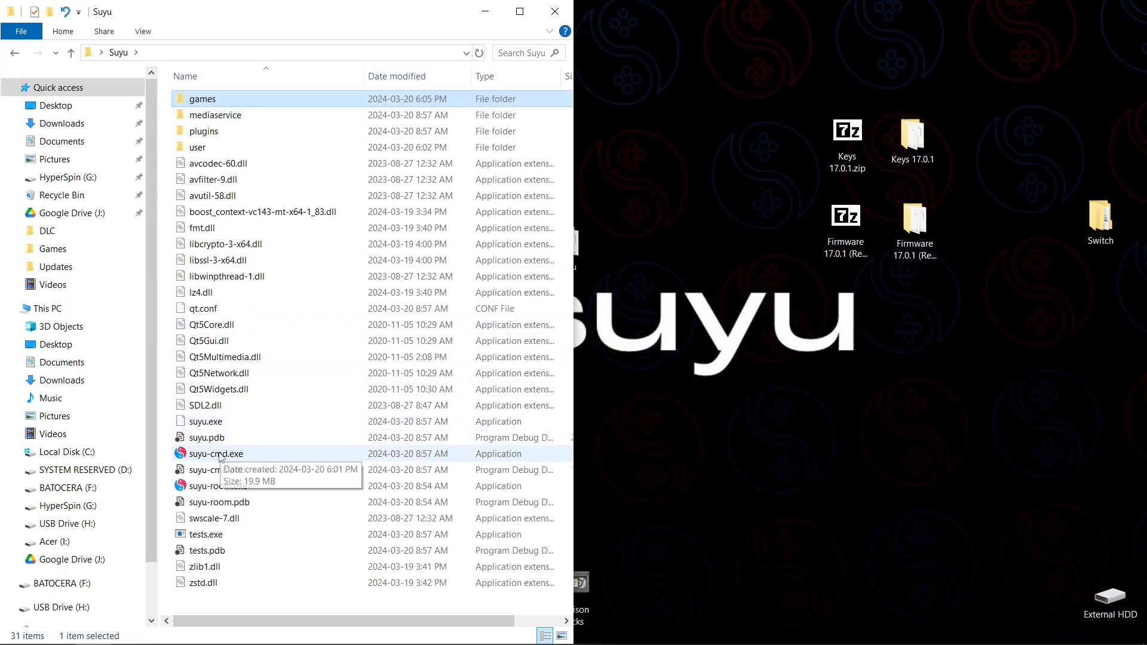
Step: Relaunch suyu.exe and select the games folder as the game directory
{"action": "left_click", "coordinate": [206, 422]}
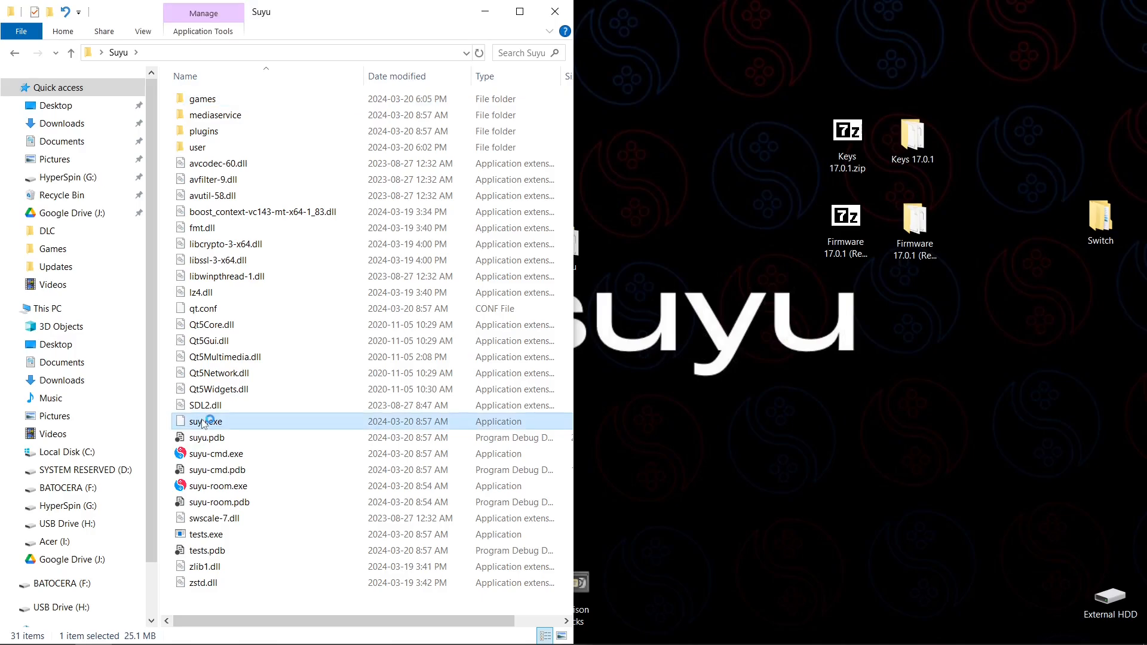
{"action": "double_click", "coordinate": [207, 422]}
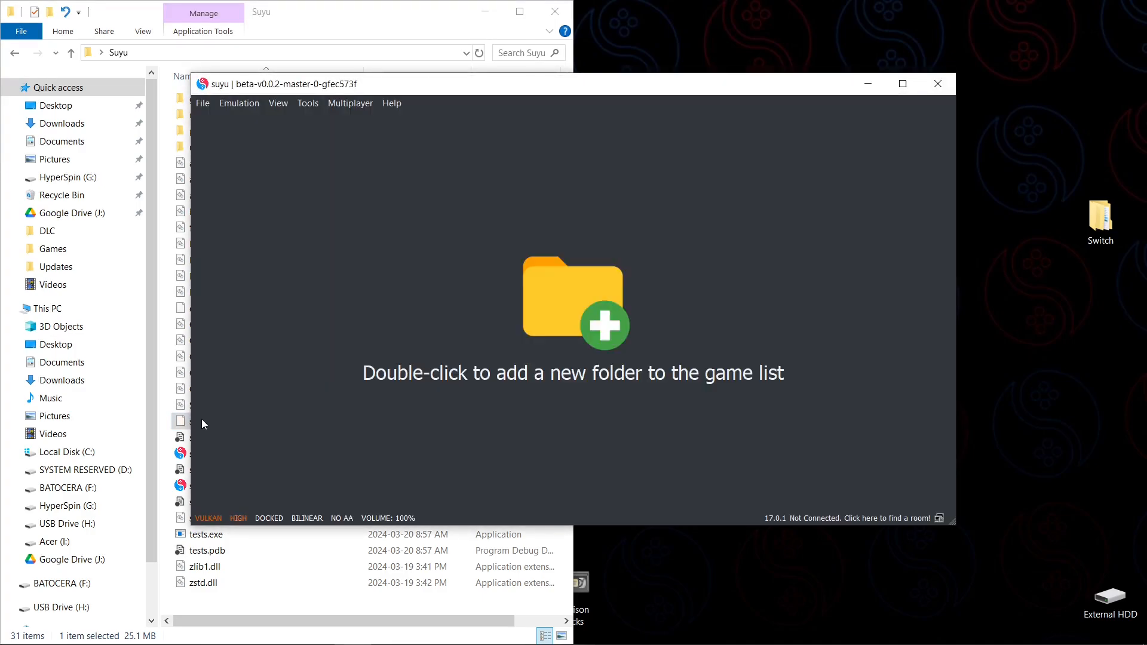
{"action": "mouse_move", "coordinate": [338, 243]}
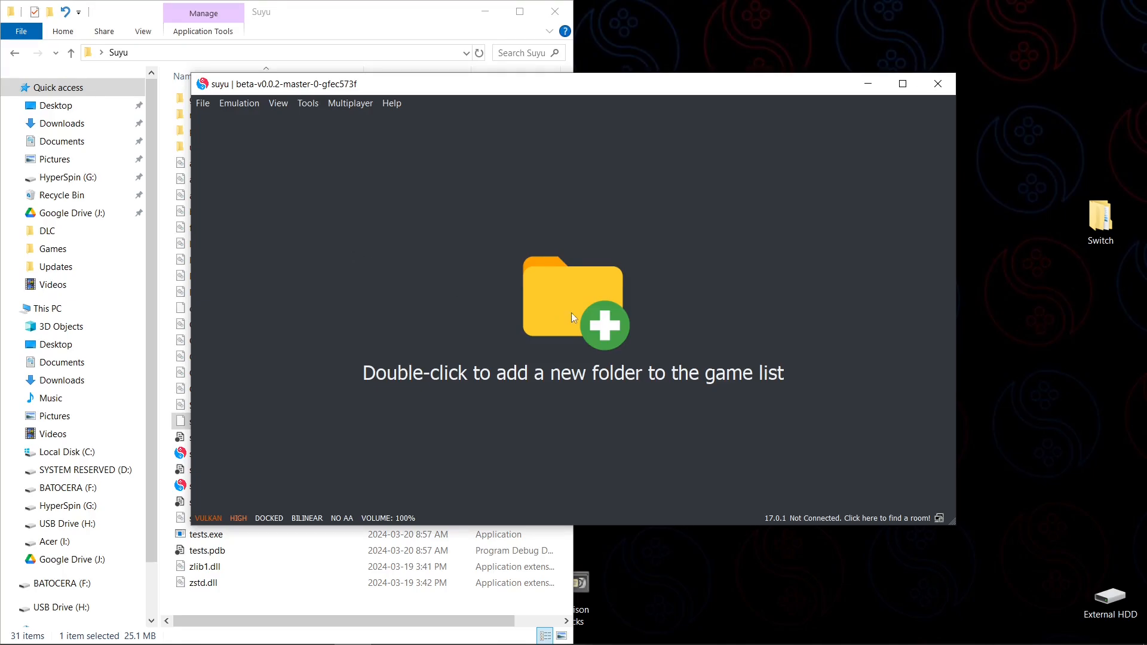
{"action": "double_click", "coordinate": [572, 300]}
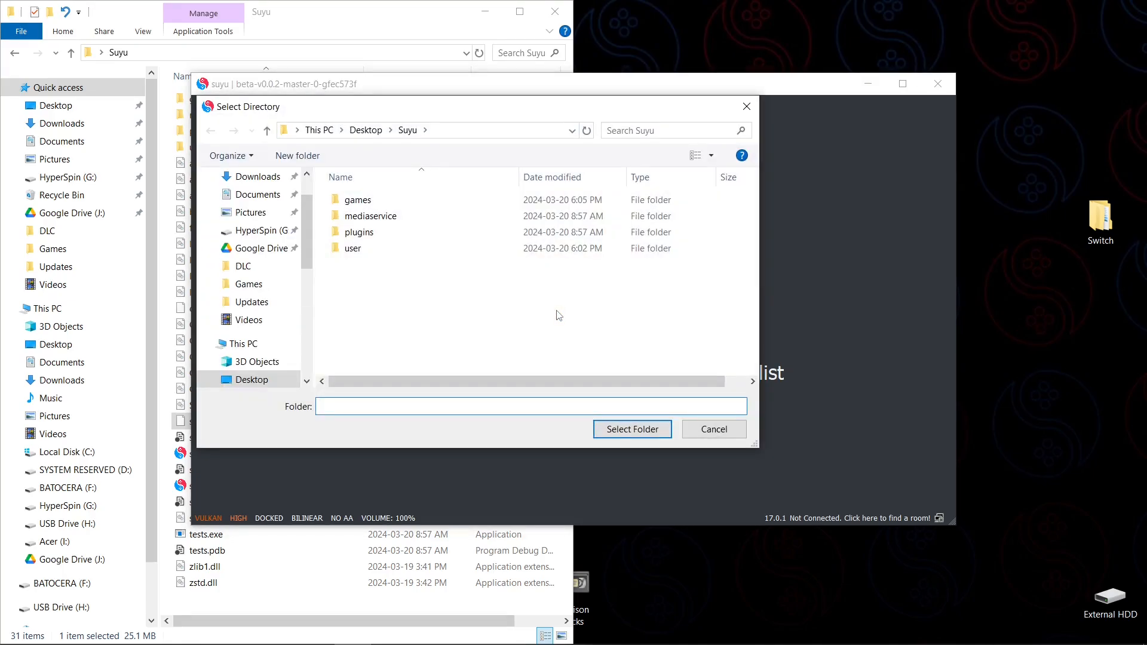
{"action": "left_click", "coordinate": [358, 200]}
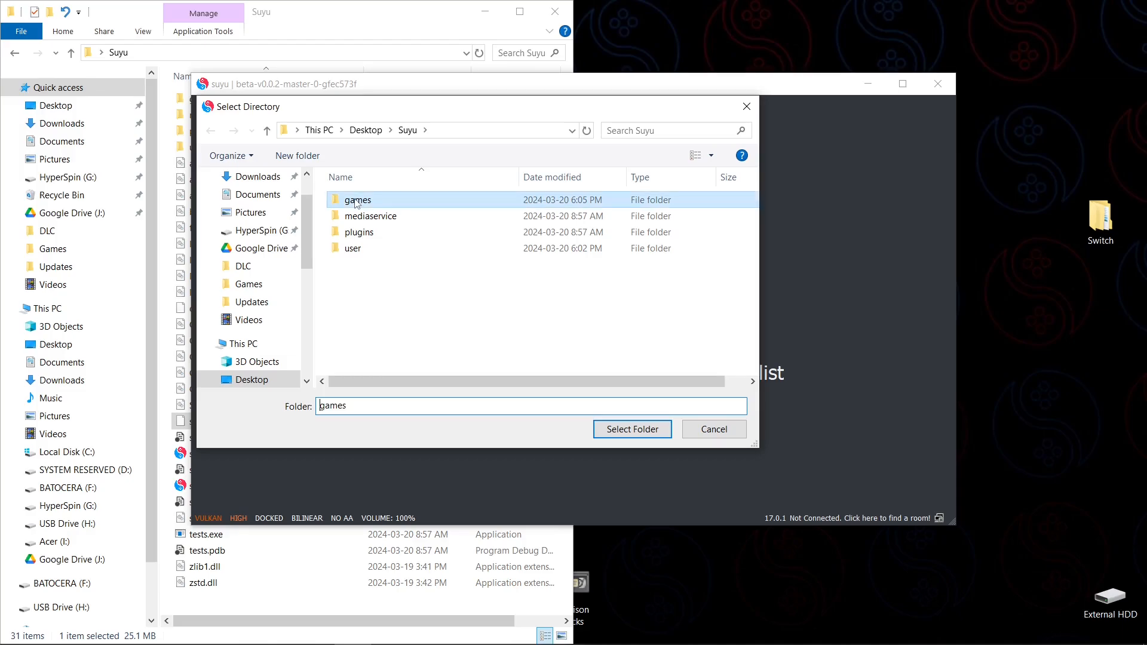
{"action": "left_click", "coordinate": [630, 429]}
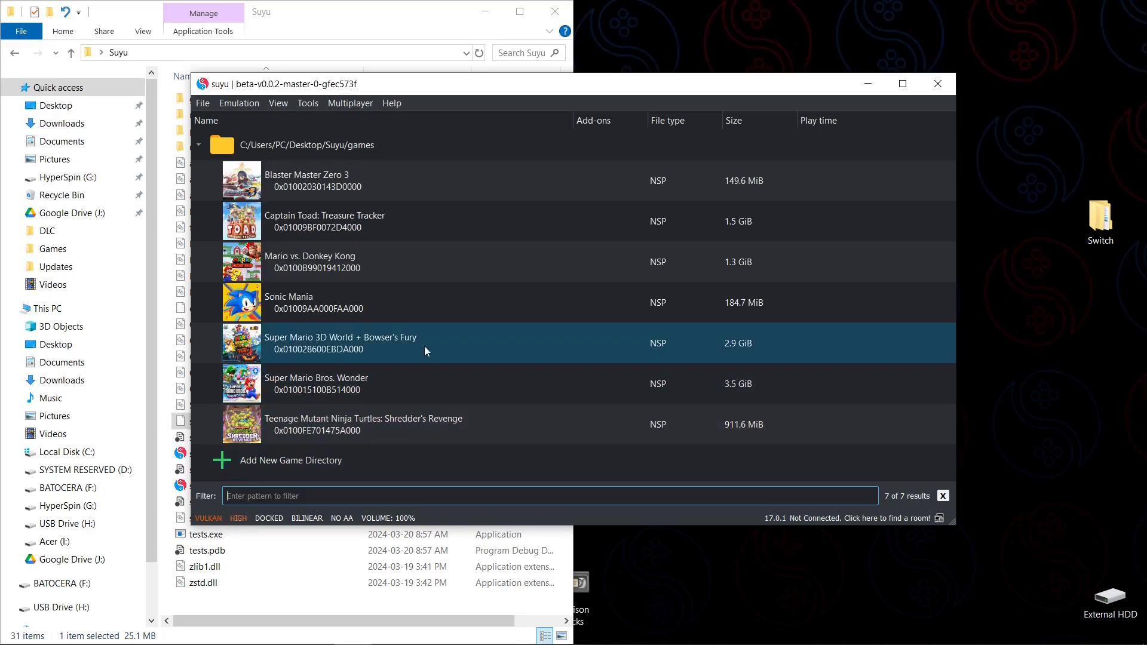
Step: Install all update NSPs from Desktop > Switch > Updates to NAND
{"action": "left_click", "coordinate": [202, 103]}
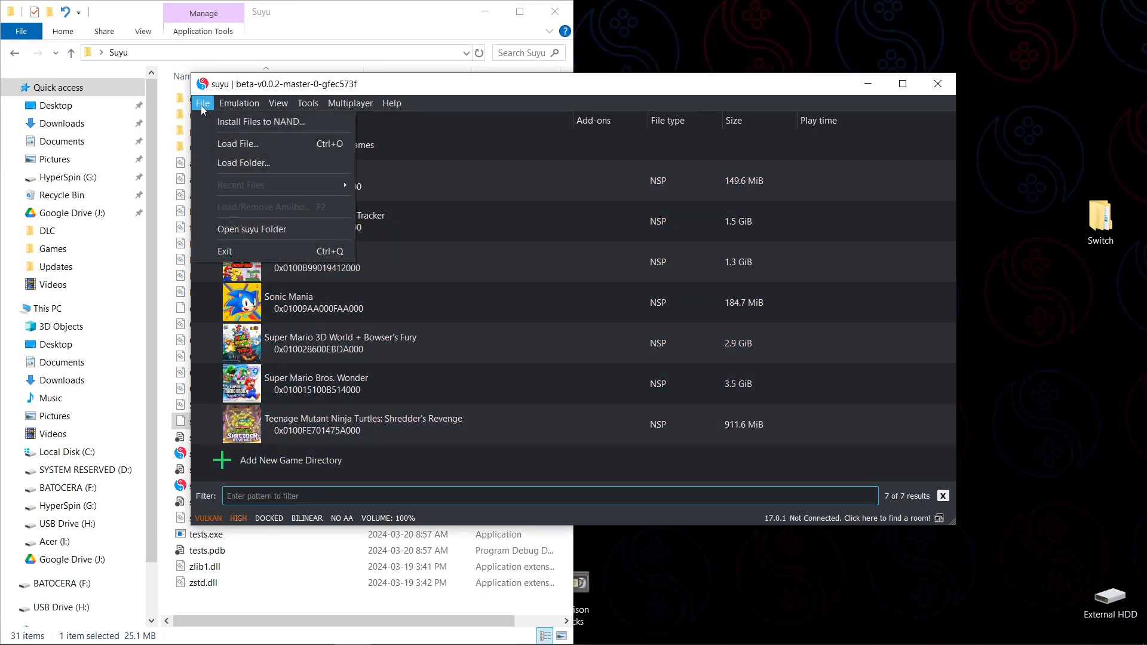
{"action": "left_click", "coordinate": [259, 122]}
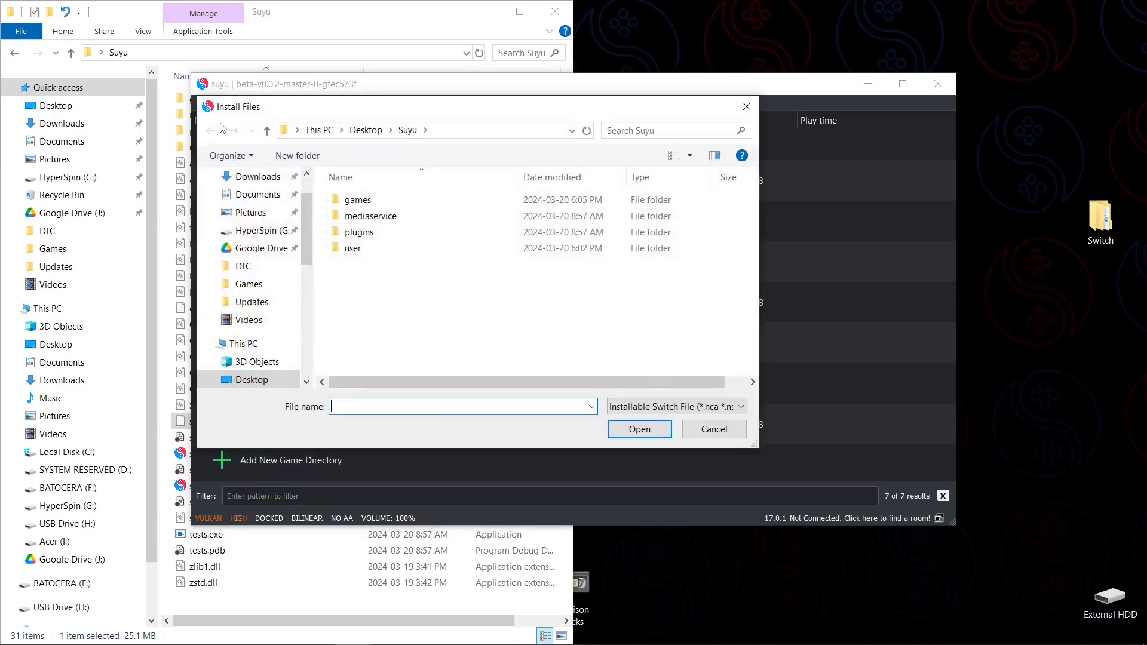
{"action": "left_click", "coordinate": [365, 130]}
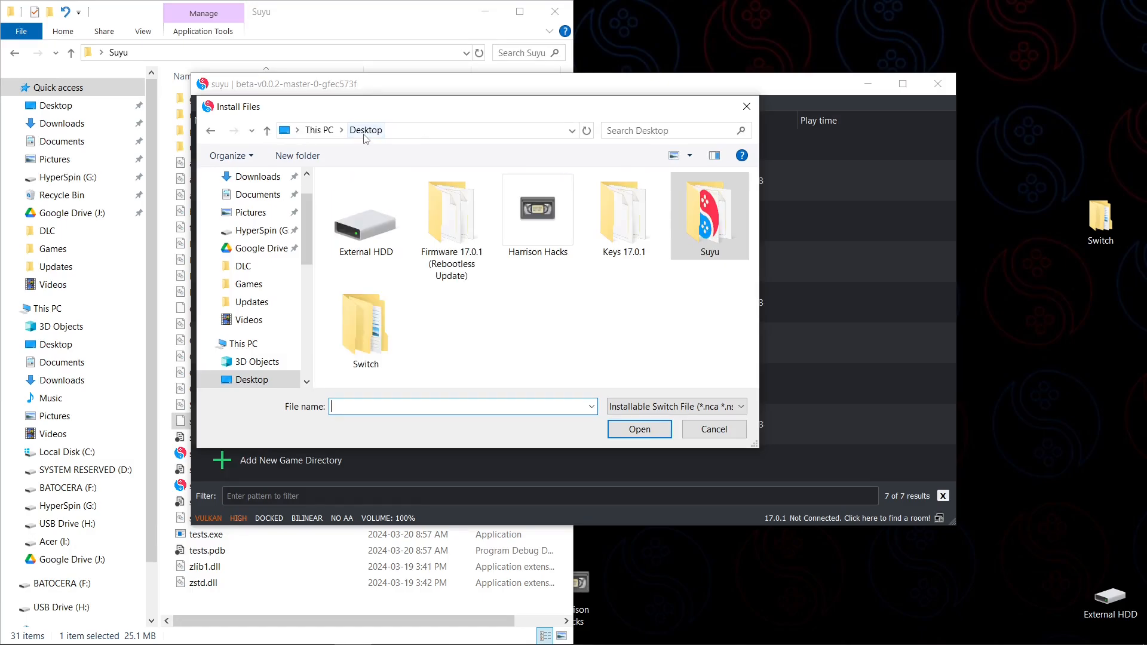
{"action": "double_click", "coordinate": [365, 327]}
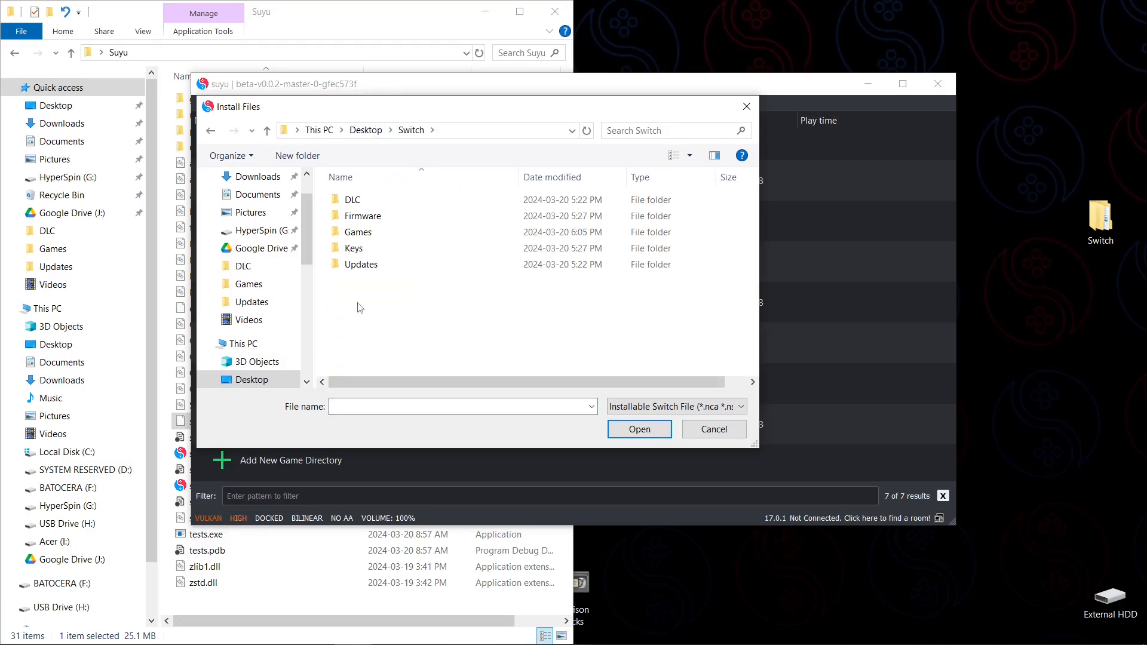
{"action": "double_click", "coordinate": [363, 264]}
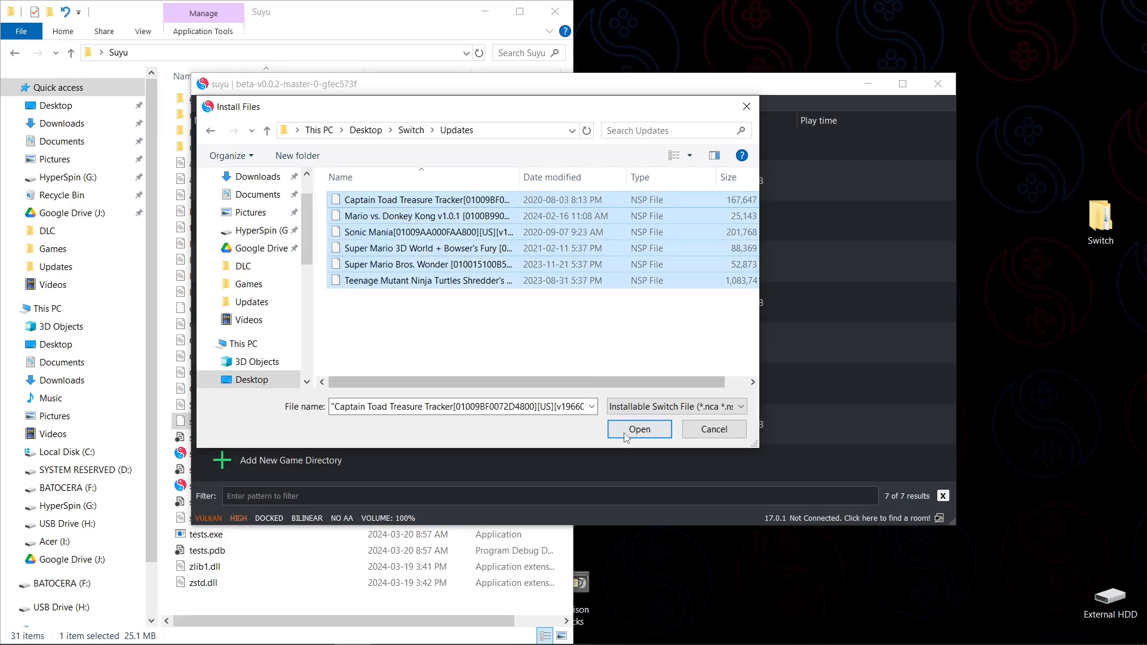
{"action": "left_click", "coordinate": [638, 429]}
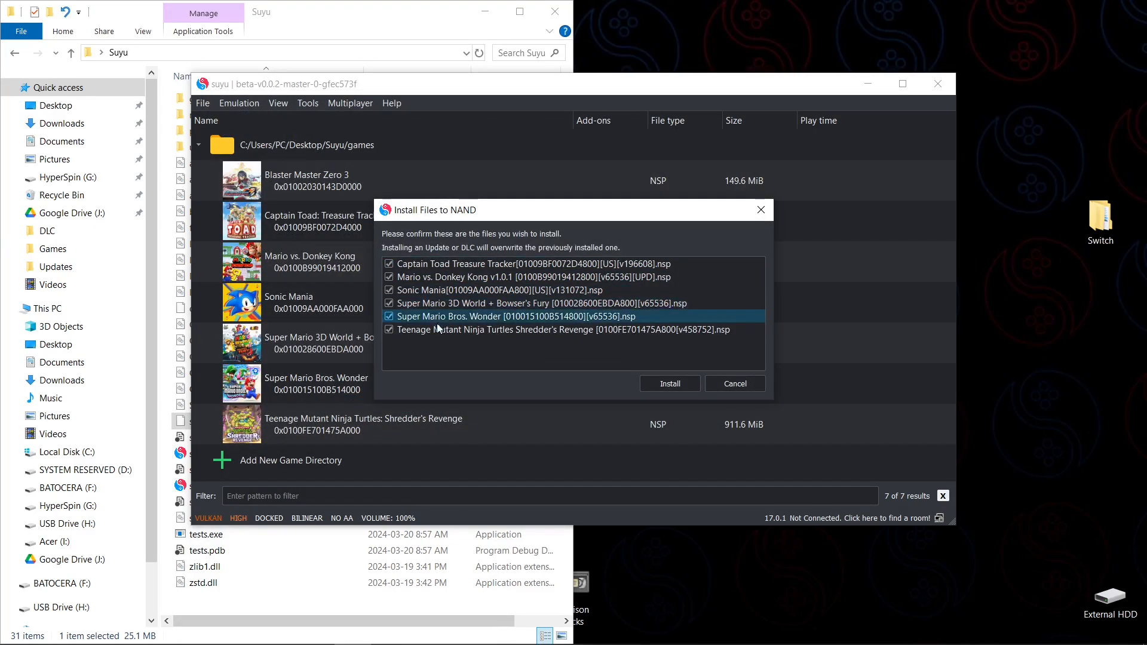
{"action": "left_click", "coordinate": [668, 384]}
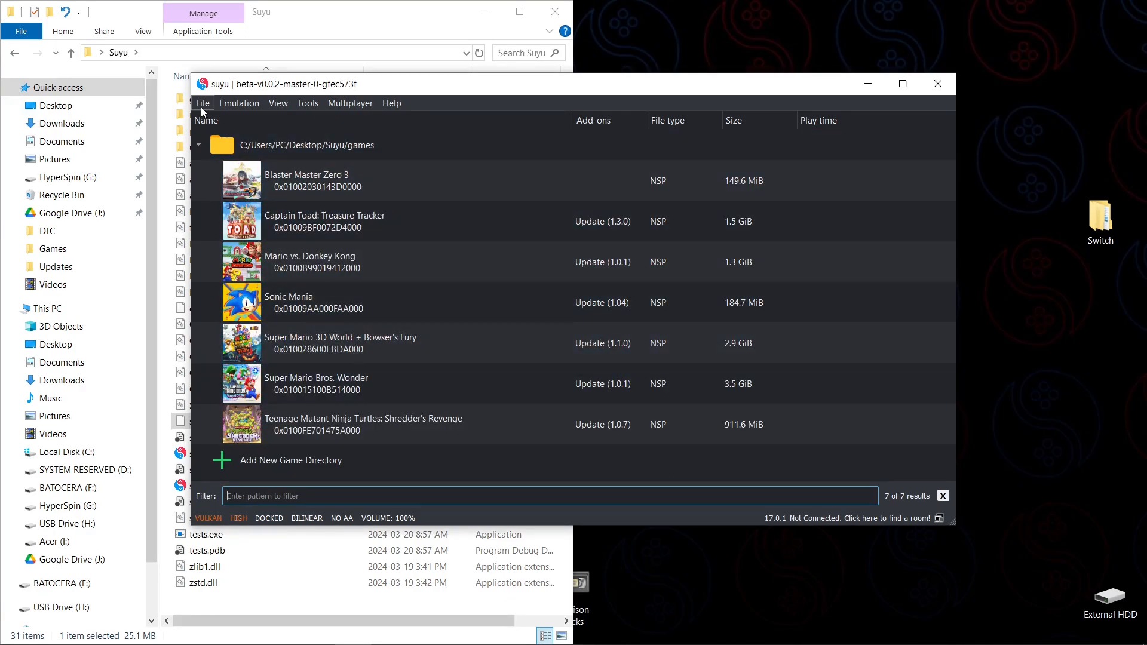
Step: Install the three DLC files from Switch > DLC to NAND and dismiss the results
{"action": "left_click", "coordinate": [202, 103]}
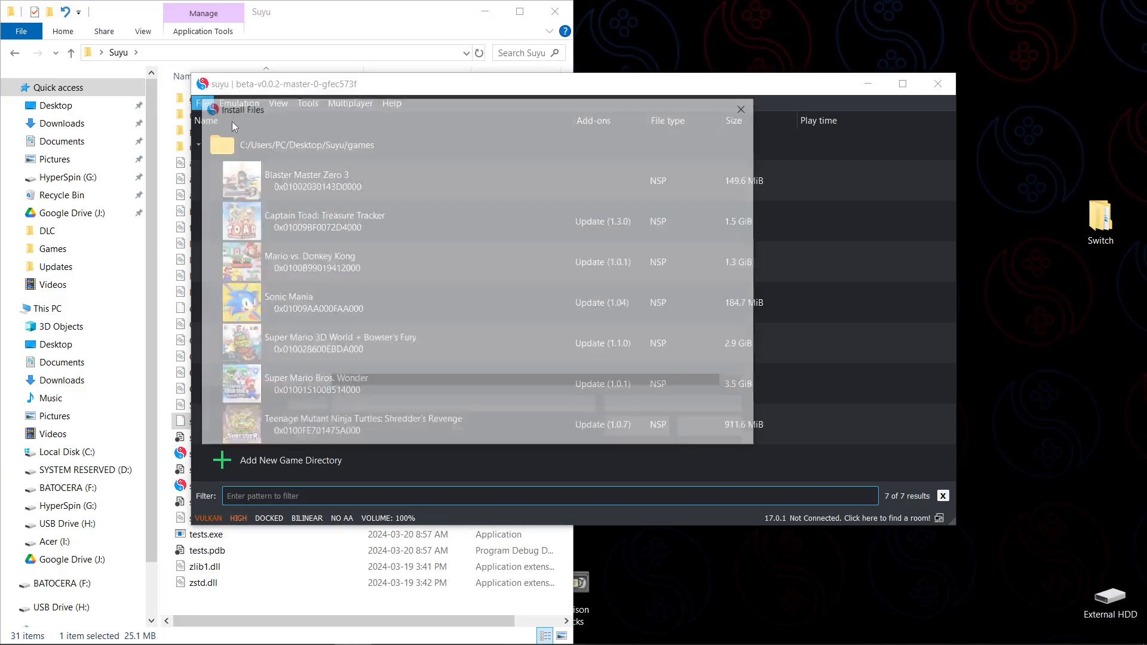
{"action": "left_click", "coordinate": [243, 110]}
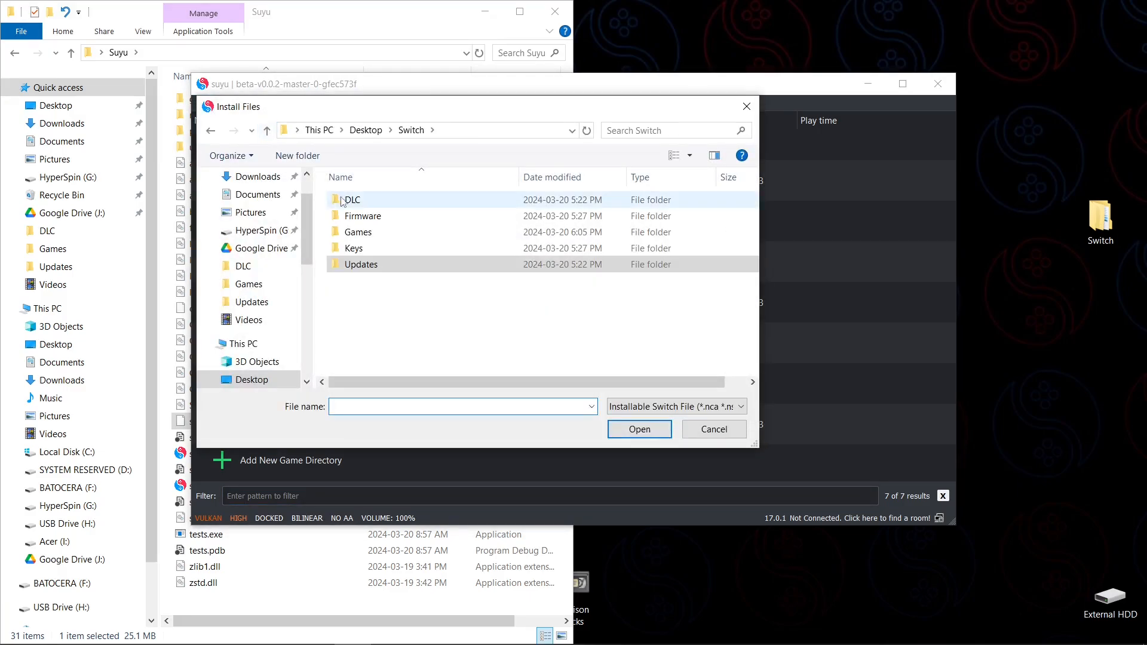
{"action": "double_click", "coordinate": [350, 199]}
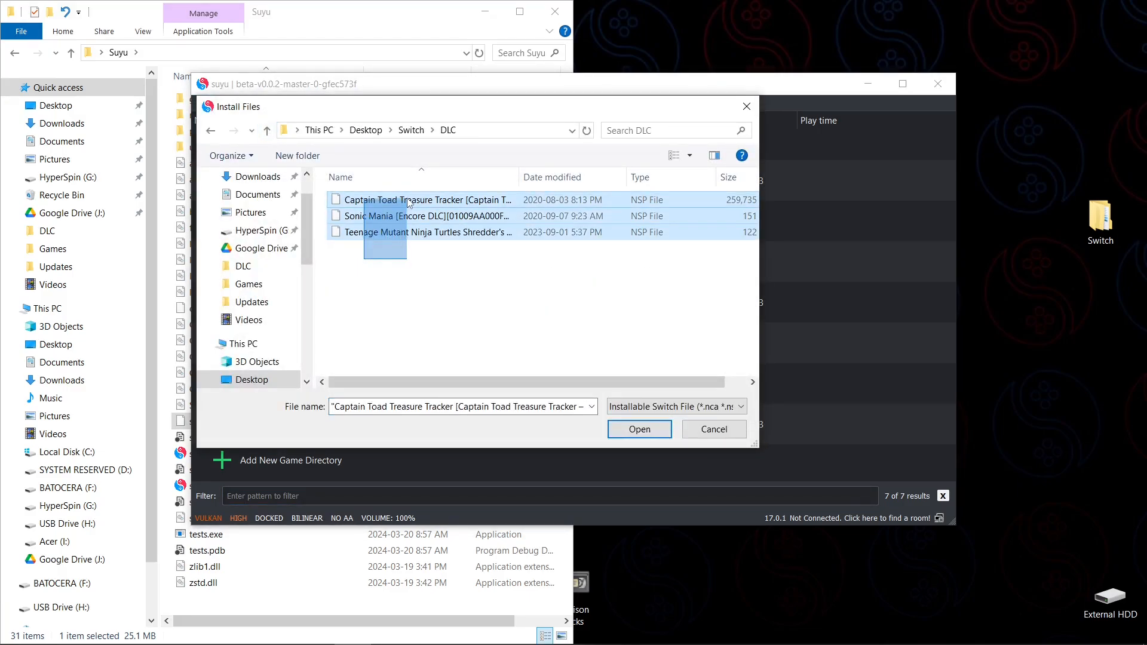
{"action": "left_click", "coordinate": [638, 429]}
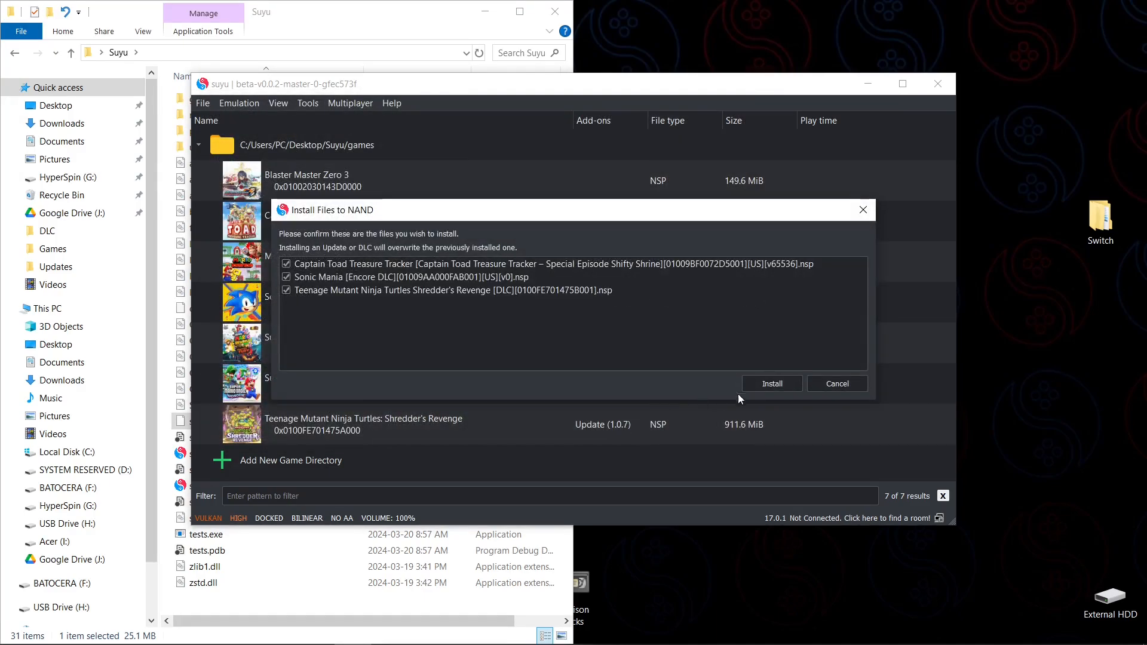
{"action": "left_click", "coordinate": [771, 383]}
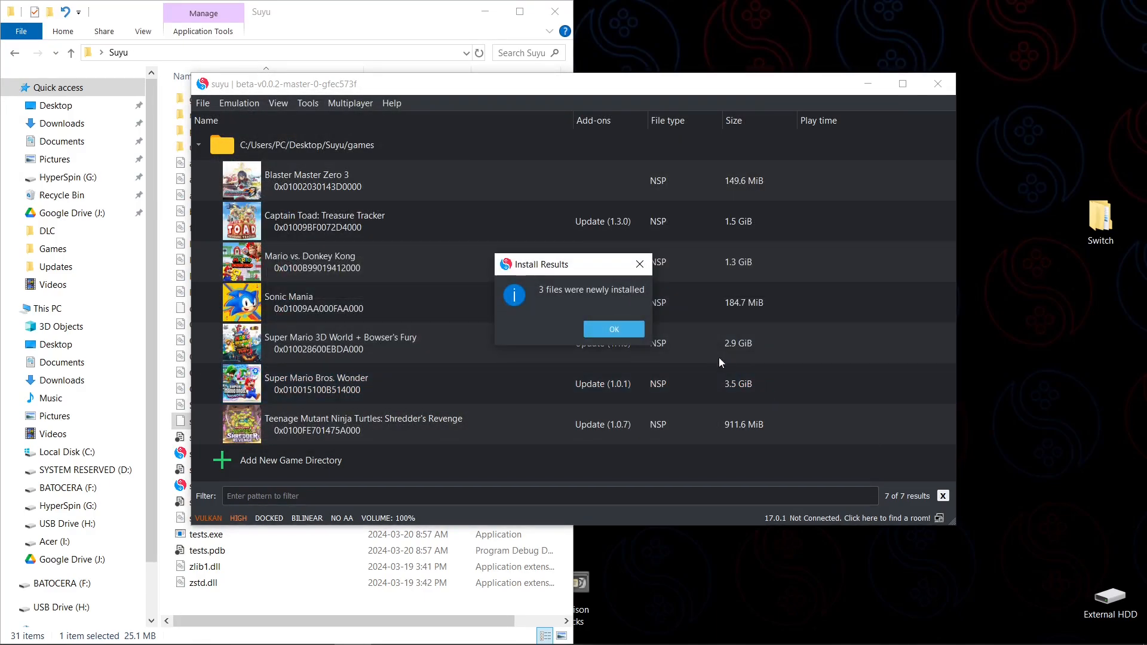
{"action": "left_click", "coordinate": [613, 328]}
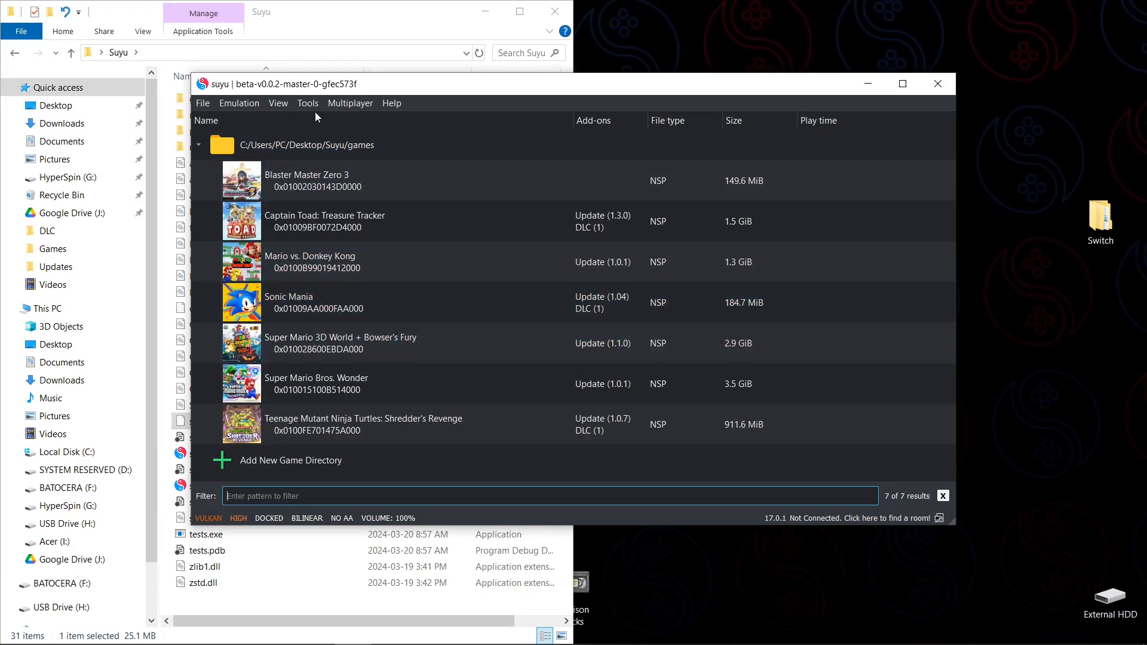
Step: Launch the Switch home menu from Tools > Open Home Menu
{"action": "left_click", "coordinate": [307, 102]}
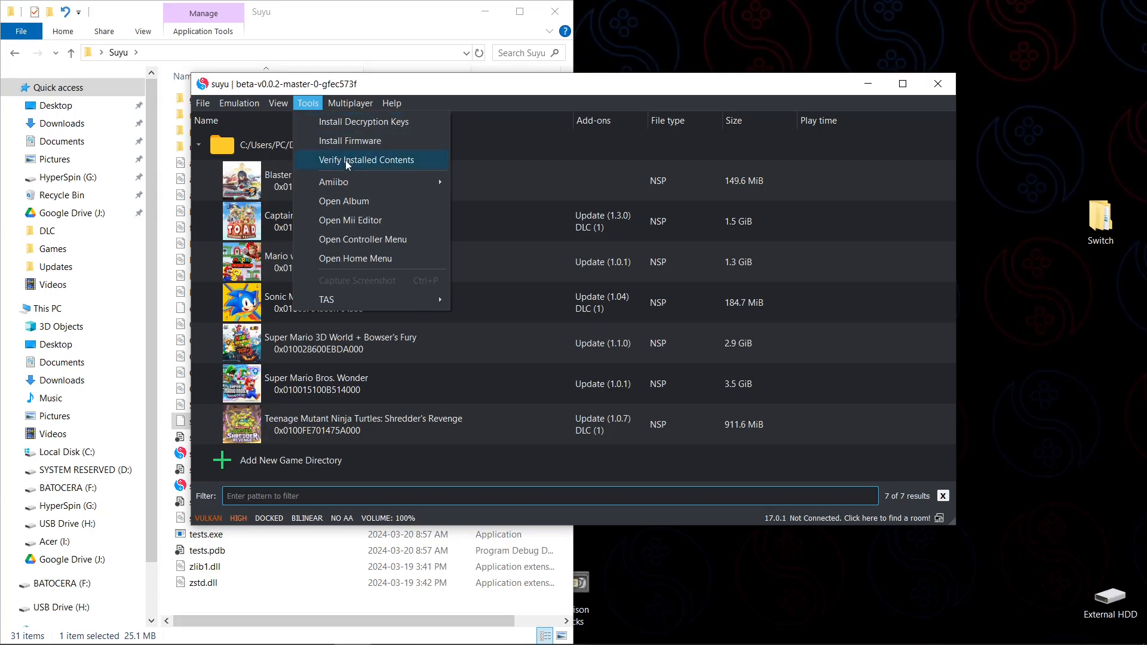
{"action": "mouse_move", "coordinate": [355, 258]}
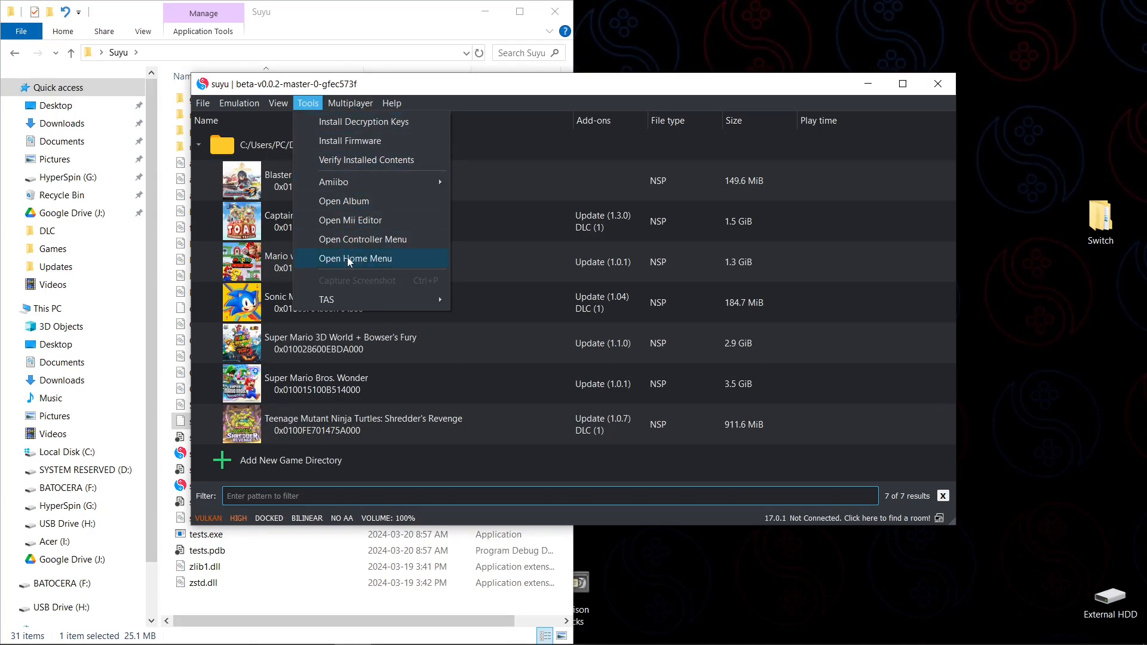
{"action": "left_click", "coordinate": [356, 258]}
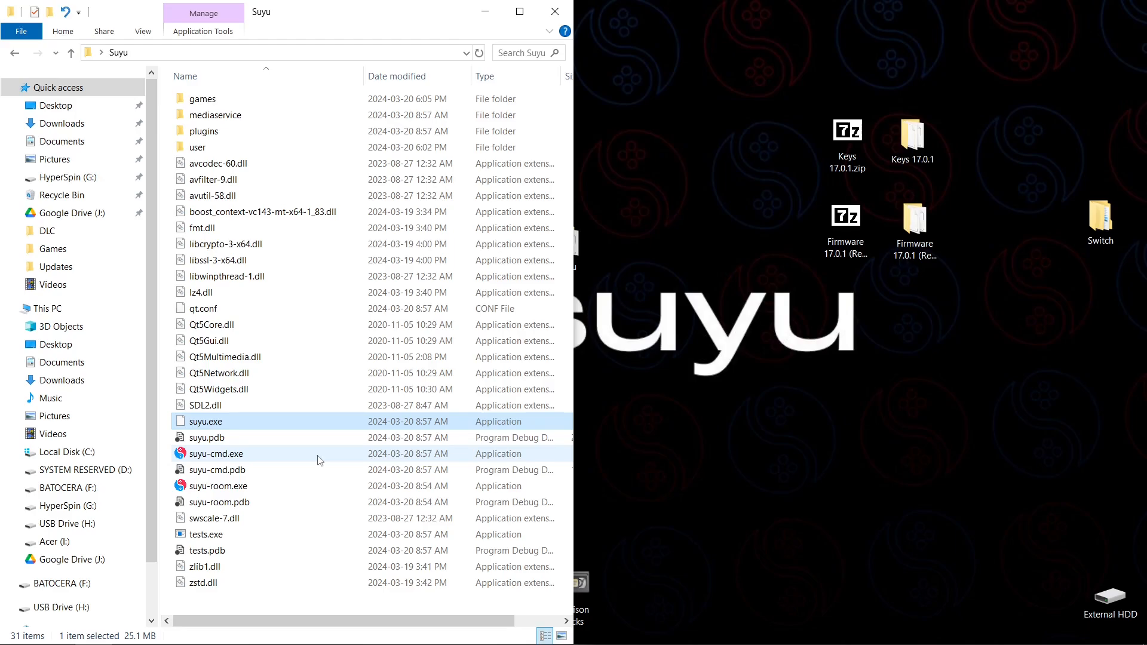
{"action": "mouse_move", "coordinate": [318, 459]}
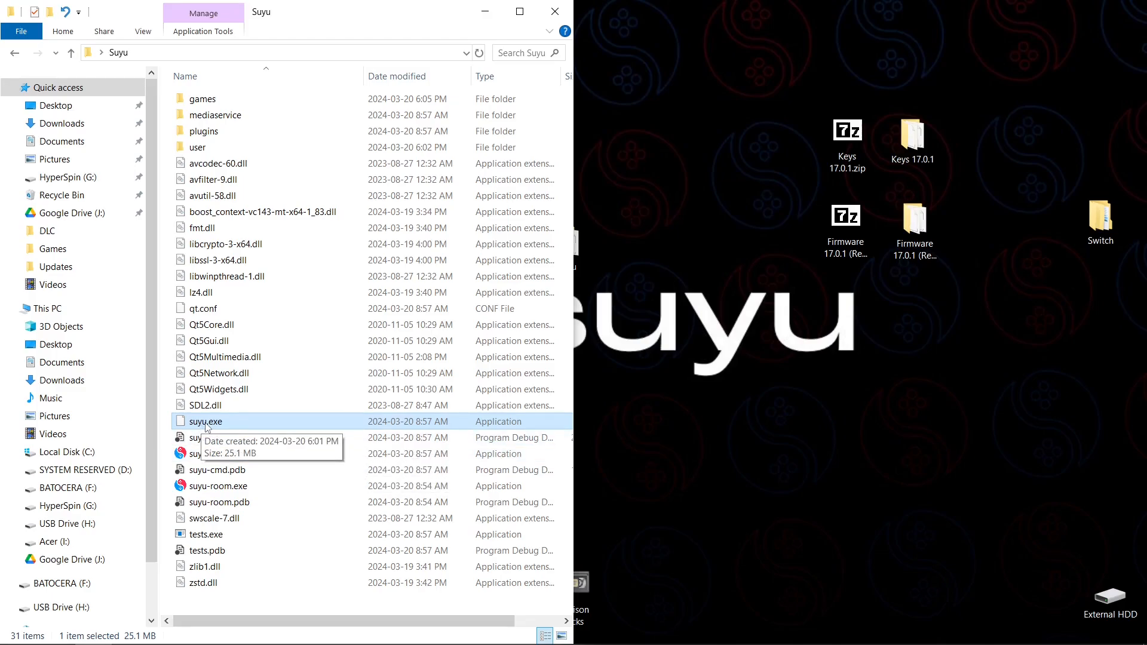
Step: Create a shortcut to suyu.exe and rename it 'suyu portable'
{"action": "right_click", "coordinate": [205, 422]}
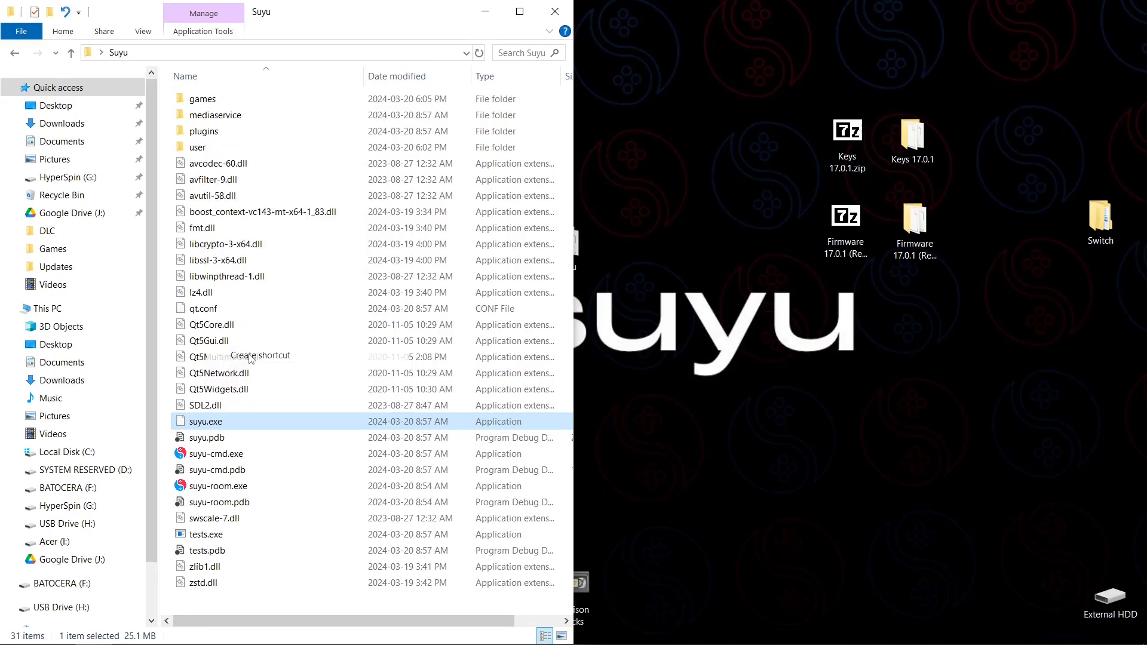
{"action": "left_click", "coordinate": [258, 355]}
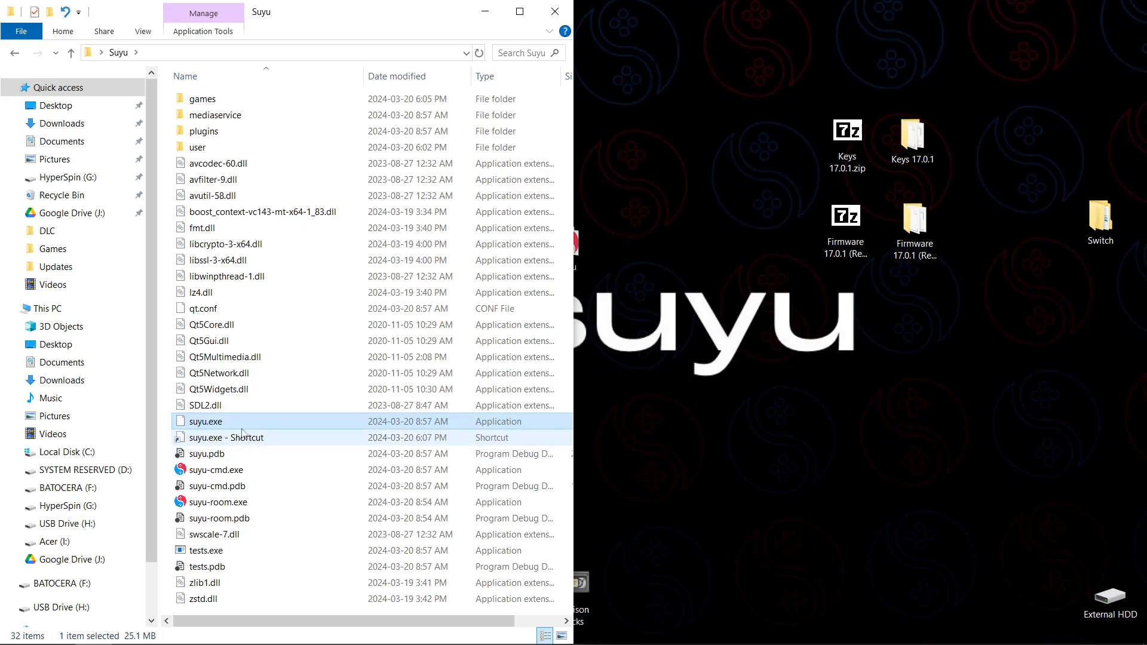
{"action": "left_click", "coordinate": [227, 437]}
{"action": "type", "text": "suyu"}
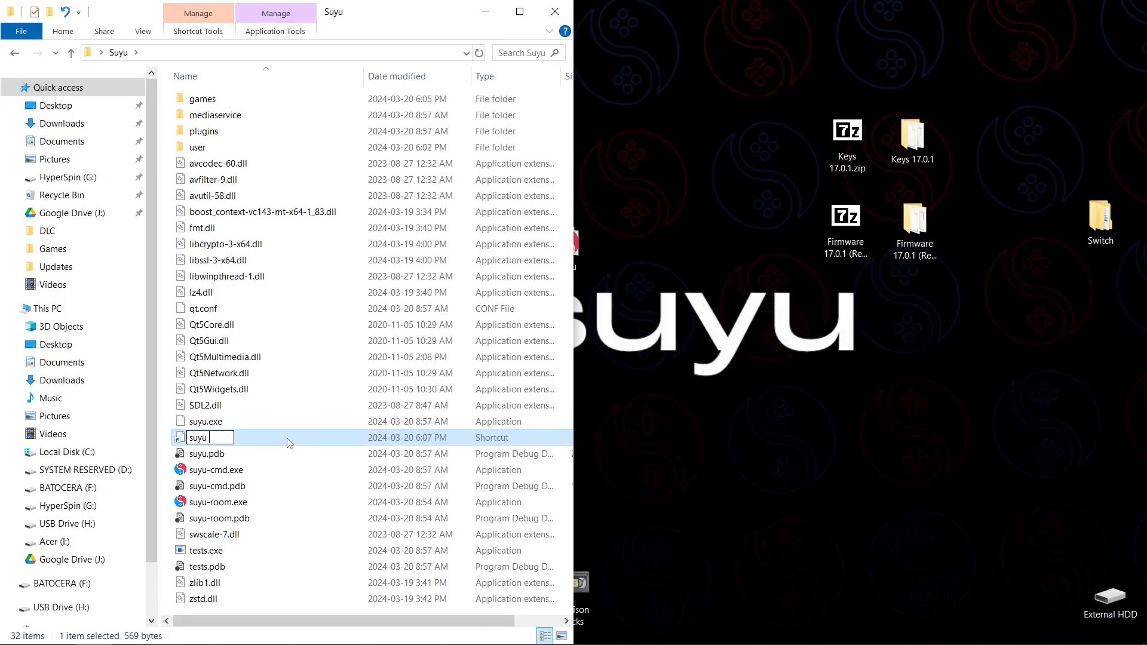
{"action": "type", "text": "portab"}
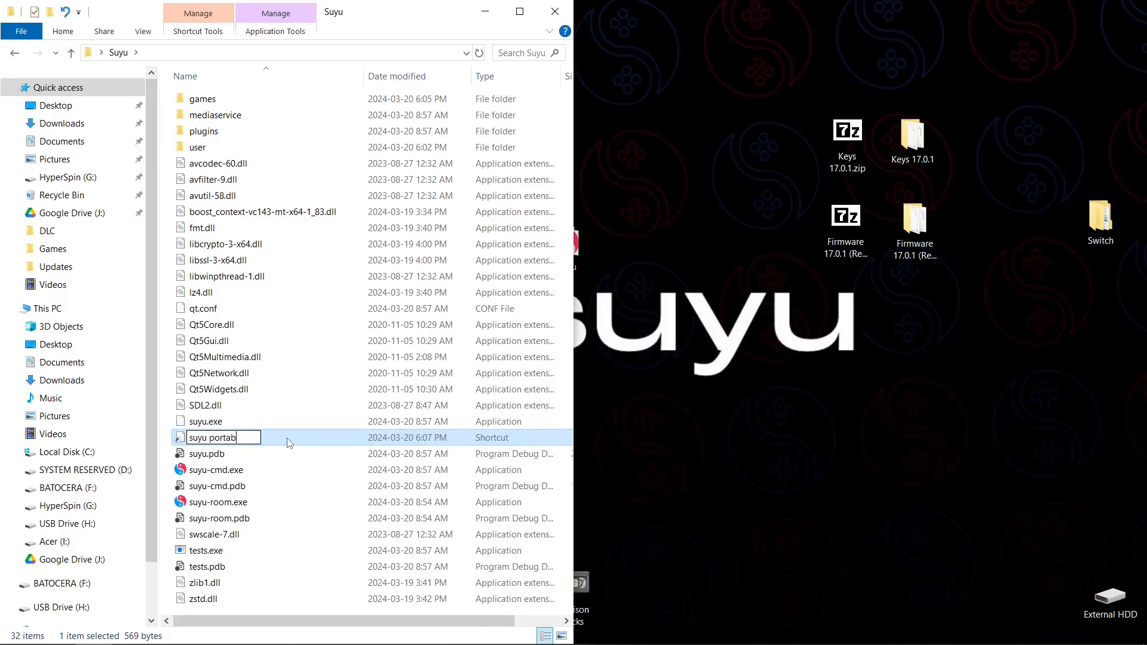
{"action": "key", "text": "enter"}
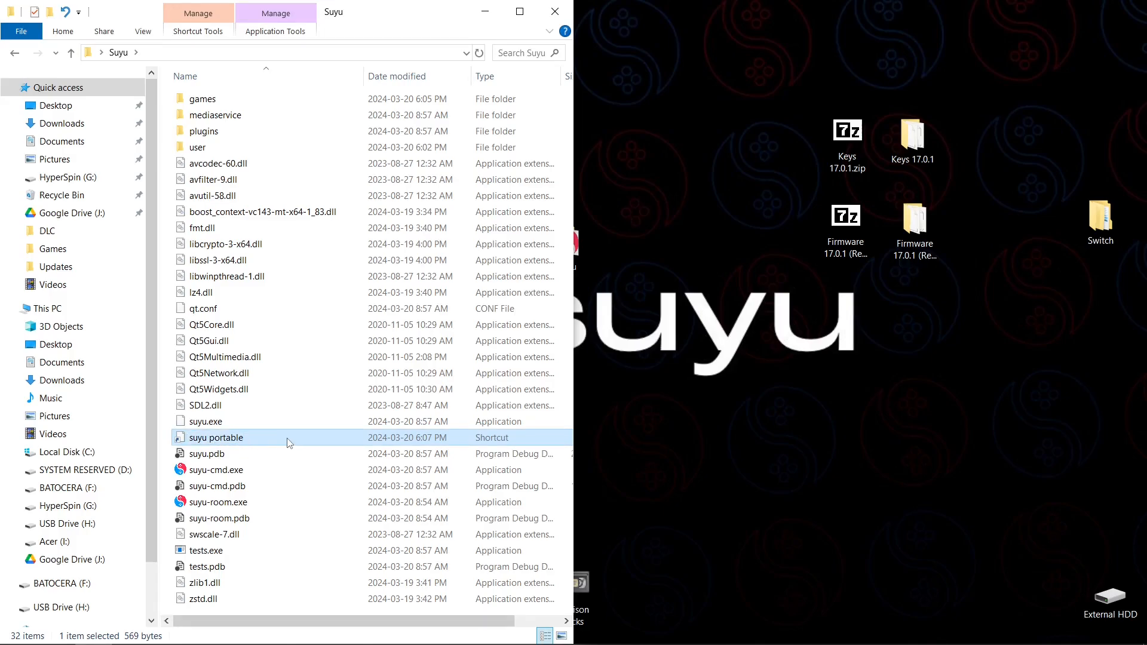
{"action": "mouse_move", "coordinate": [216, 438]}
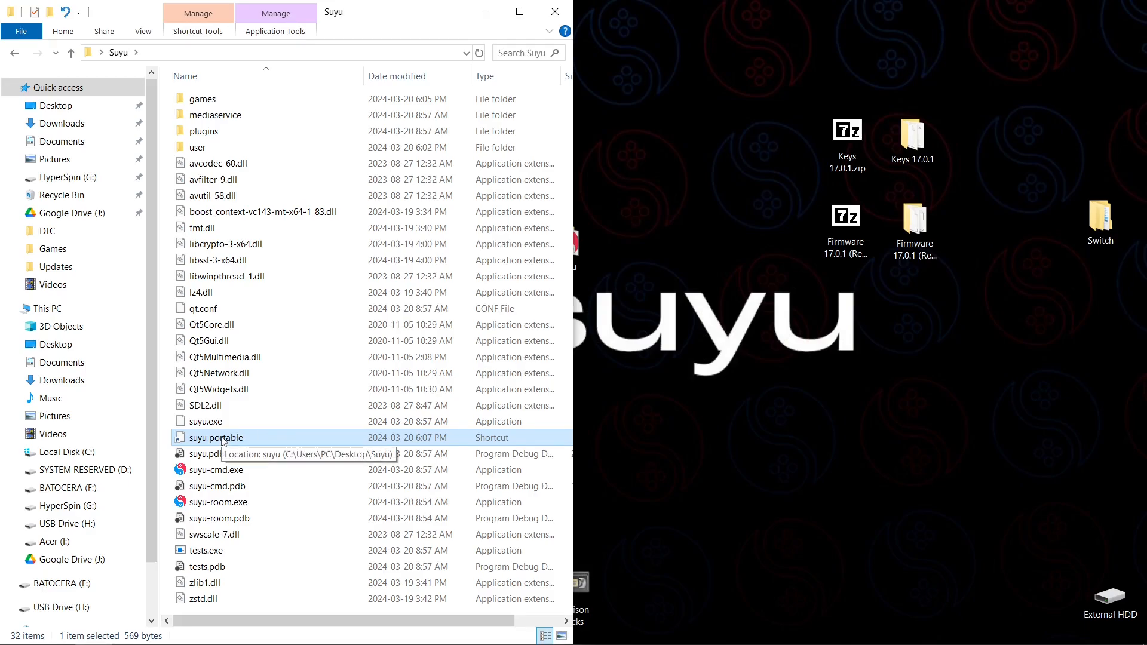
Step: Append ' -q' to the shortcut's Target in Properties and confirm with OK
{"action": "right_click", "coordinate": [215, 438]}
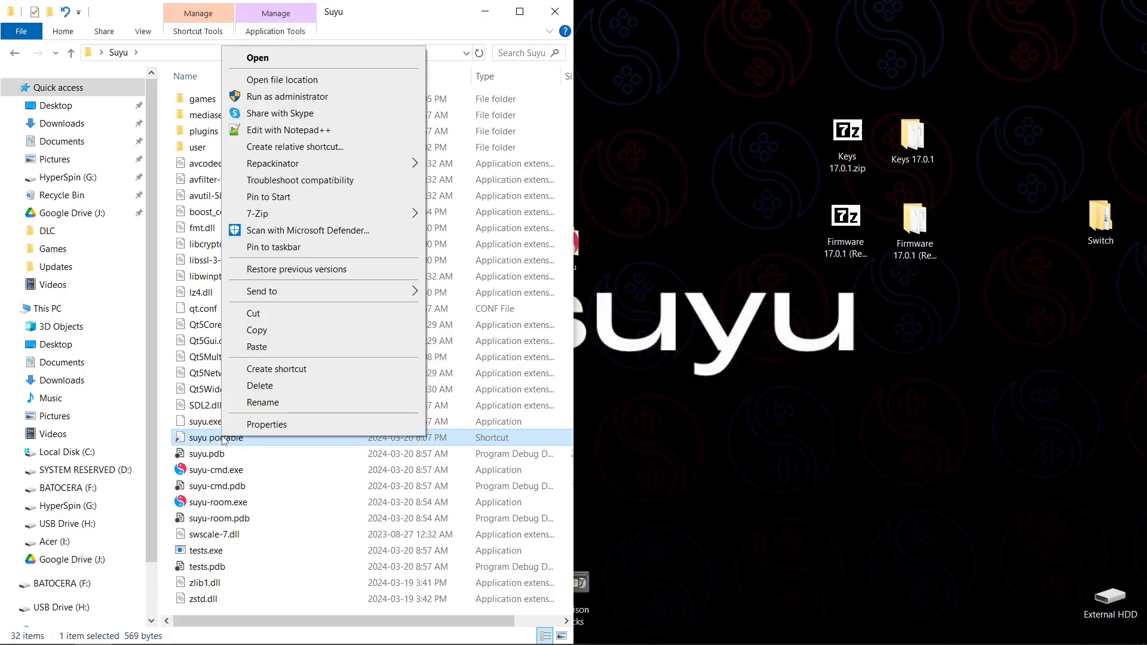
{"action": "left_click", "coordinate": [266, 424]}
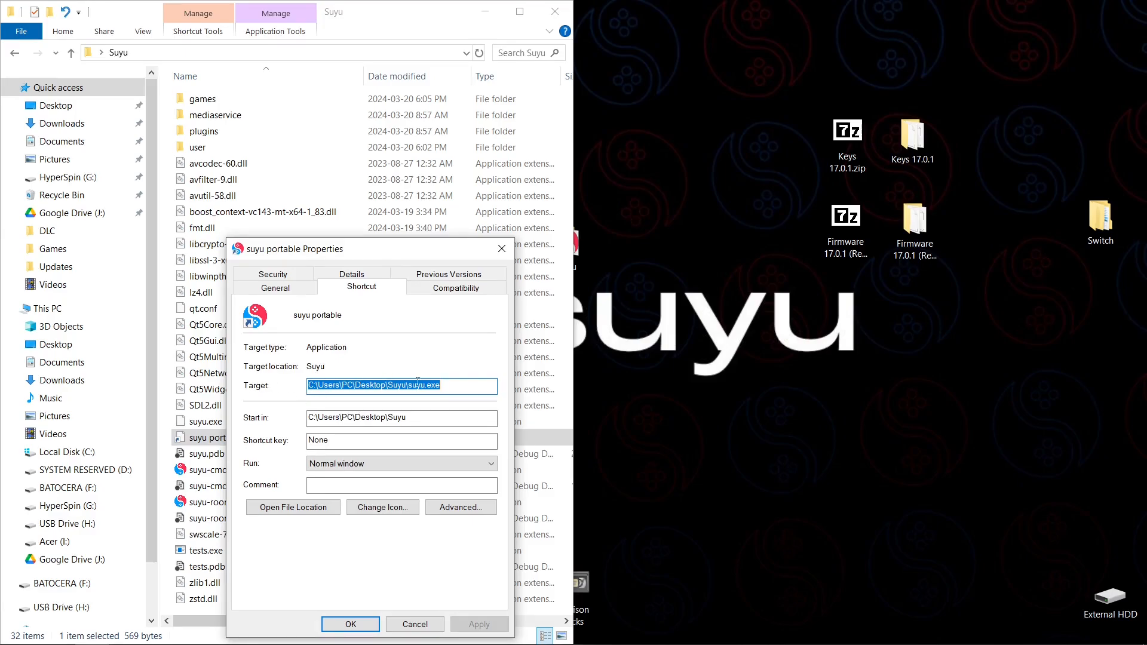
{"action": "left_click", "coordinate": [444, 386]}
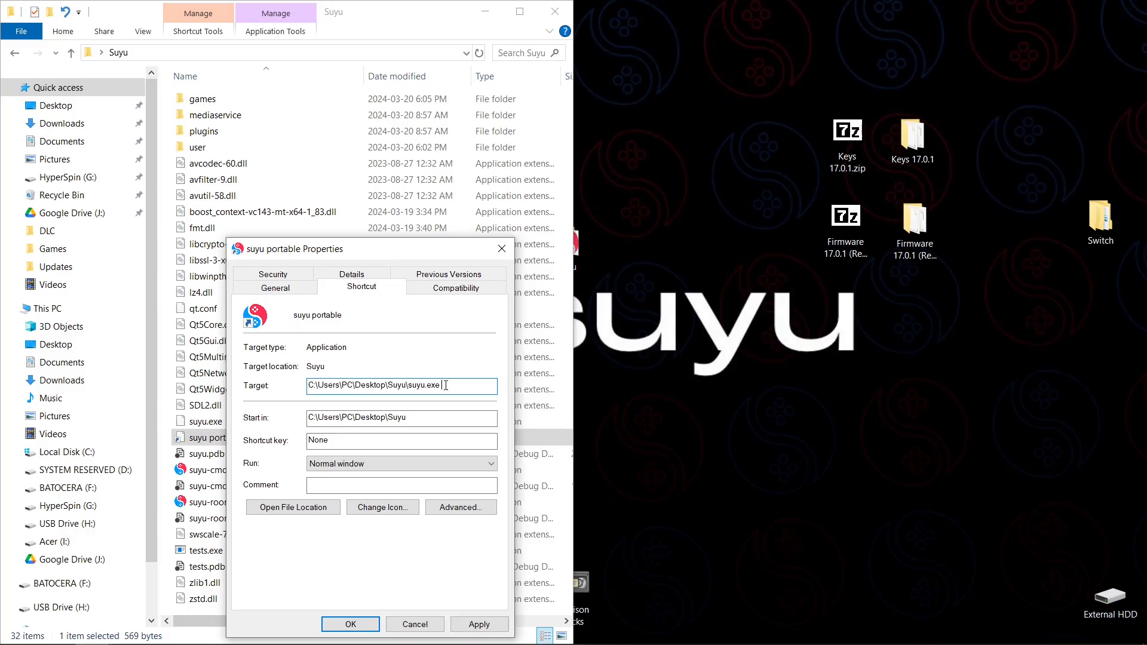
{"action": "type", "text": "-ql"}
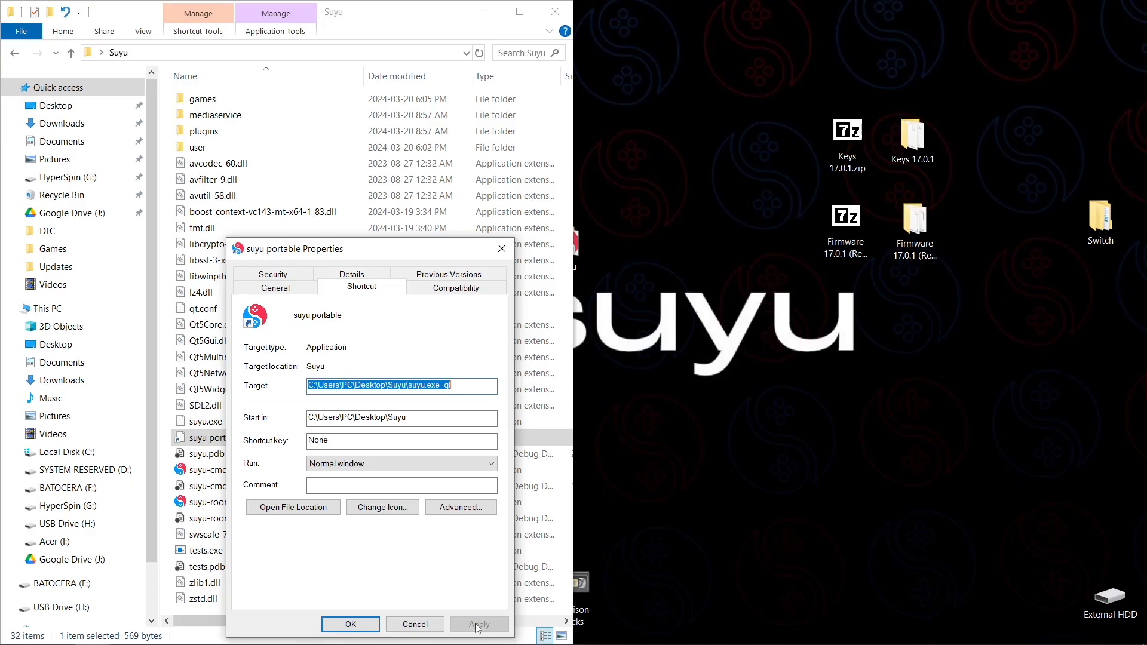
{"action": "left_click", "coordinate": [350, 624]}
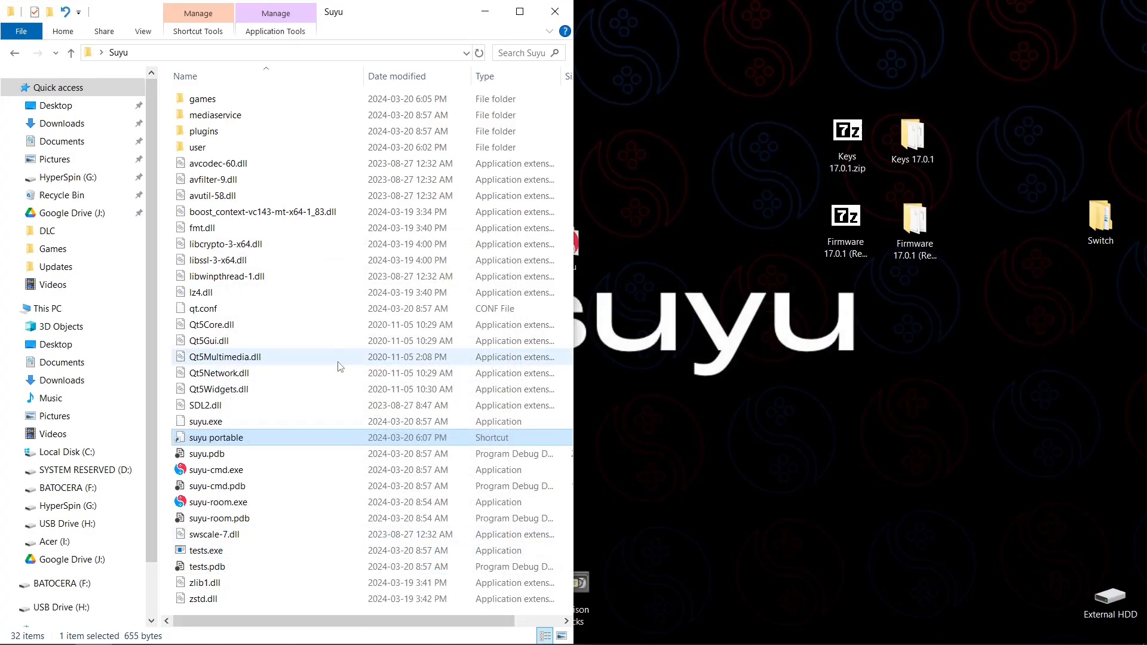
{"action": "mouse_move", "coordinate": [213, 179]}
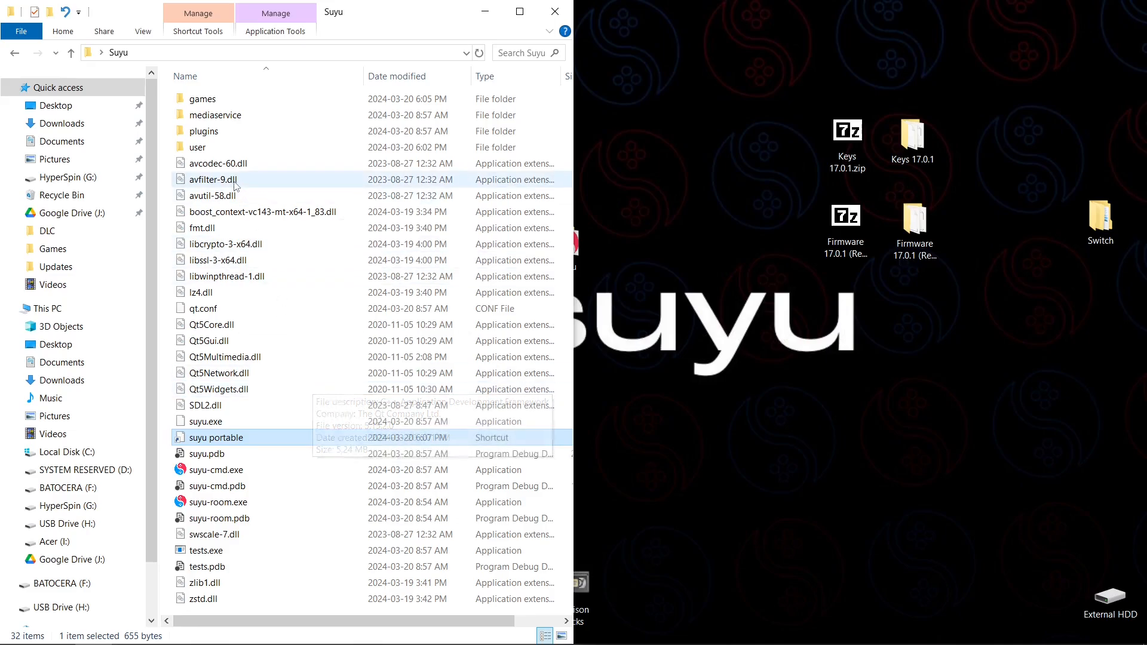
{"action": "double_click", "coordinate": [197, 147]}
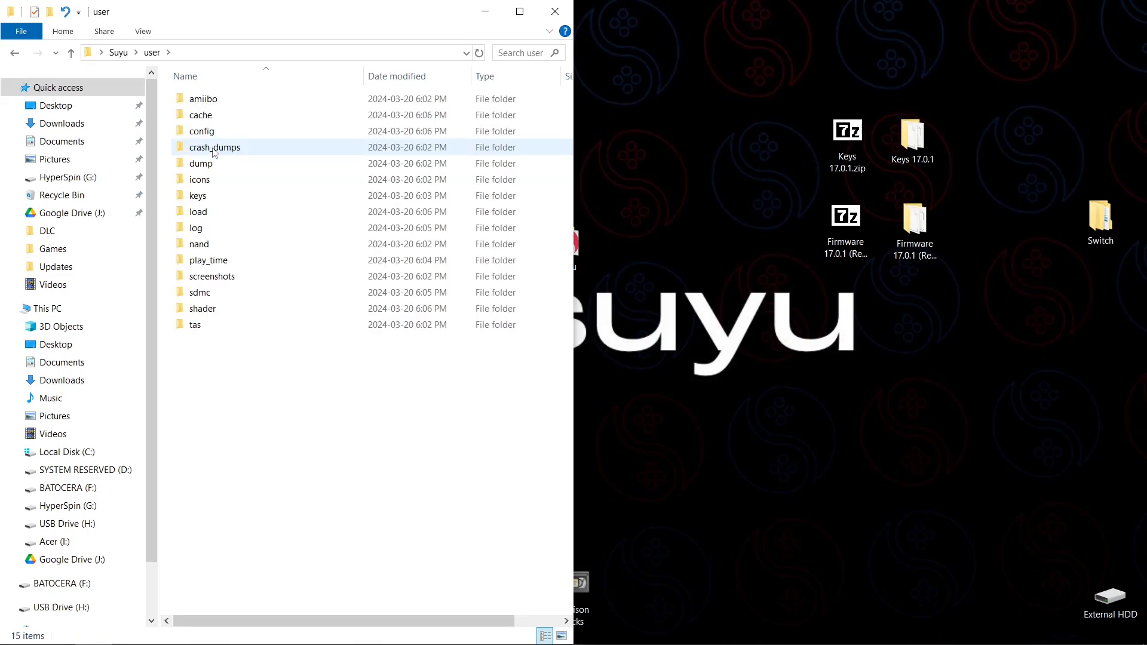
{"action": "double_click", "coordinate": [201, 132]}
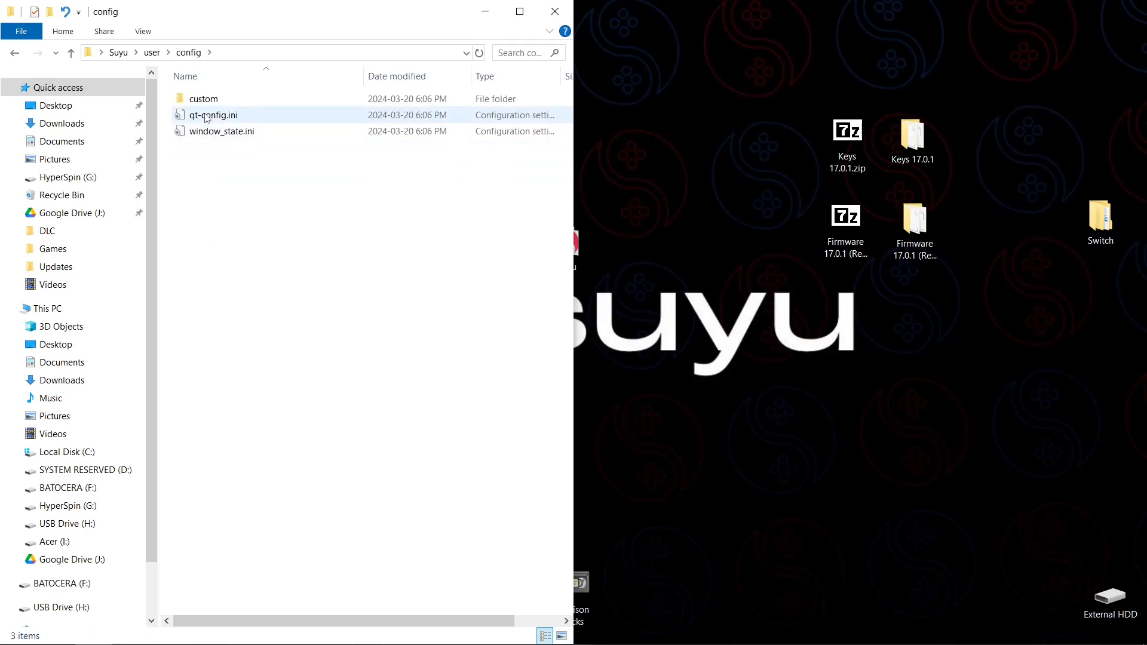
{"action": "mouse_move", "coordinate": [213, 114]}
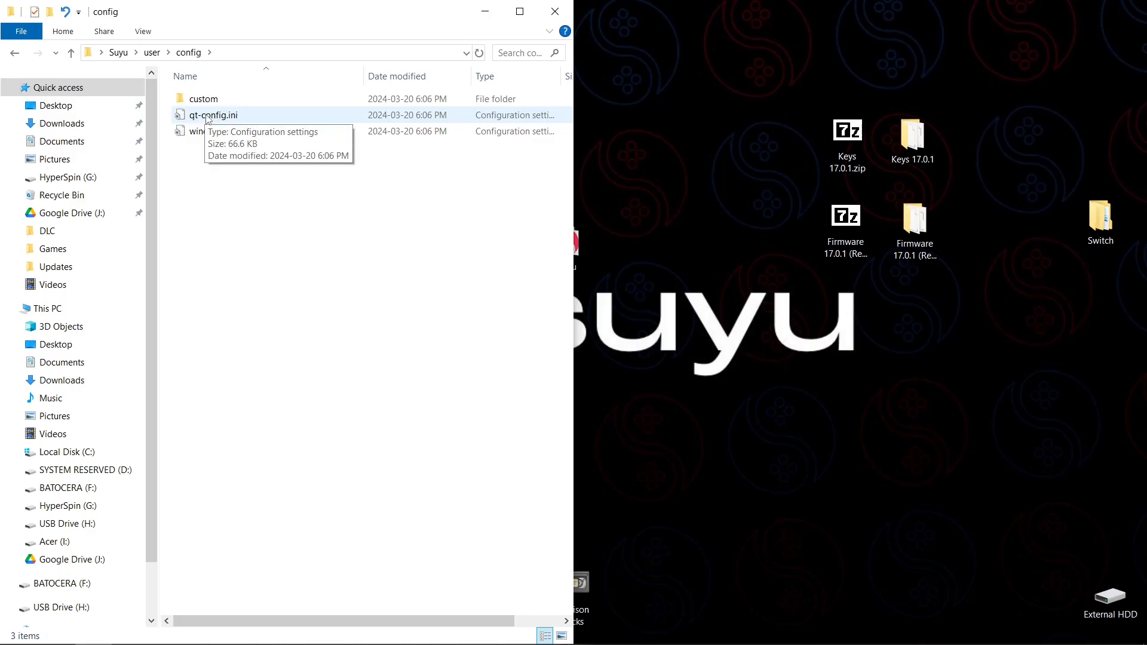
{"action": "left_click", "coordinate": [213, 115]}
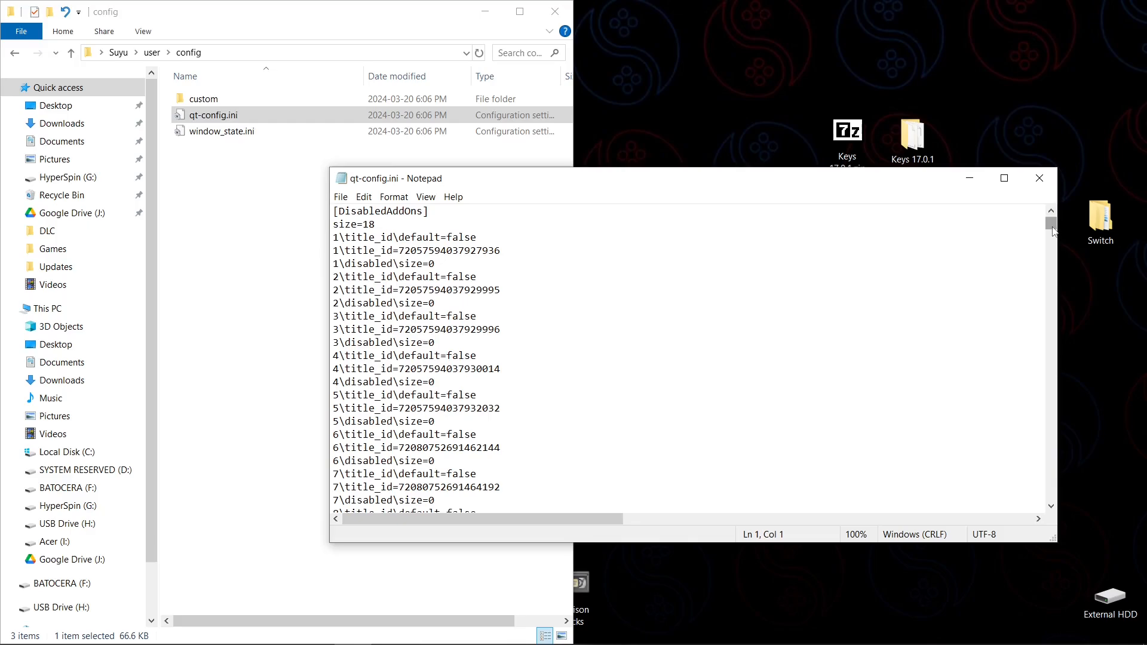
{"action": "scroll", "scroll_direction": "down", "scroll_amount": 3}
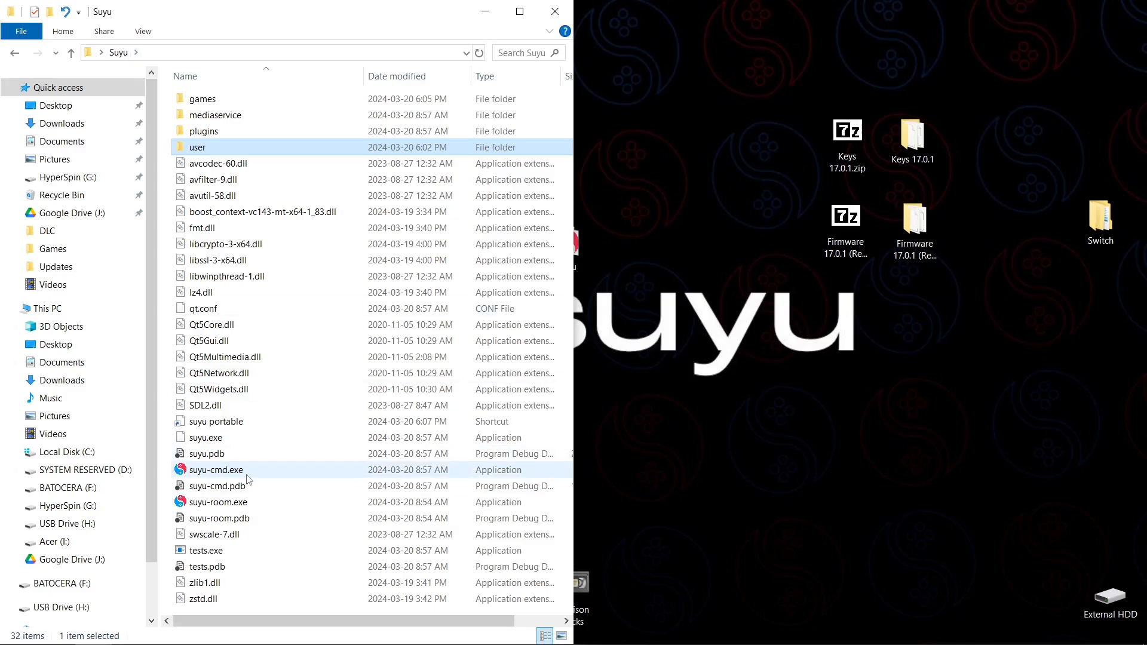
Step: Launch Suyu via the suyu portable shortcut, then exit and confirm closing with Yes
{"action": "left_click", "coordinate": [214, 421]}
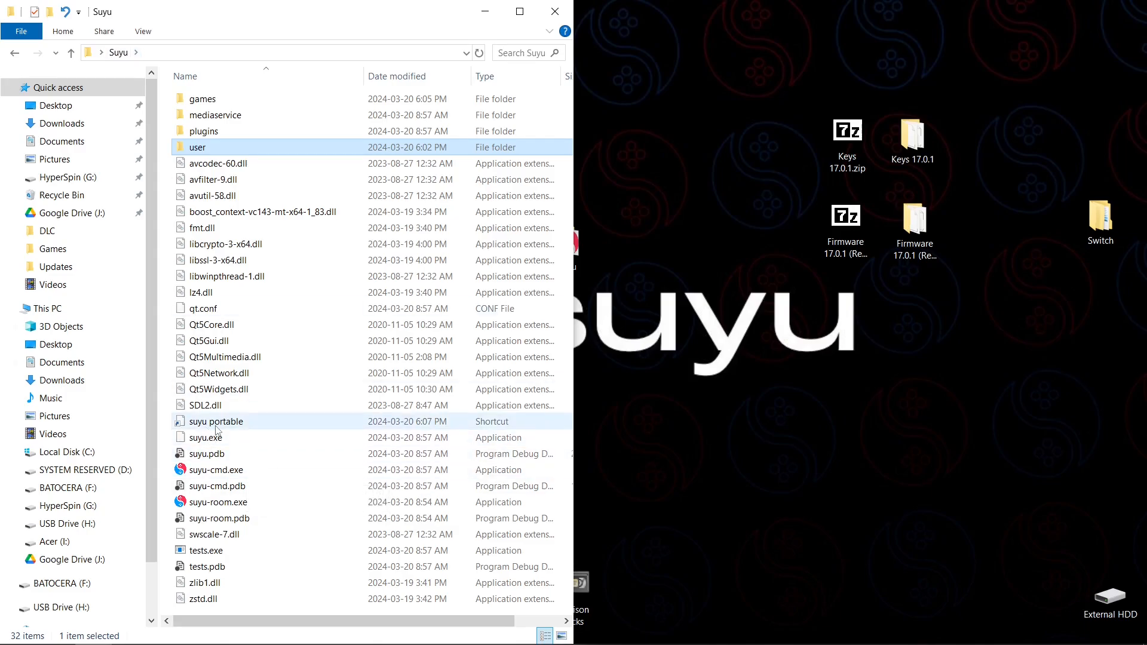
{"action": "double_click", "coordinate": [215, 422]}
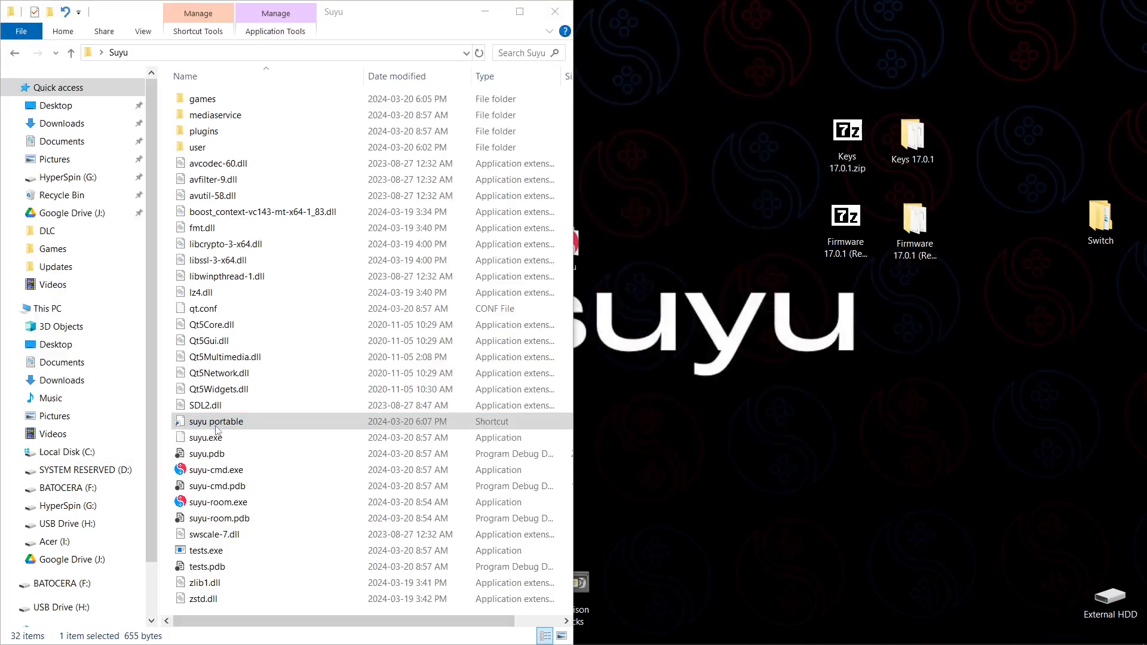
{"action": "double_click", "coordinate": [215, 421]}
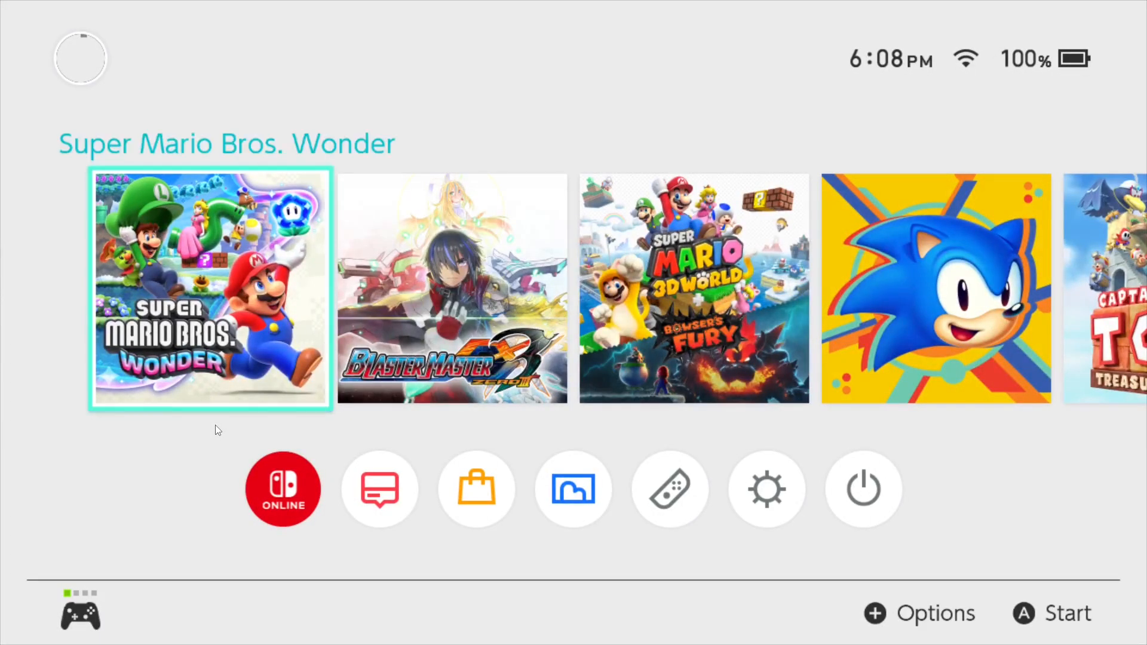
{"action": "key", "text": "right"}
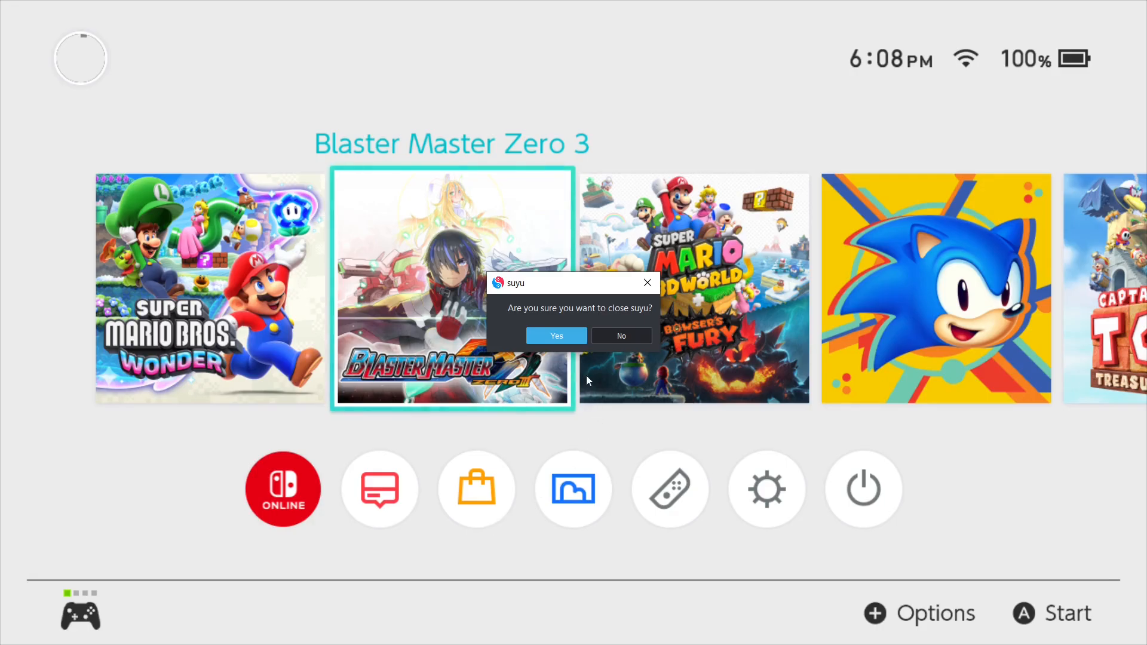
{"action": "left_click", "coordinate": [555, 336]}
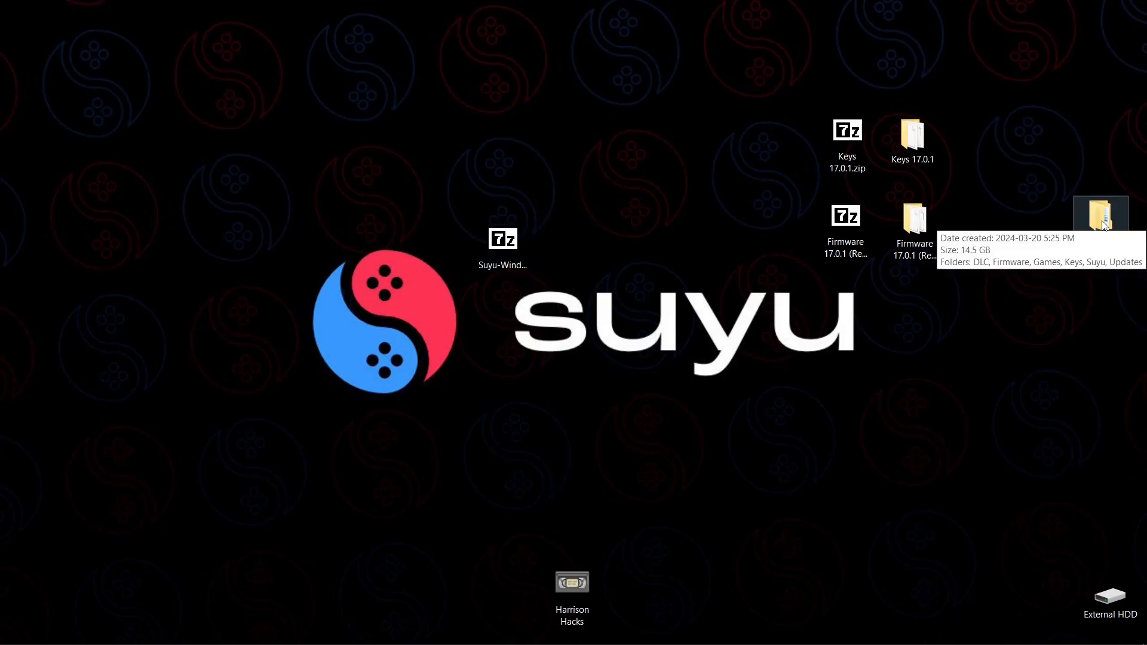
Step: Launch suyu portable from Switch > Suyu and move the home-menu highlight between Super Mario 3D World and Sonic Mania
{"action": "double_click", "coordinate": [1099, 220]}
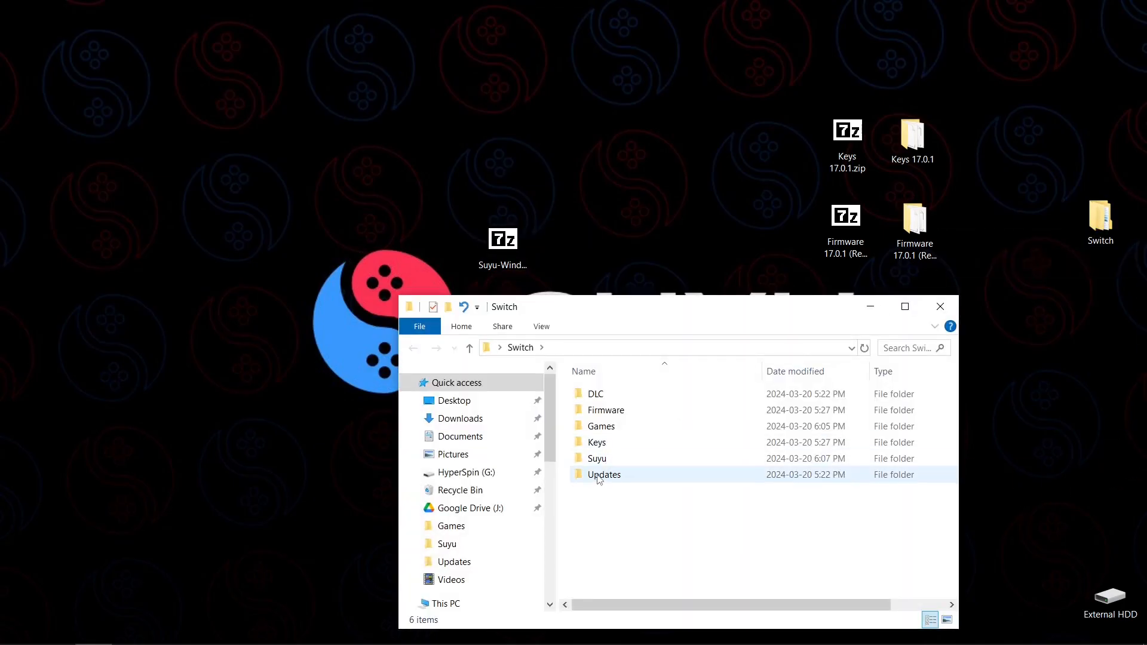
{"action": "double_click", "coordinate": [598, 458]}
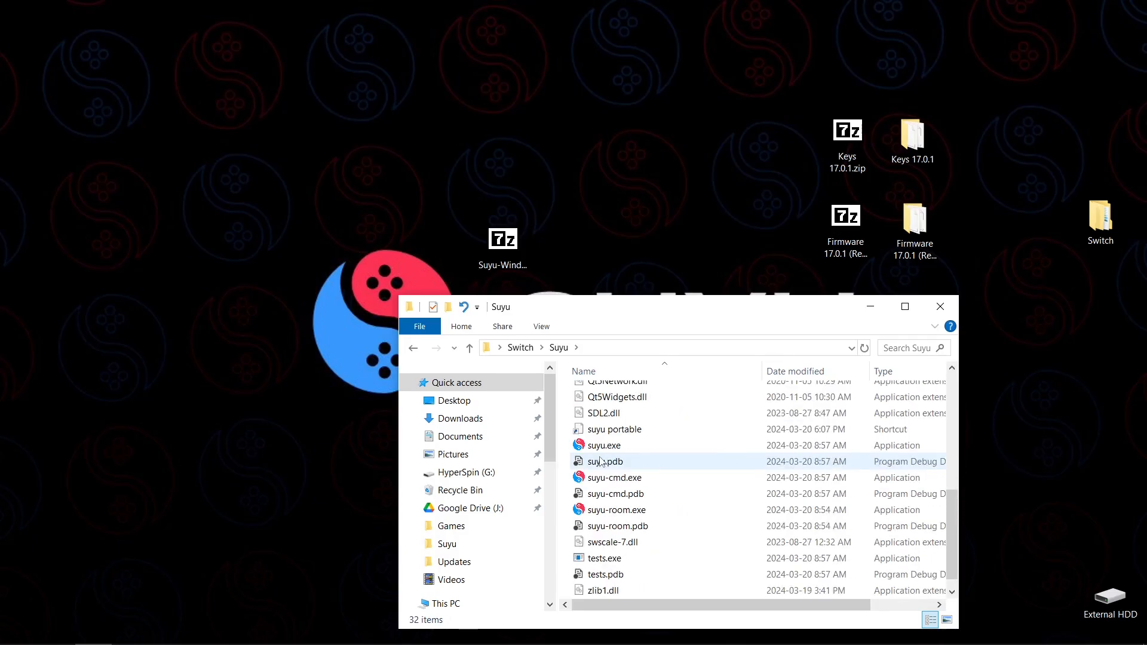
{"action": "left_click", "coordinate": [612, 429]}
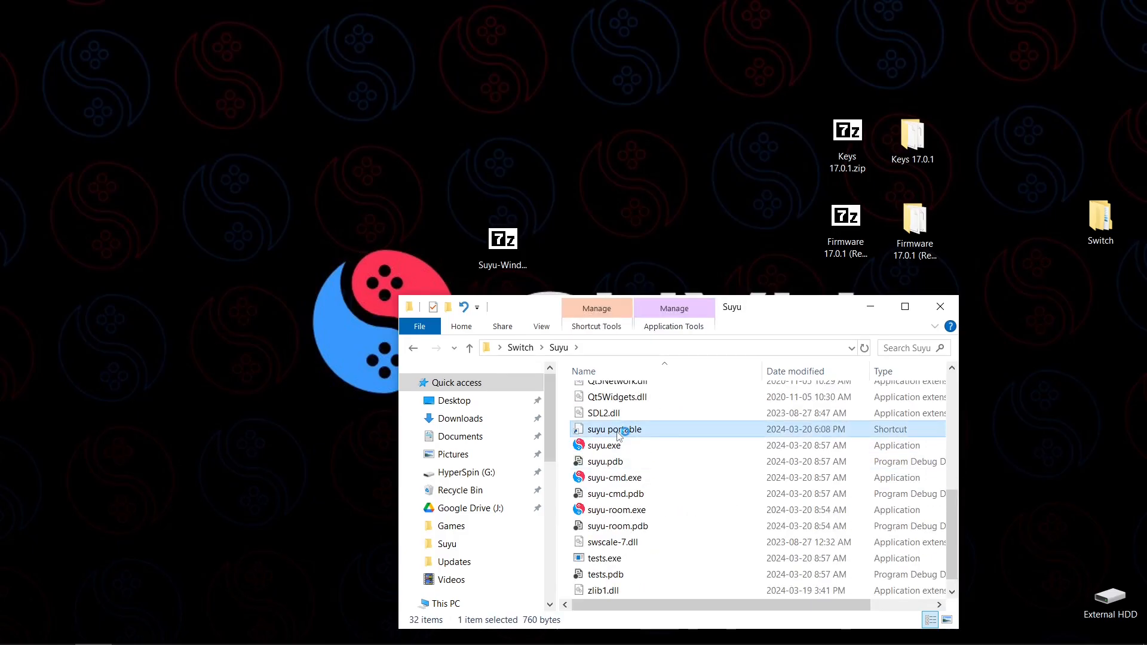
{"action": "double_click", "coordinate": [613, 429]}
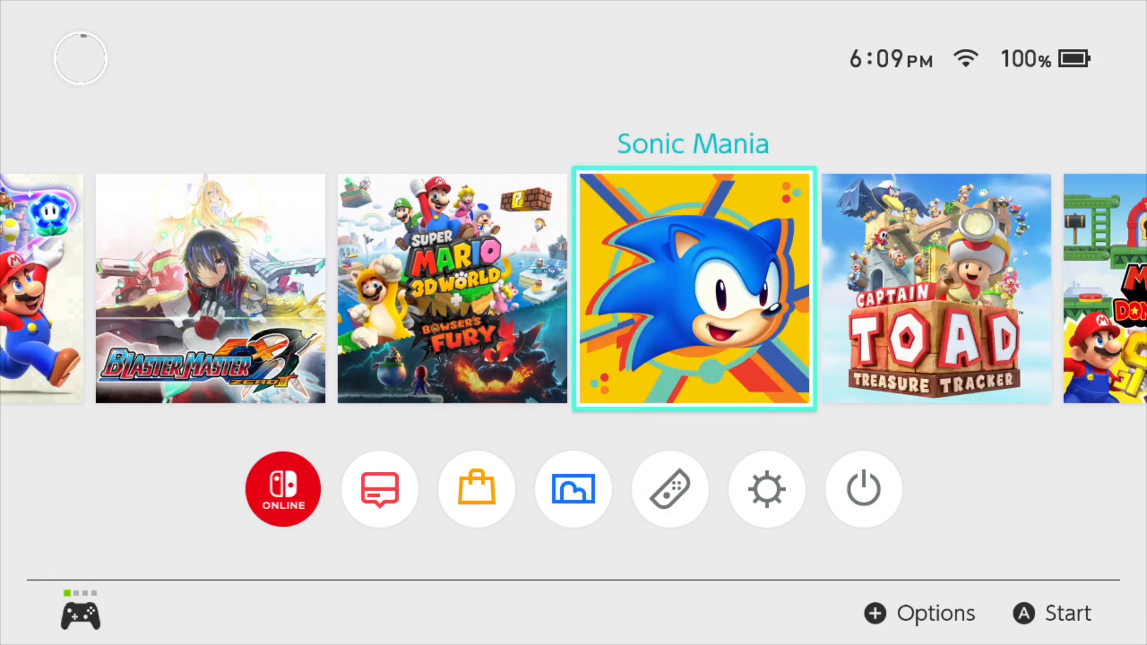
{"action": "key", "text": "Left"}
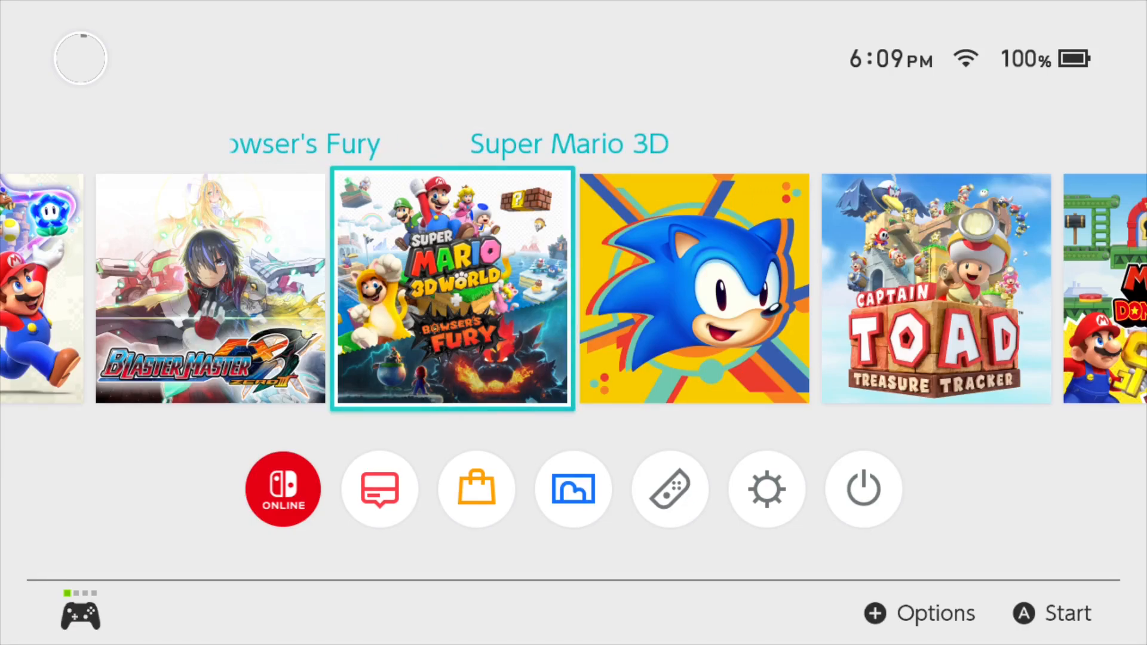
{"action": "key", "text": "right"}
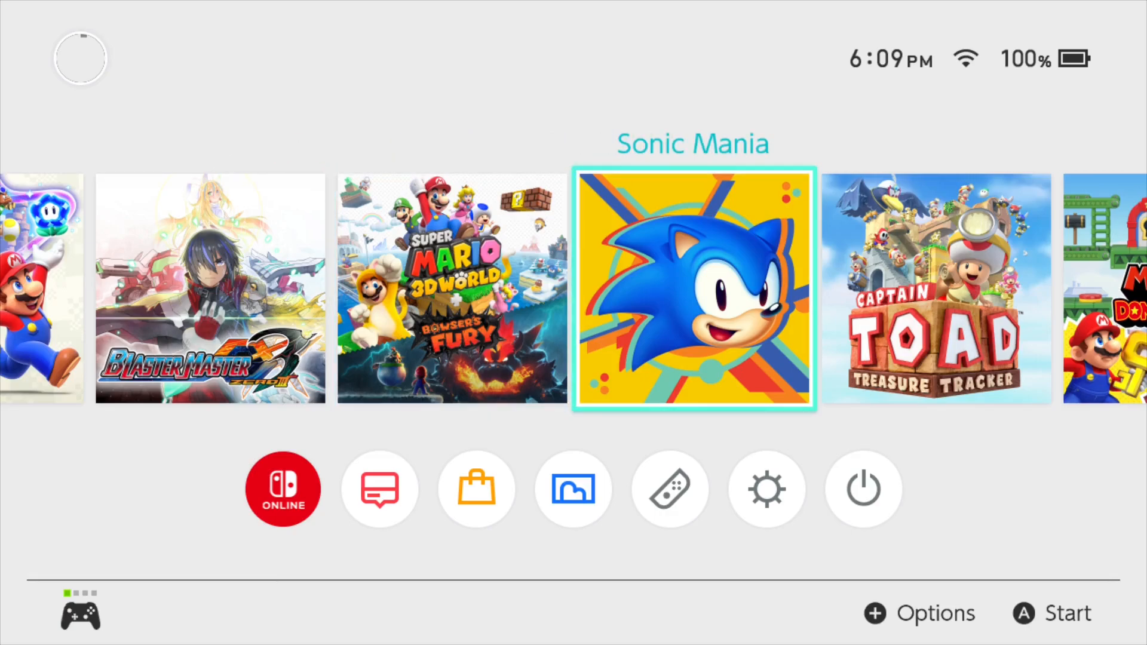